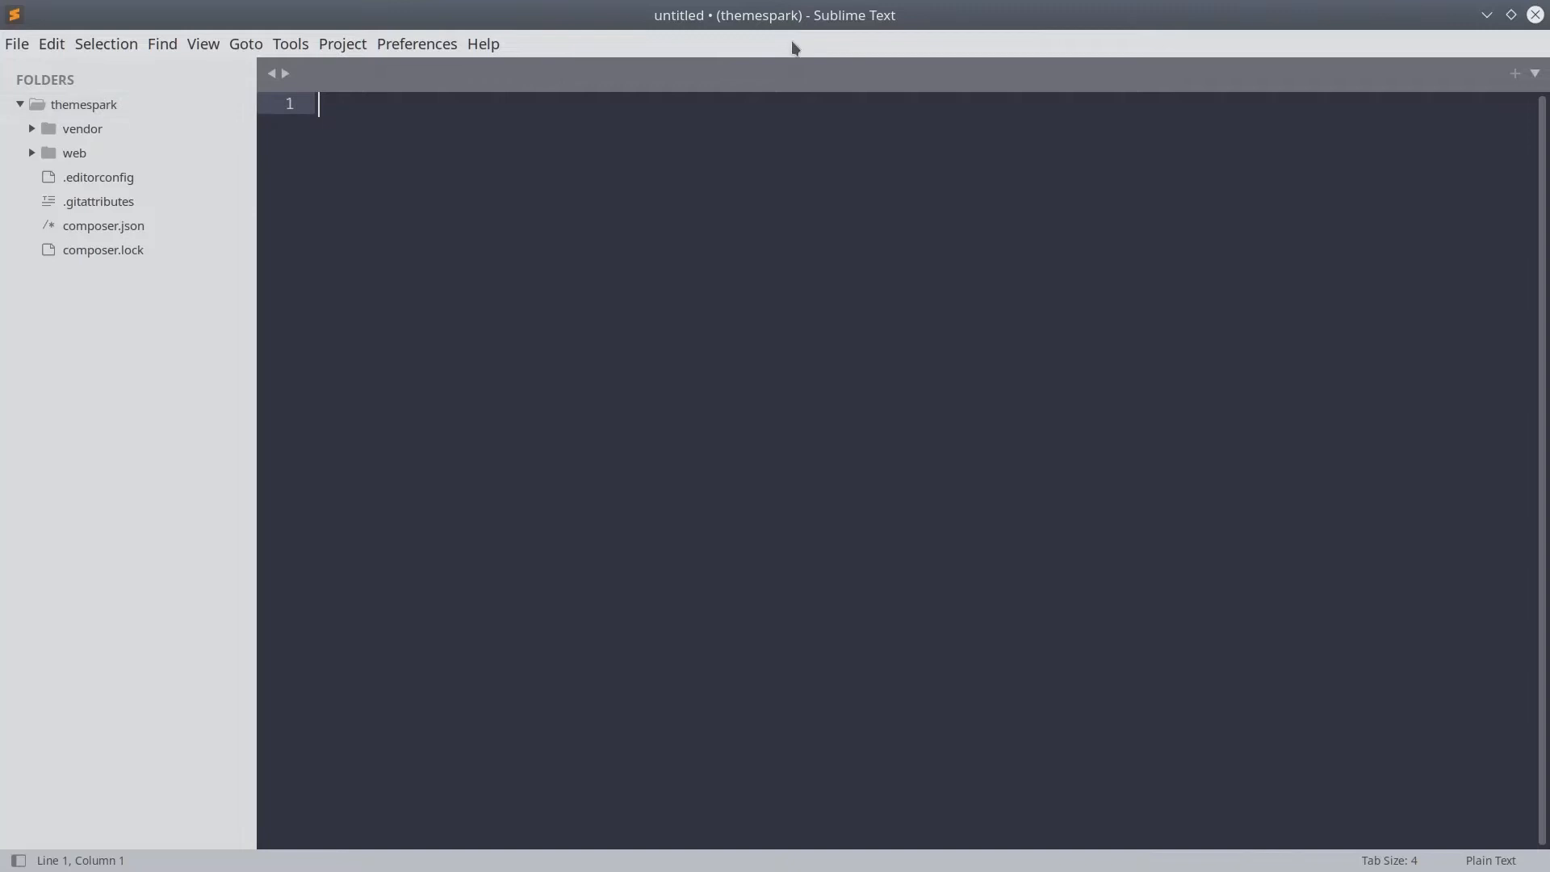
mouse_move(147, 113)
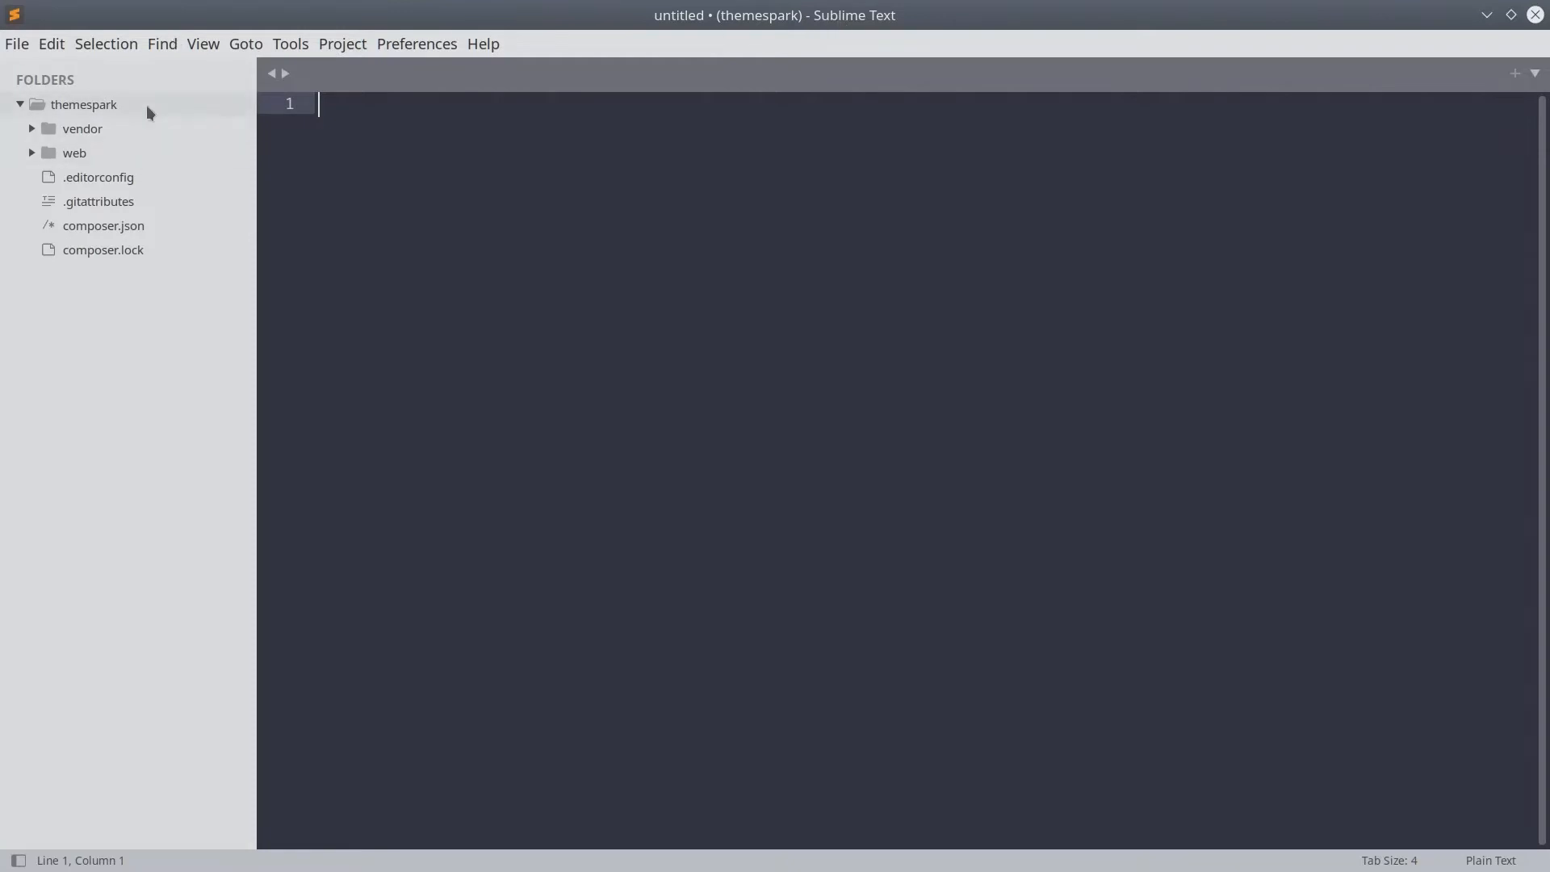
mouse_move(161, 112)
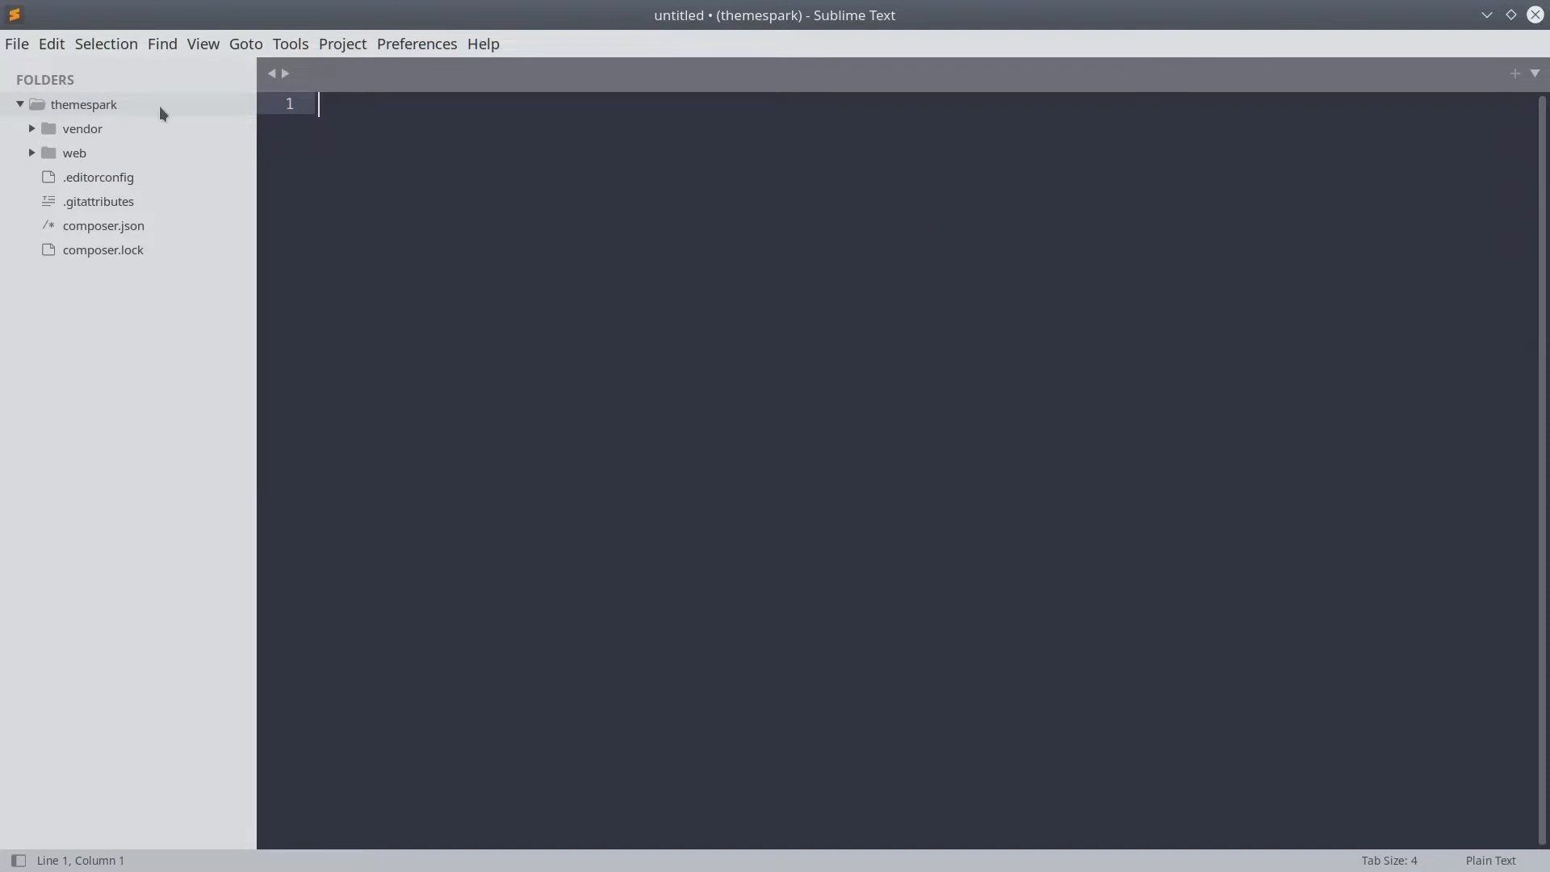
Add a simplesmart folder under web/themes/custom via the sidebar's New Folder action.
click(74, 151)
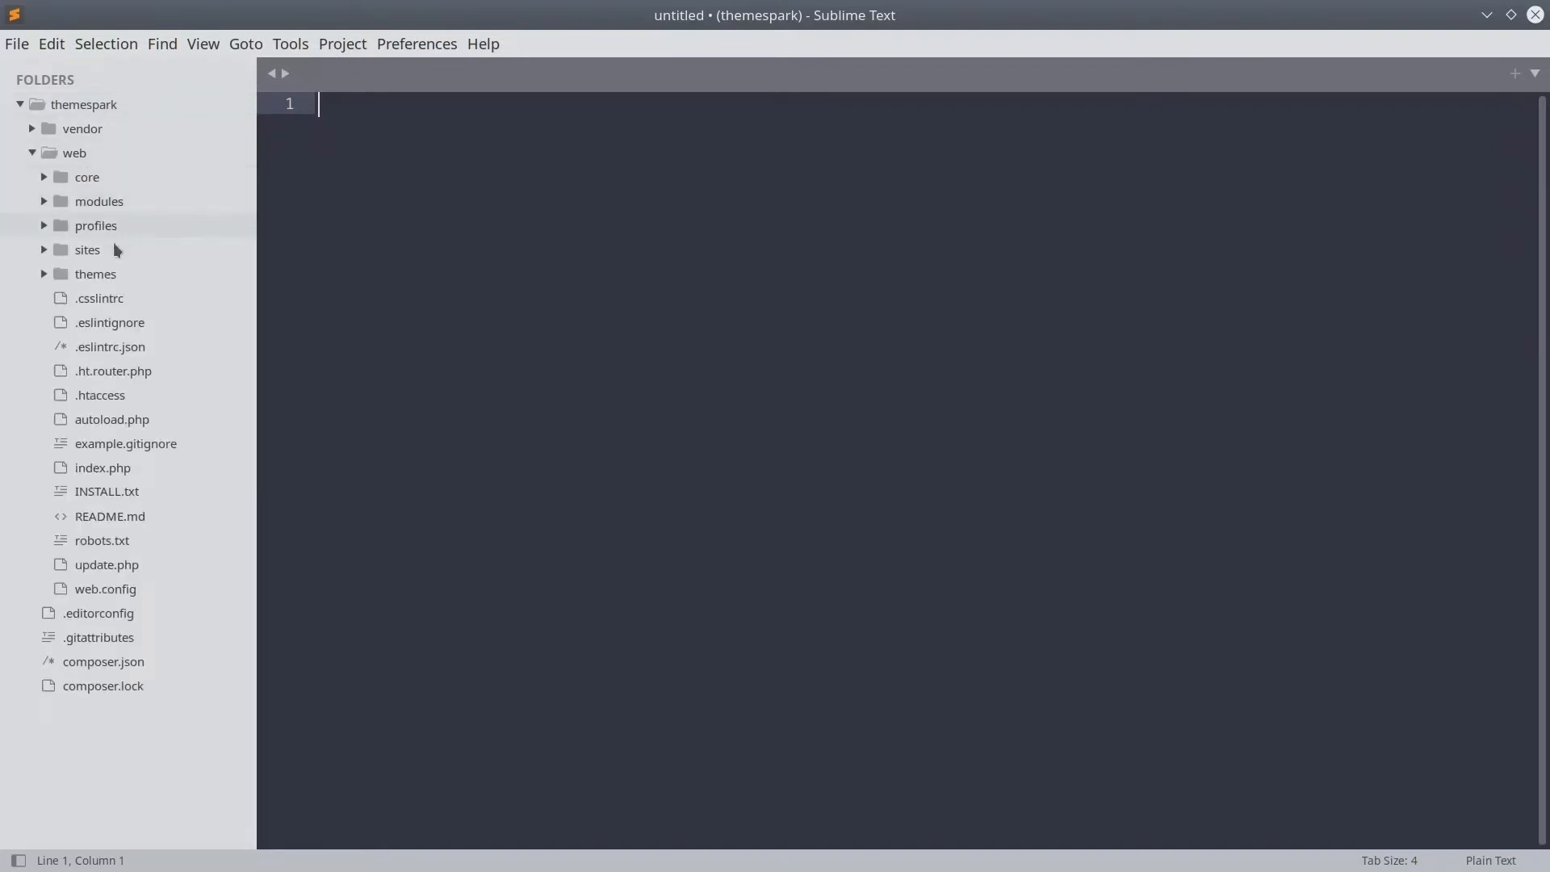
click(95, 274)
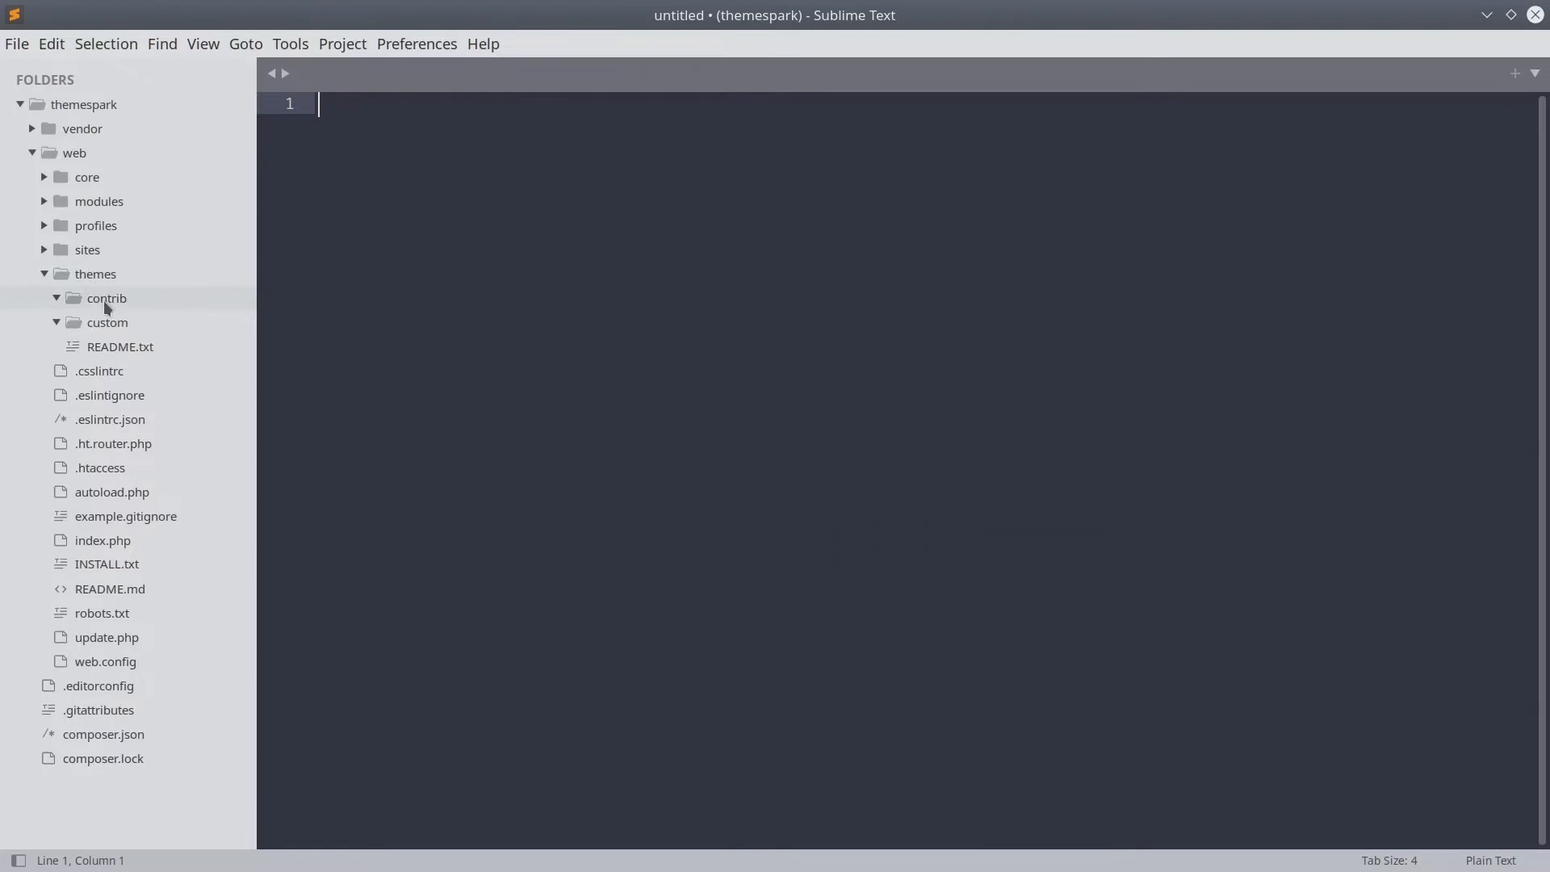
right_click(107, 323)
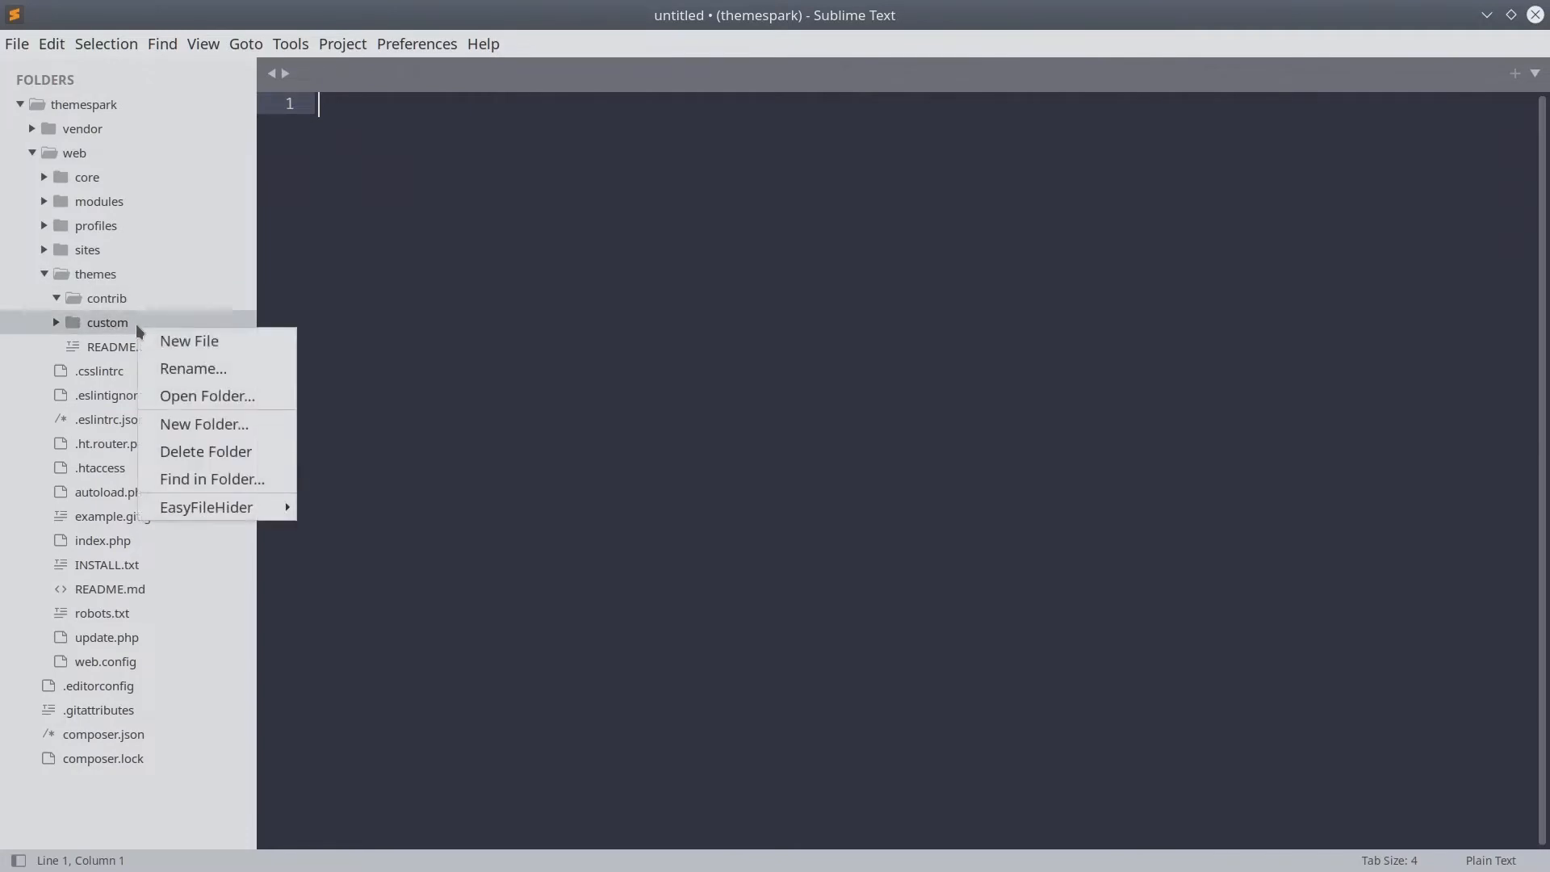
click(203, 423)
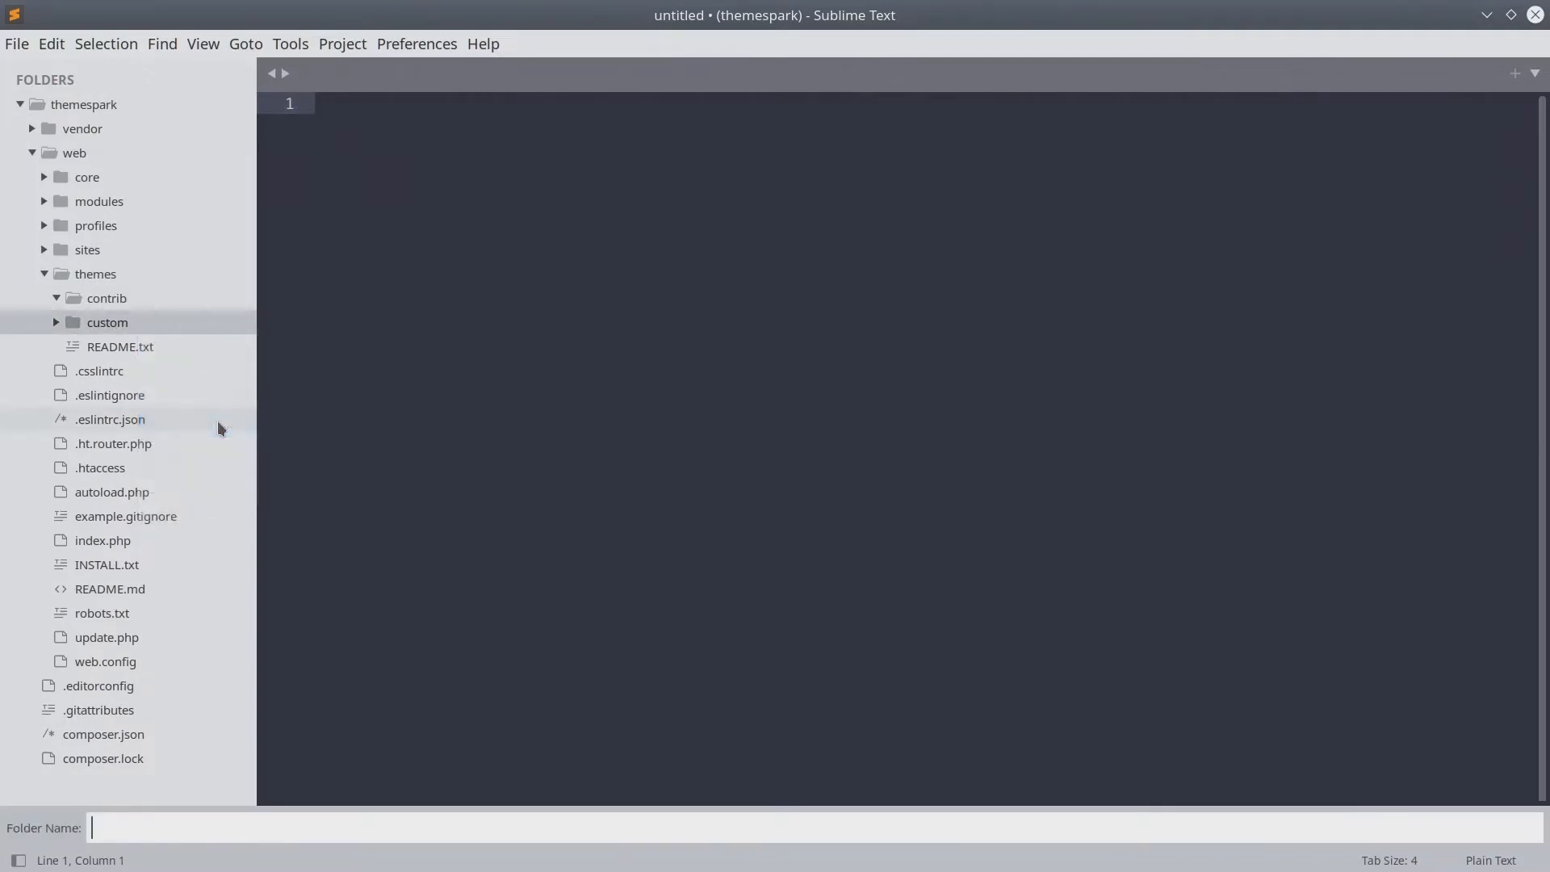
text(simplesmart)
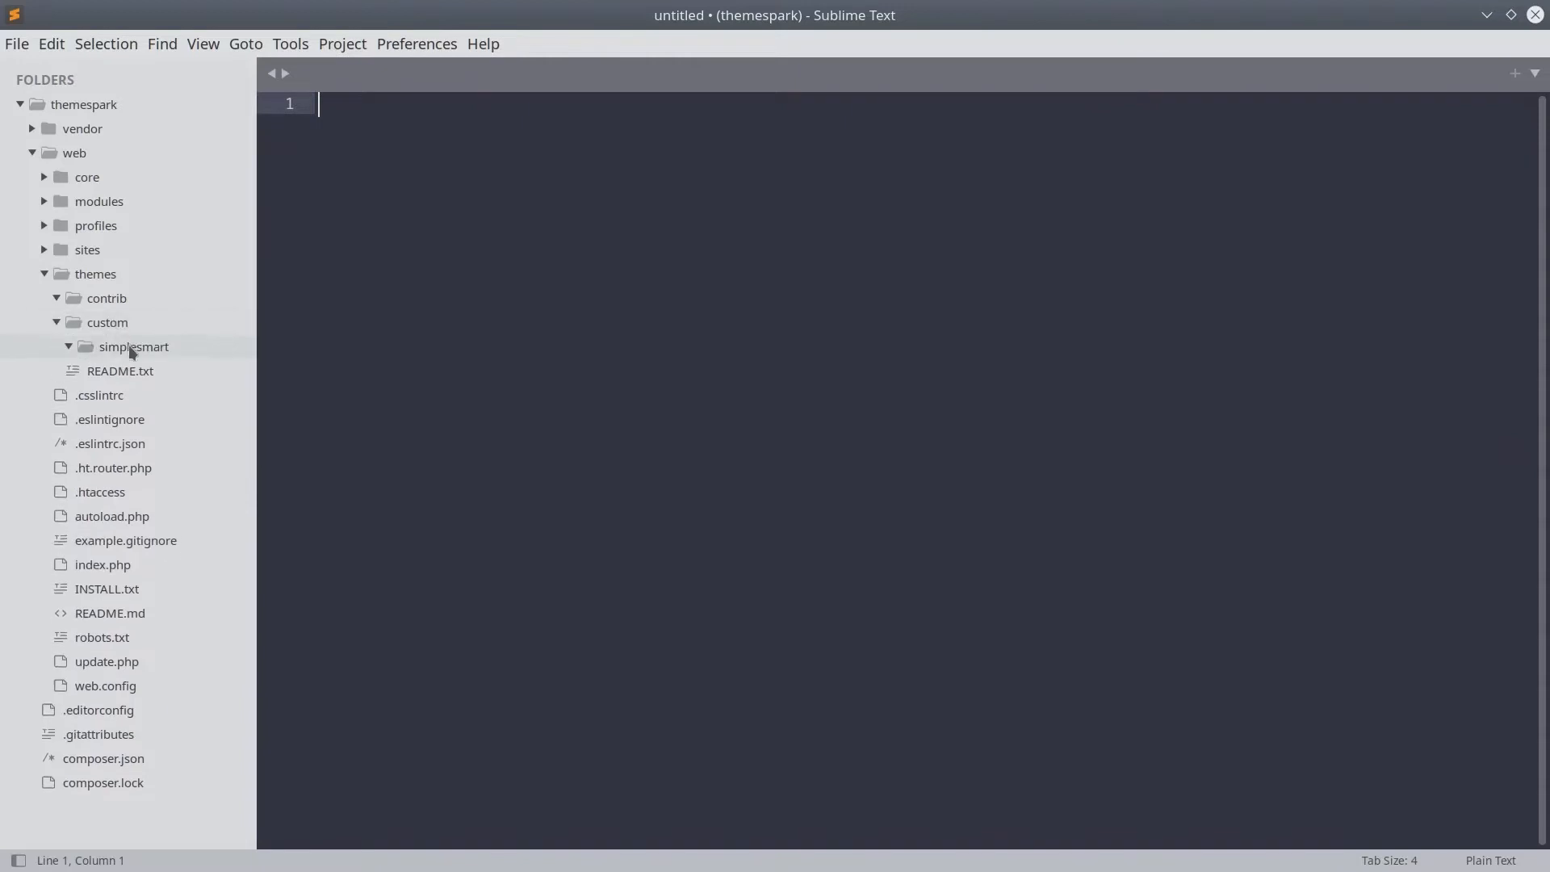
click(68, 347)
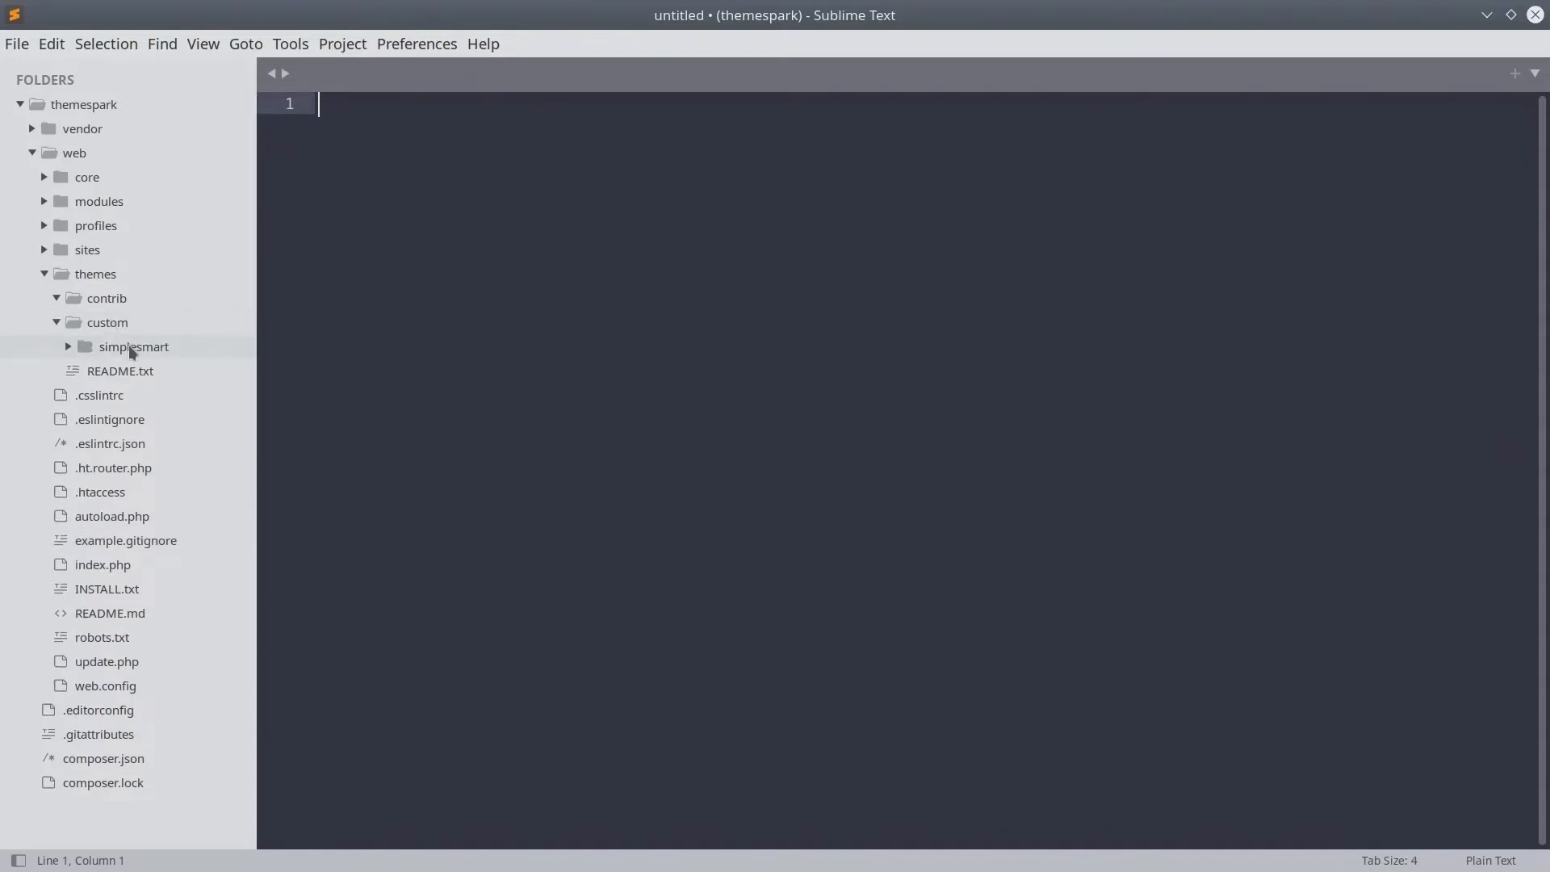
mouse_move(171, 359)
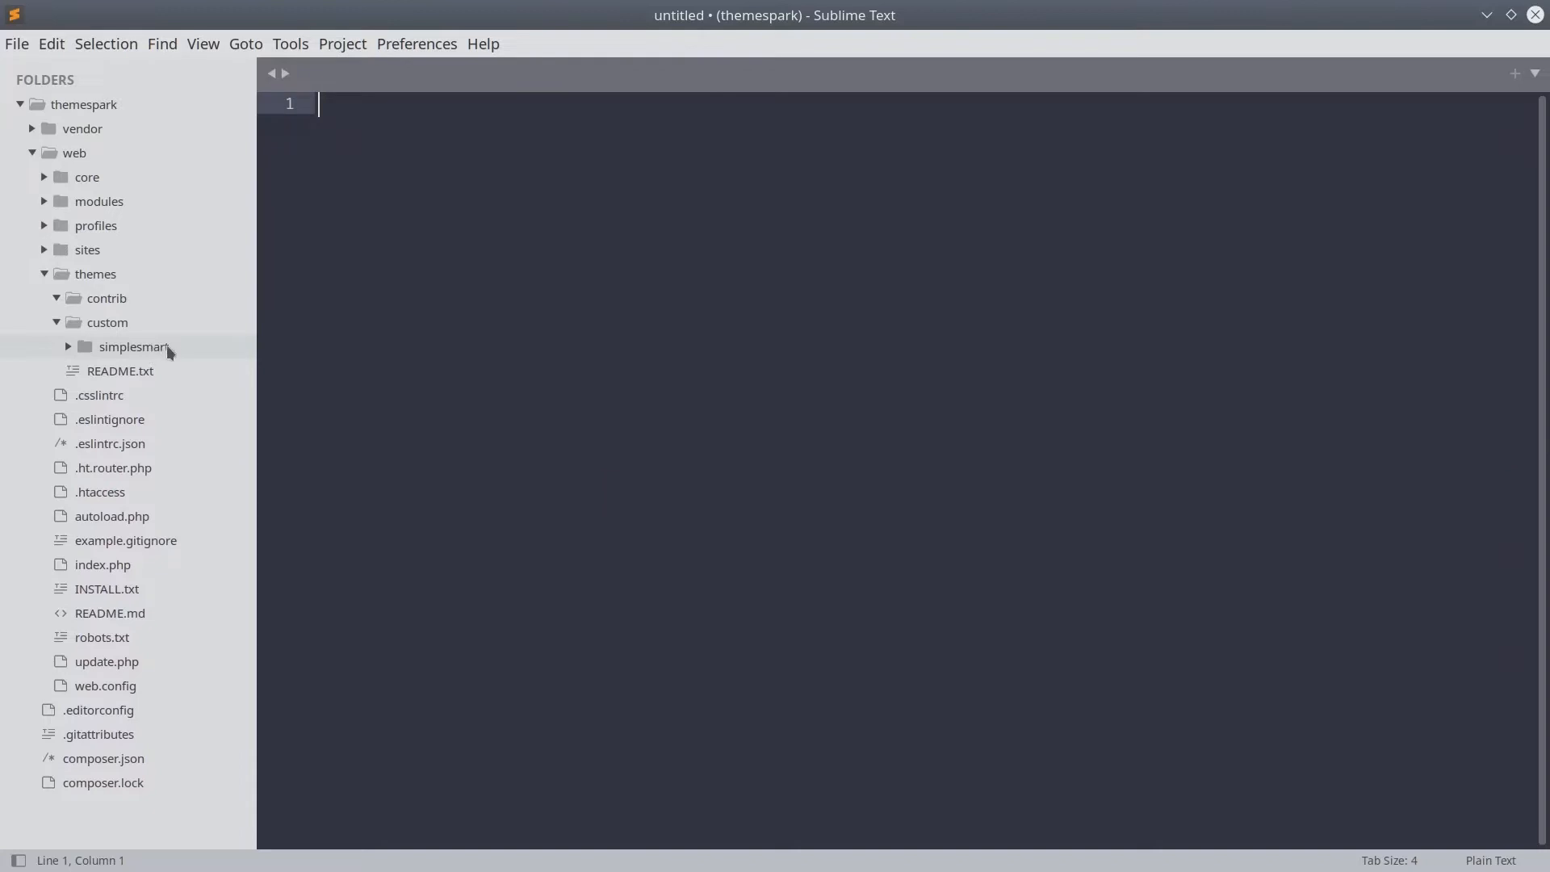
mouse_move(191, 352)
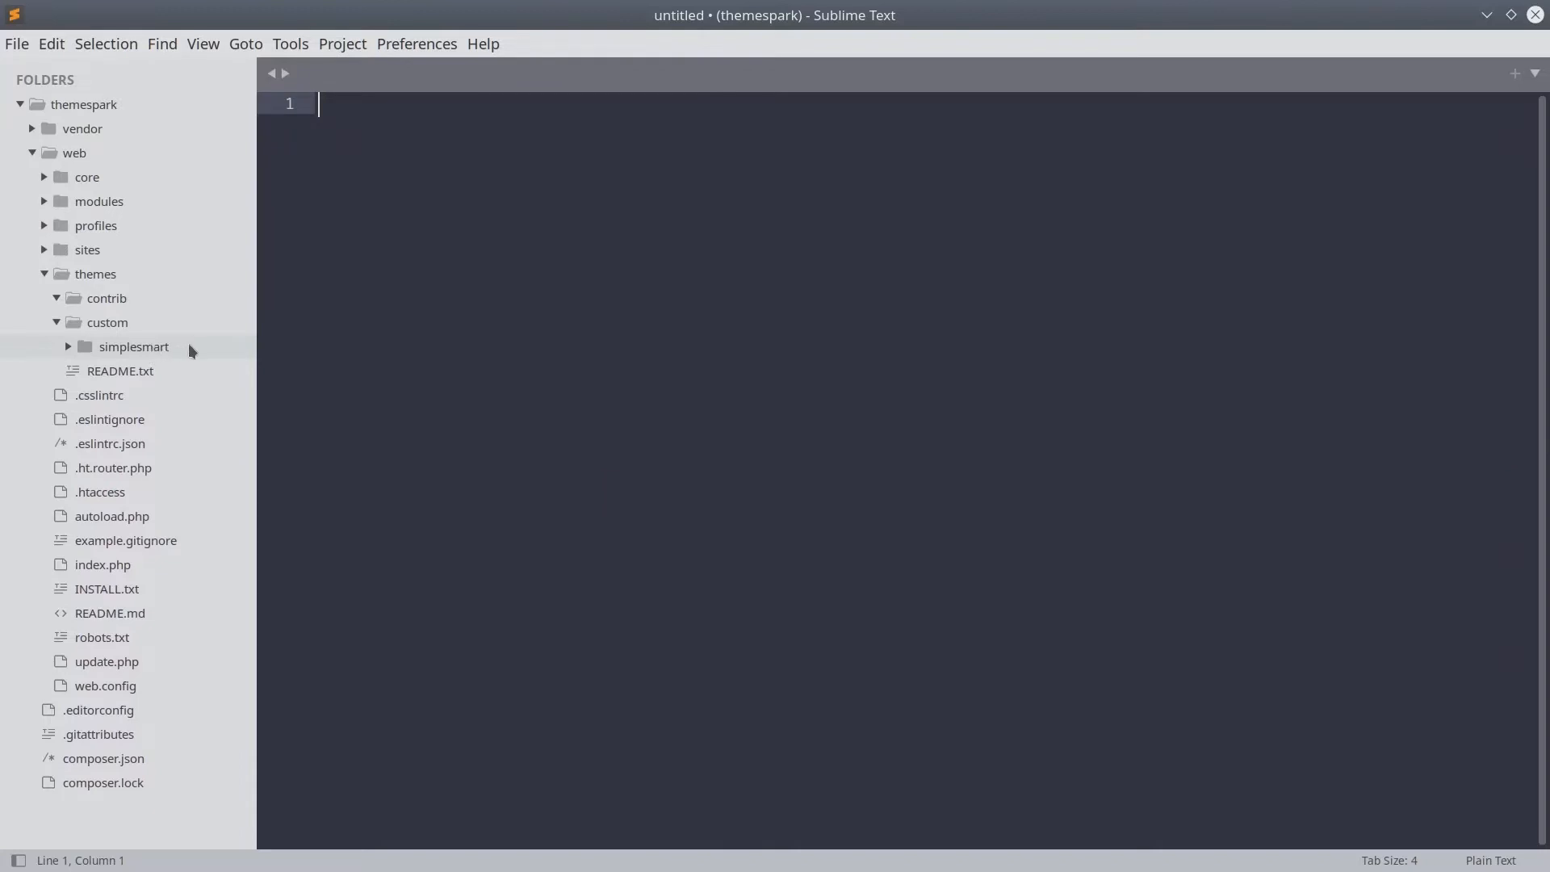
click(68, 346)
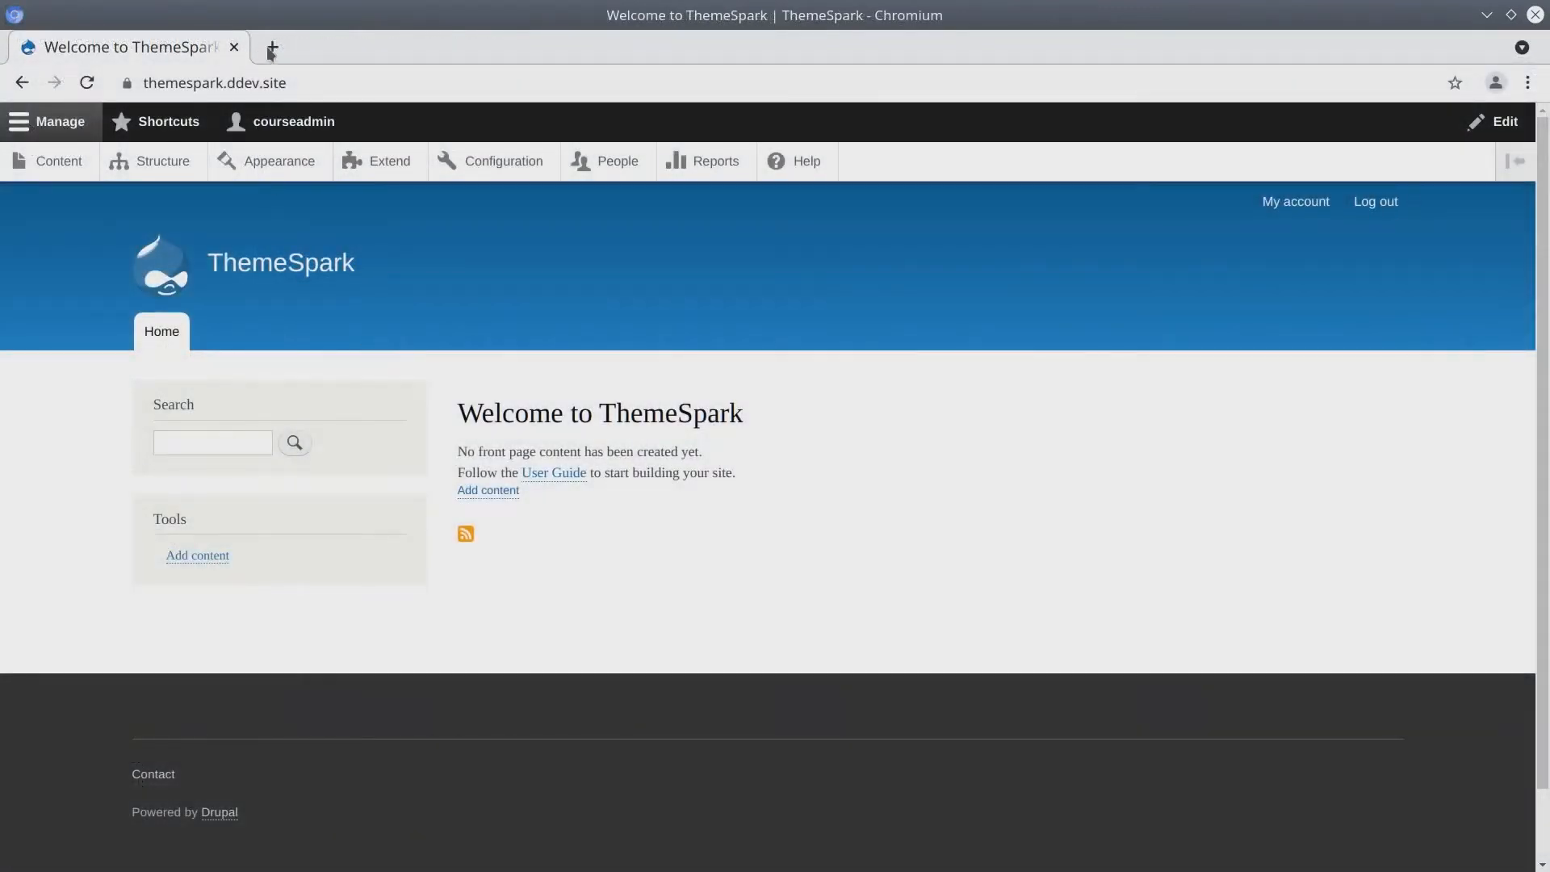
Visit drupal.org/project/simplesmart and confirm the name is unused (404 Page not found).
text(drupal.org/project/simple)
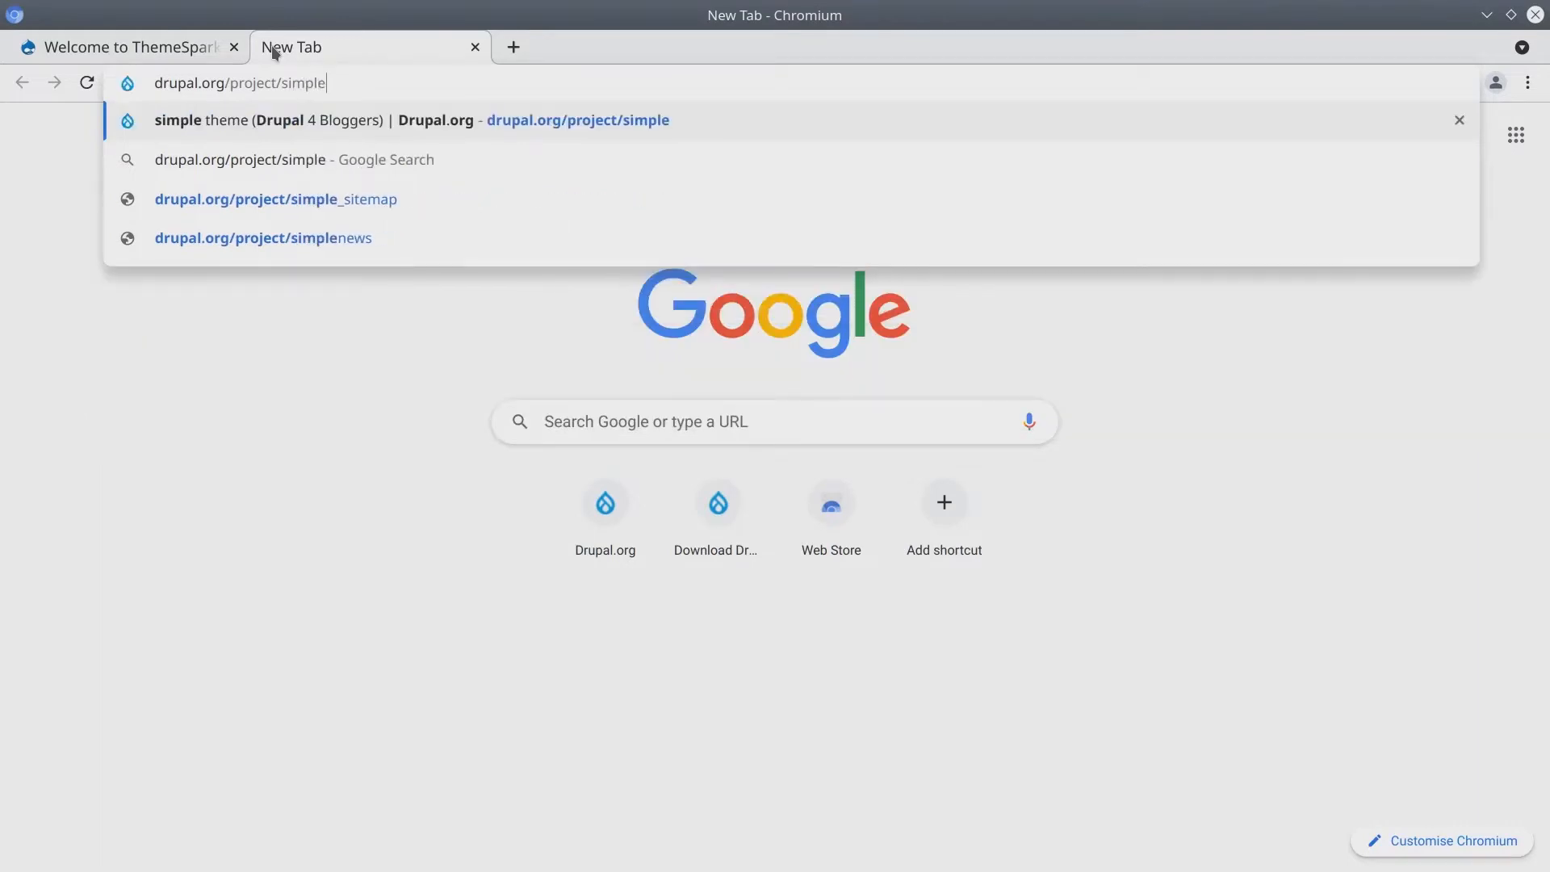
text(smart)
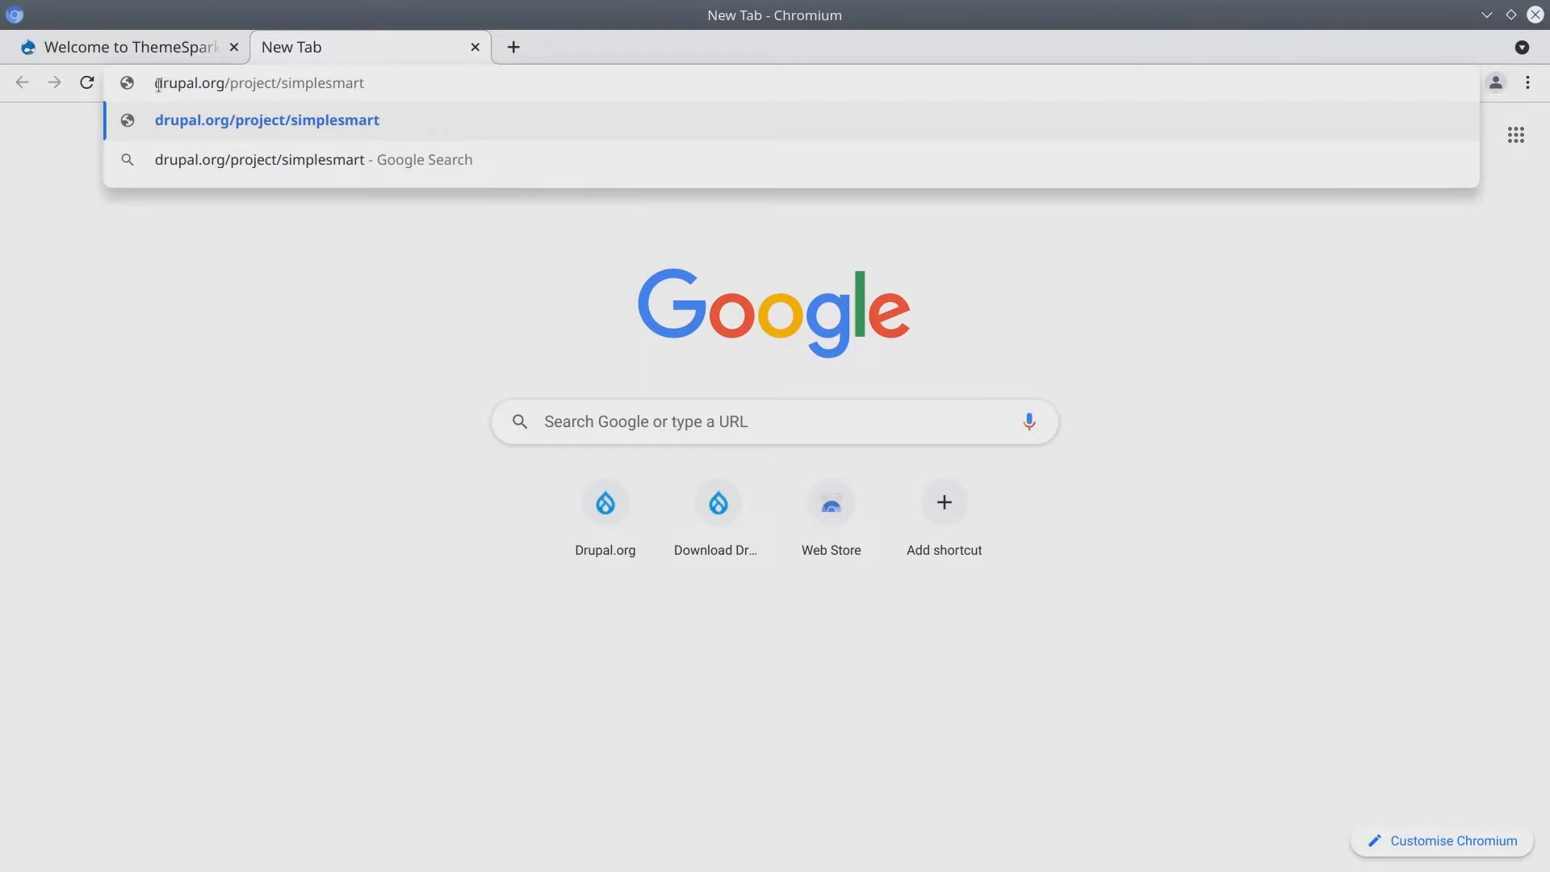
double_click(188, 82)
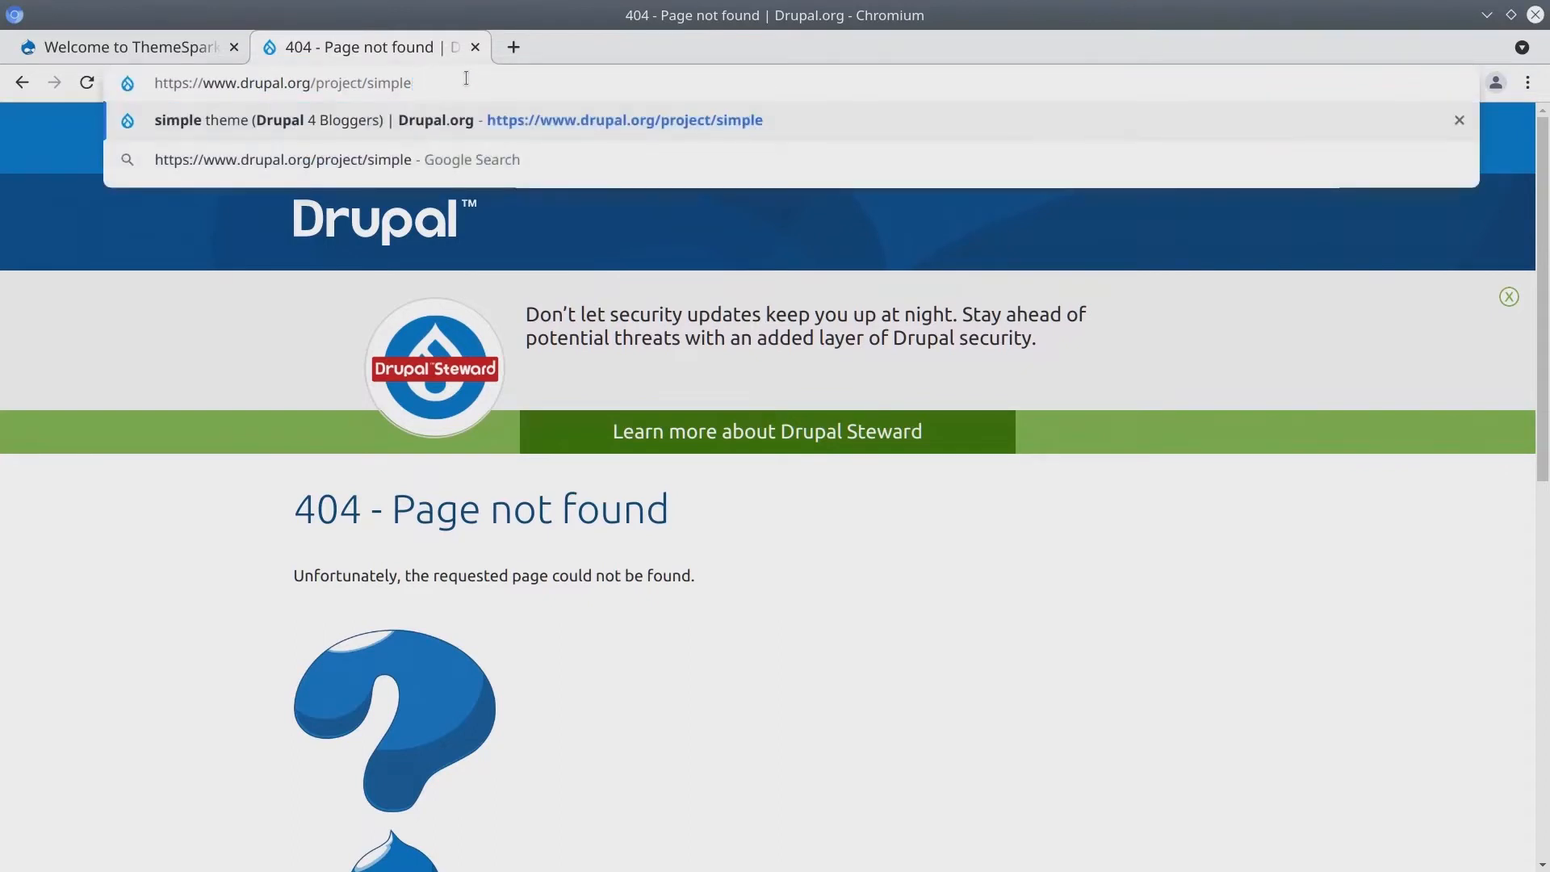
double_click(391, 82)
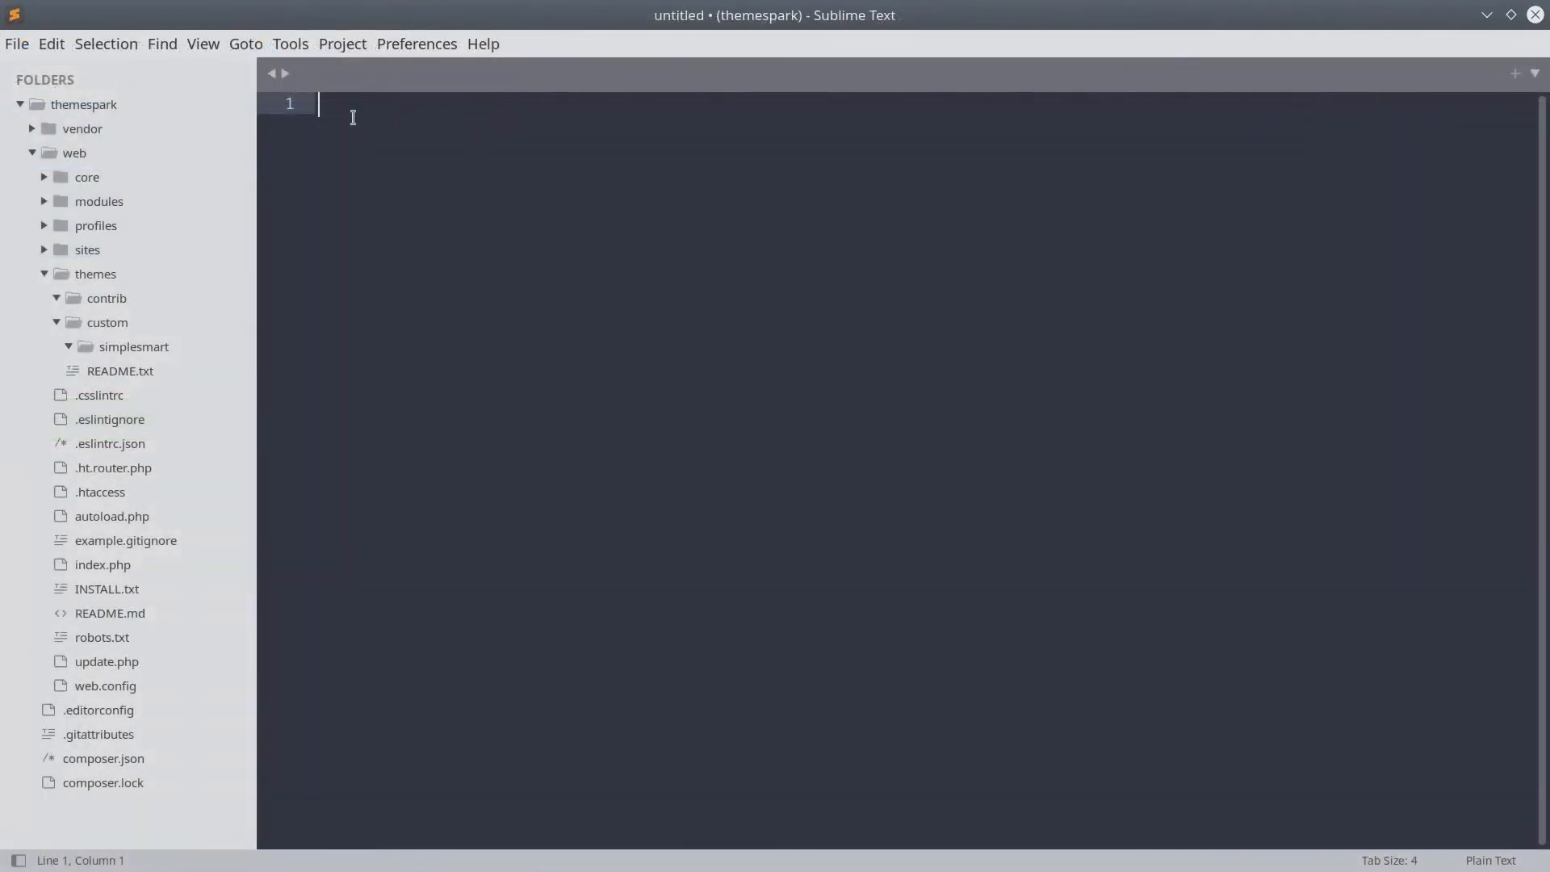
mouse_move(338, 238)
text(si)
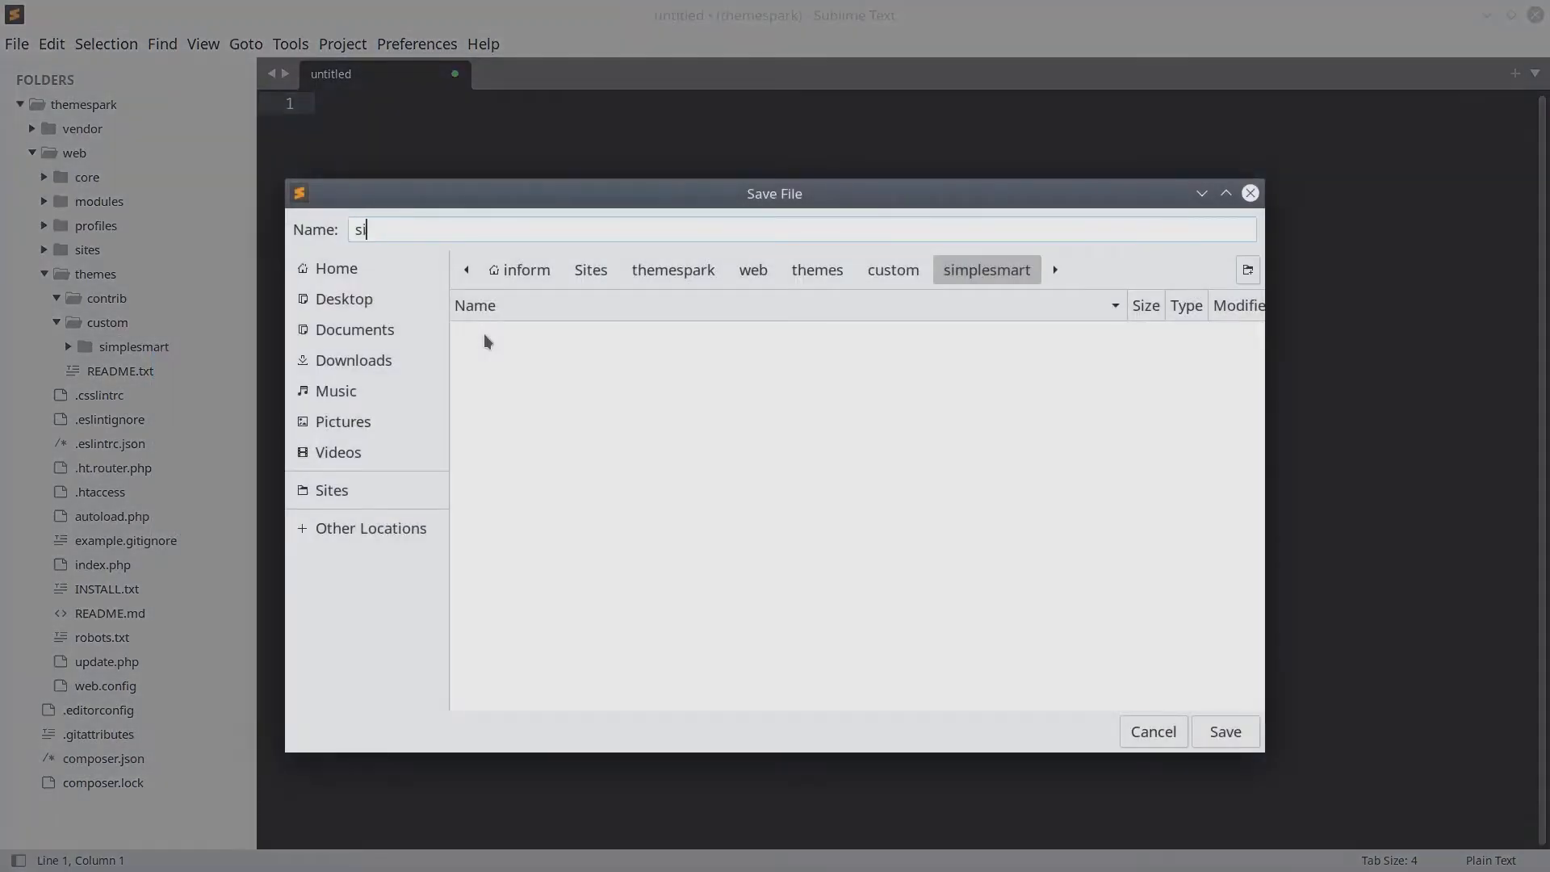
Save the new file as simplesmart.info.yml into the simplesmart folder.
text(mplesmart)
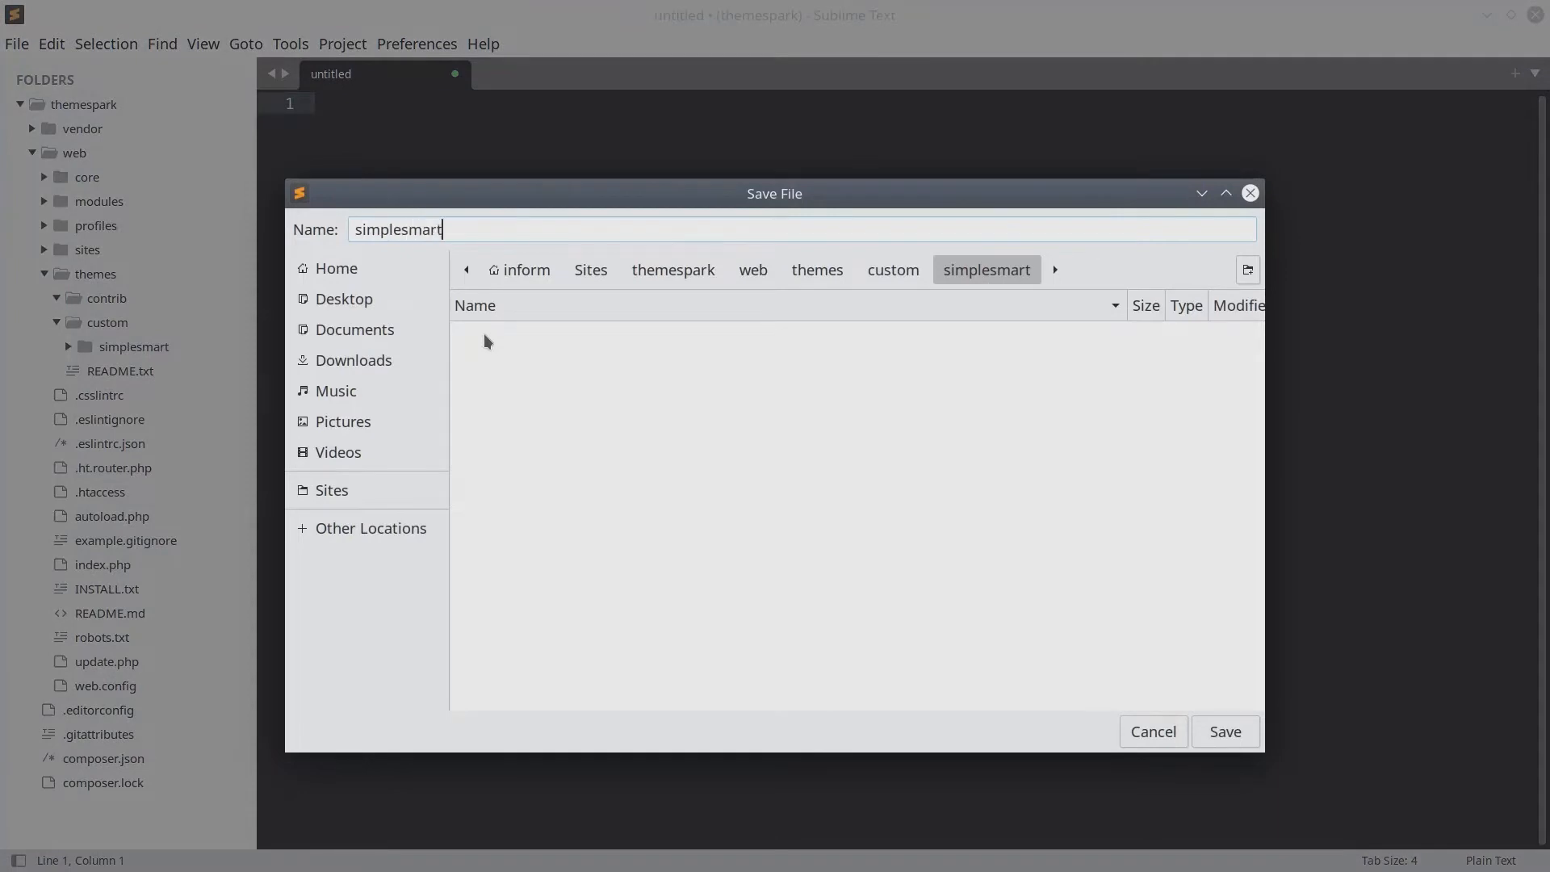
text(.info.yml)
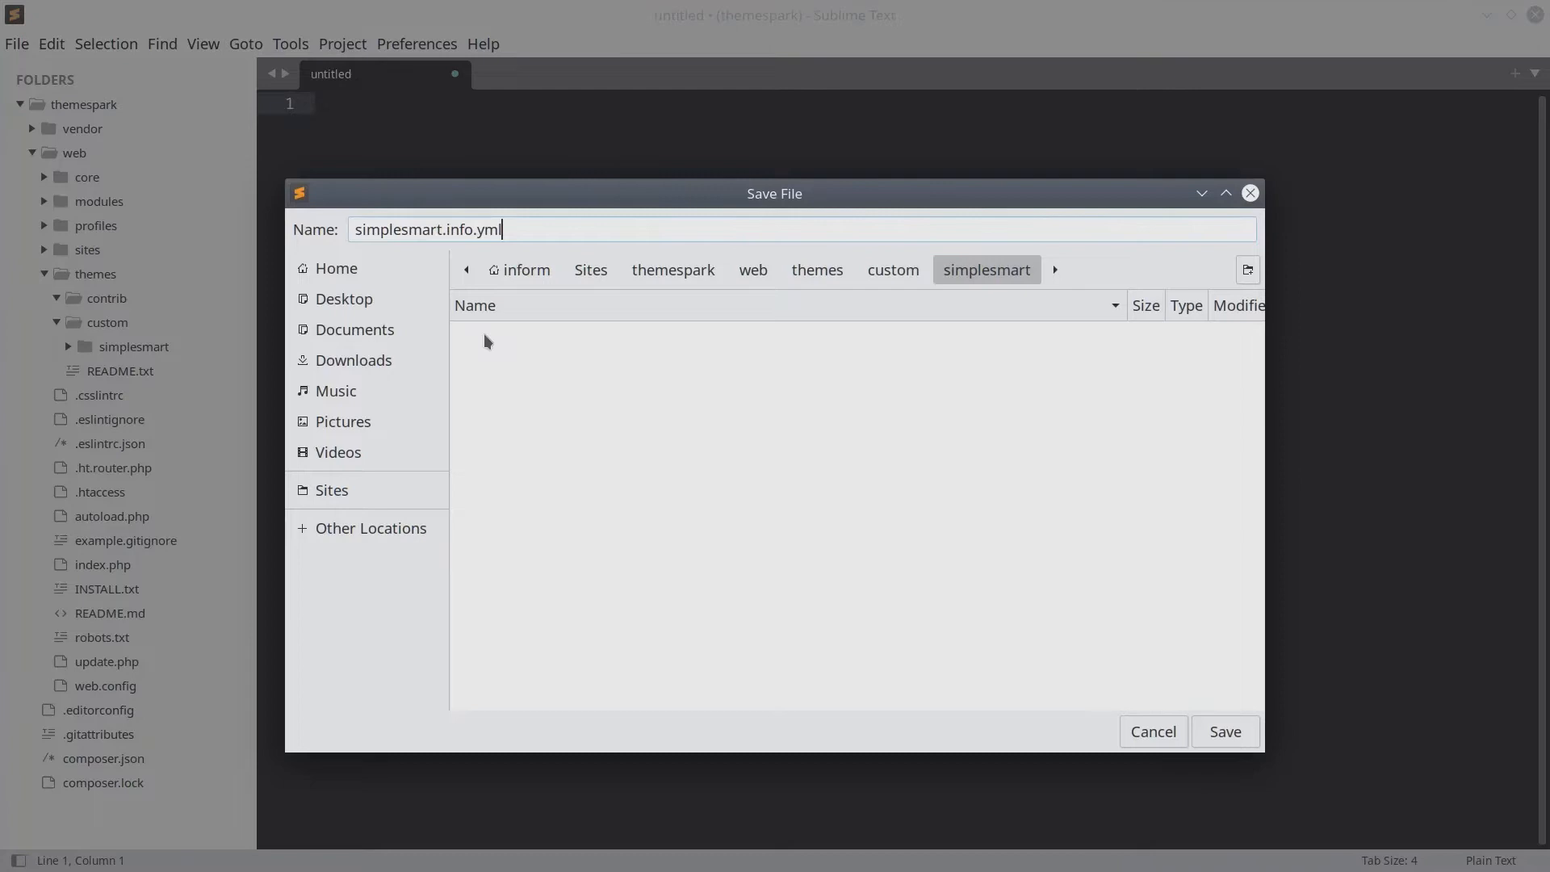
click(1223, 731)
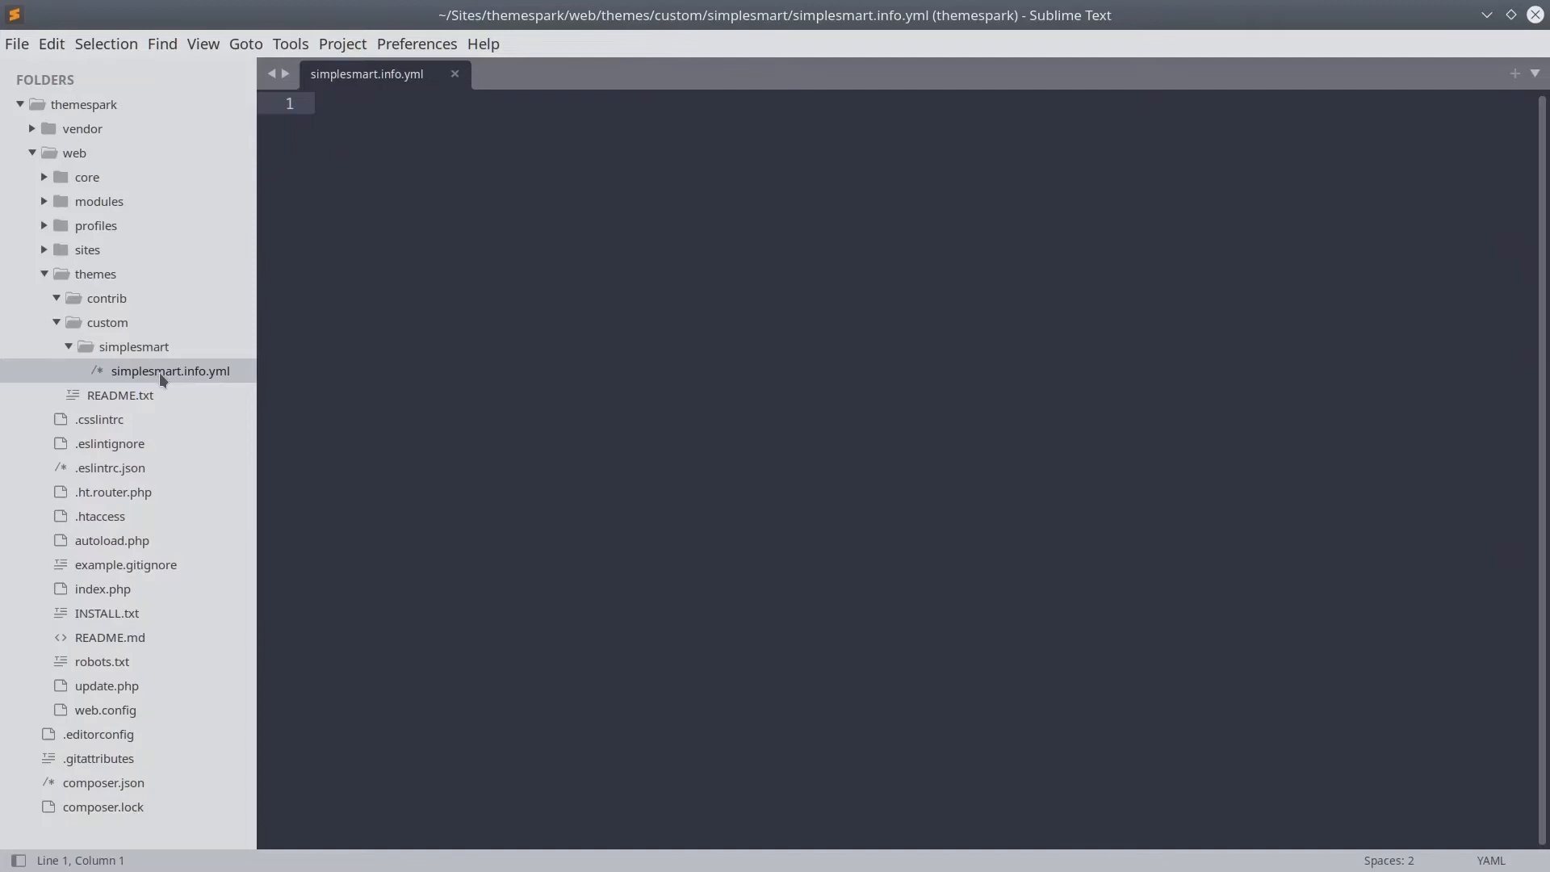
mouse_move(149, 377)
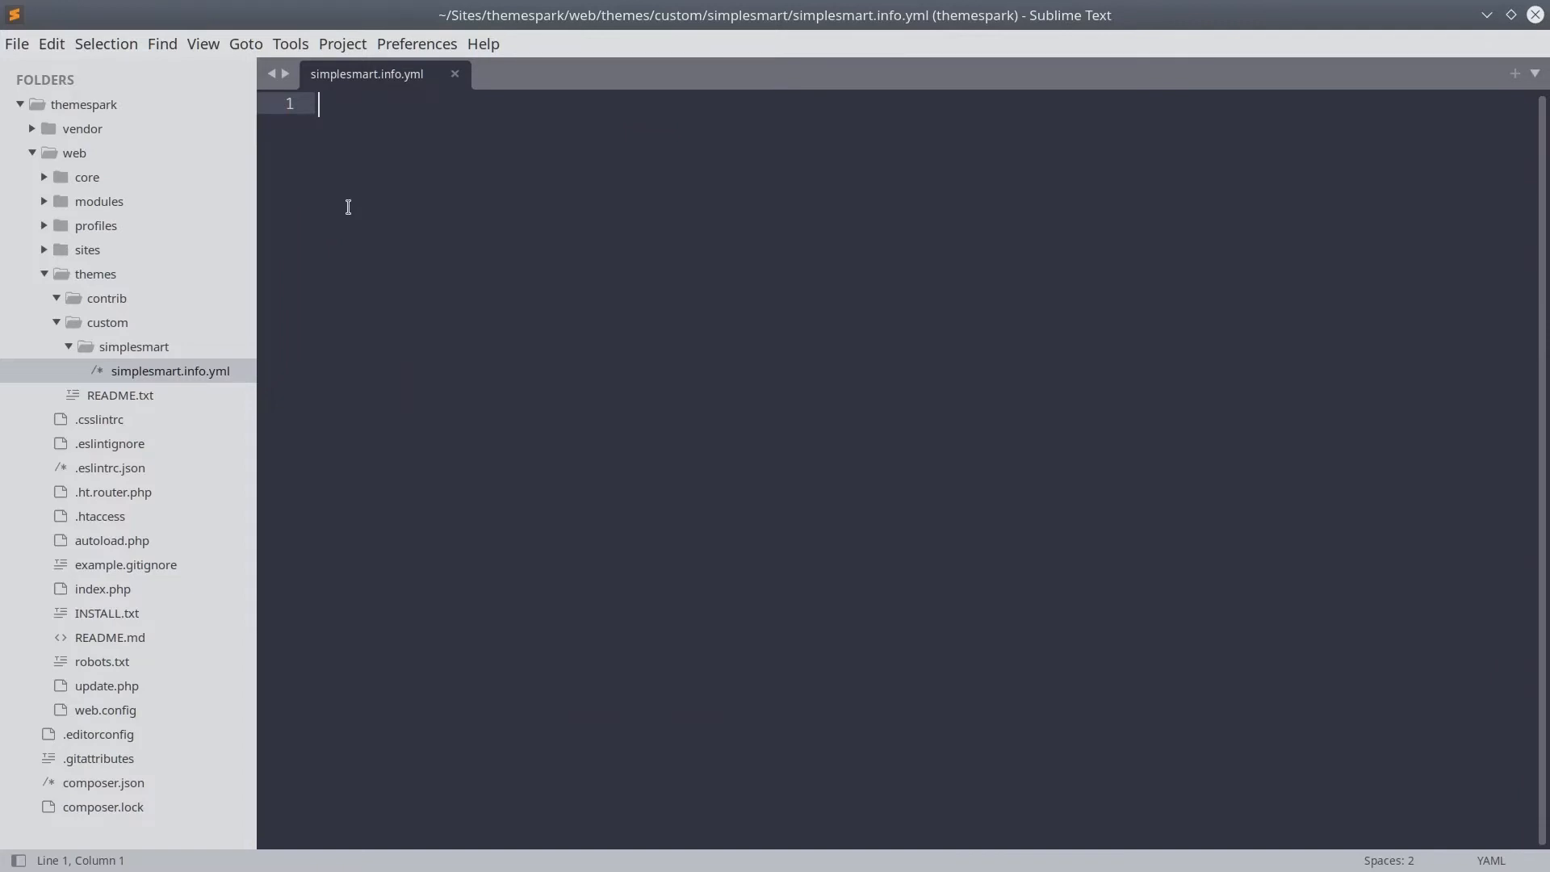
mouse_move(391, 202)
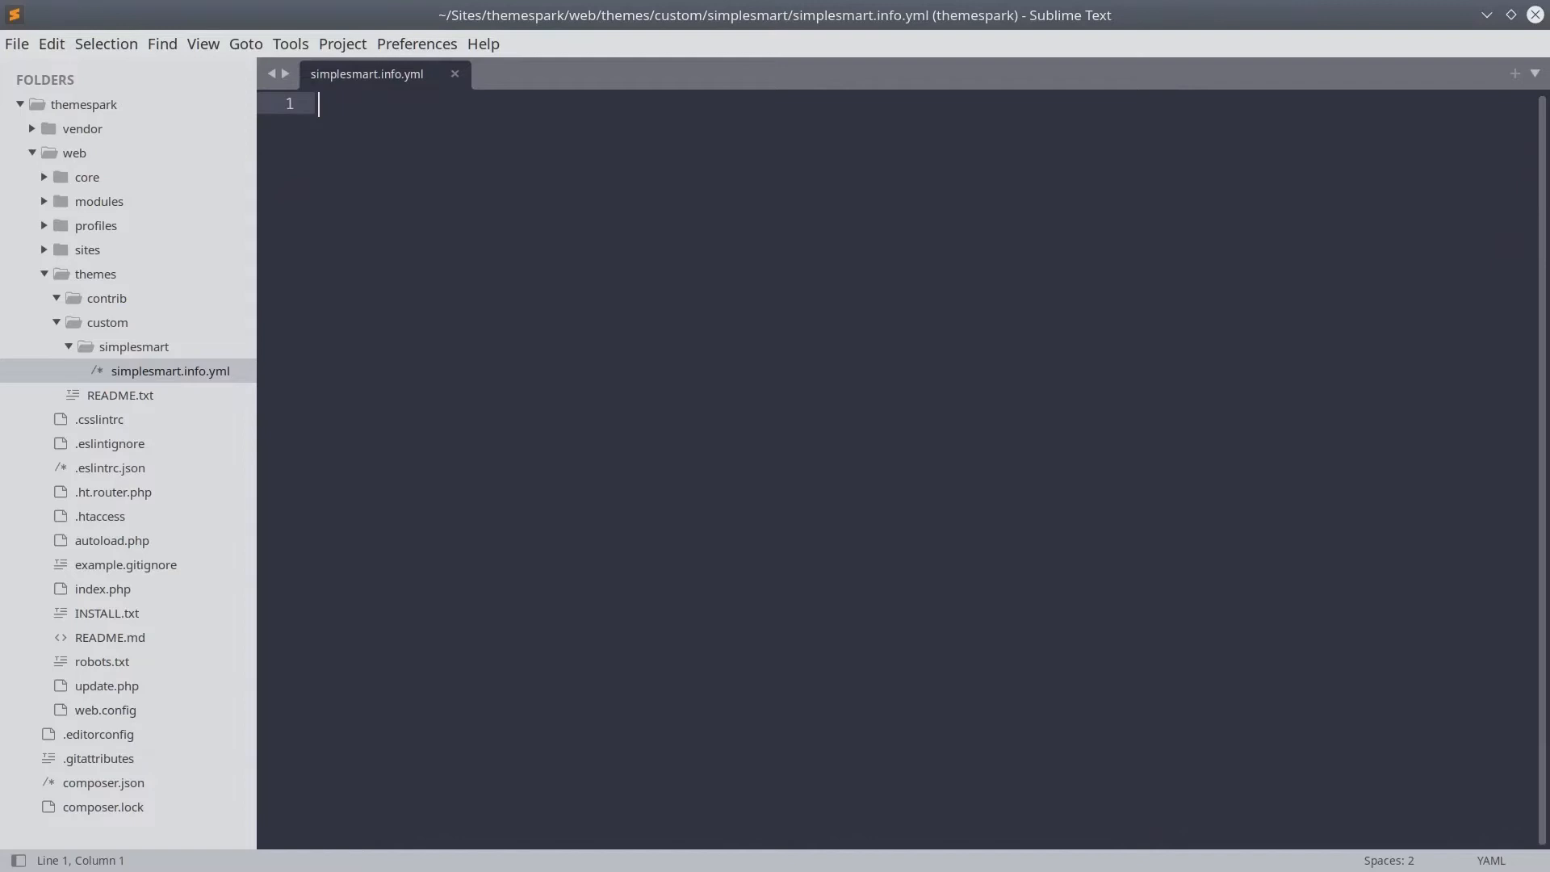
Write the first line 'name: Simple Smart Classy Version' in the info file.
text(name:)
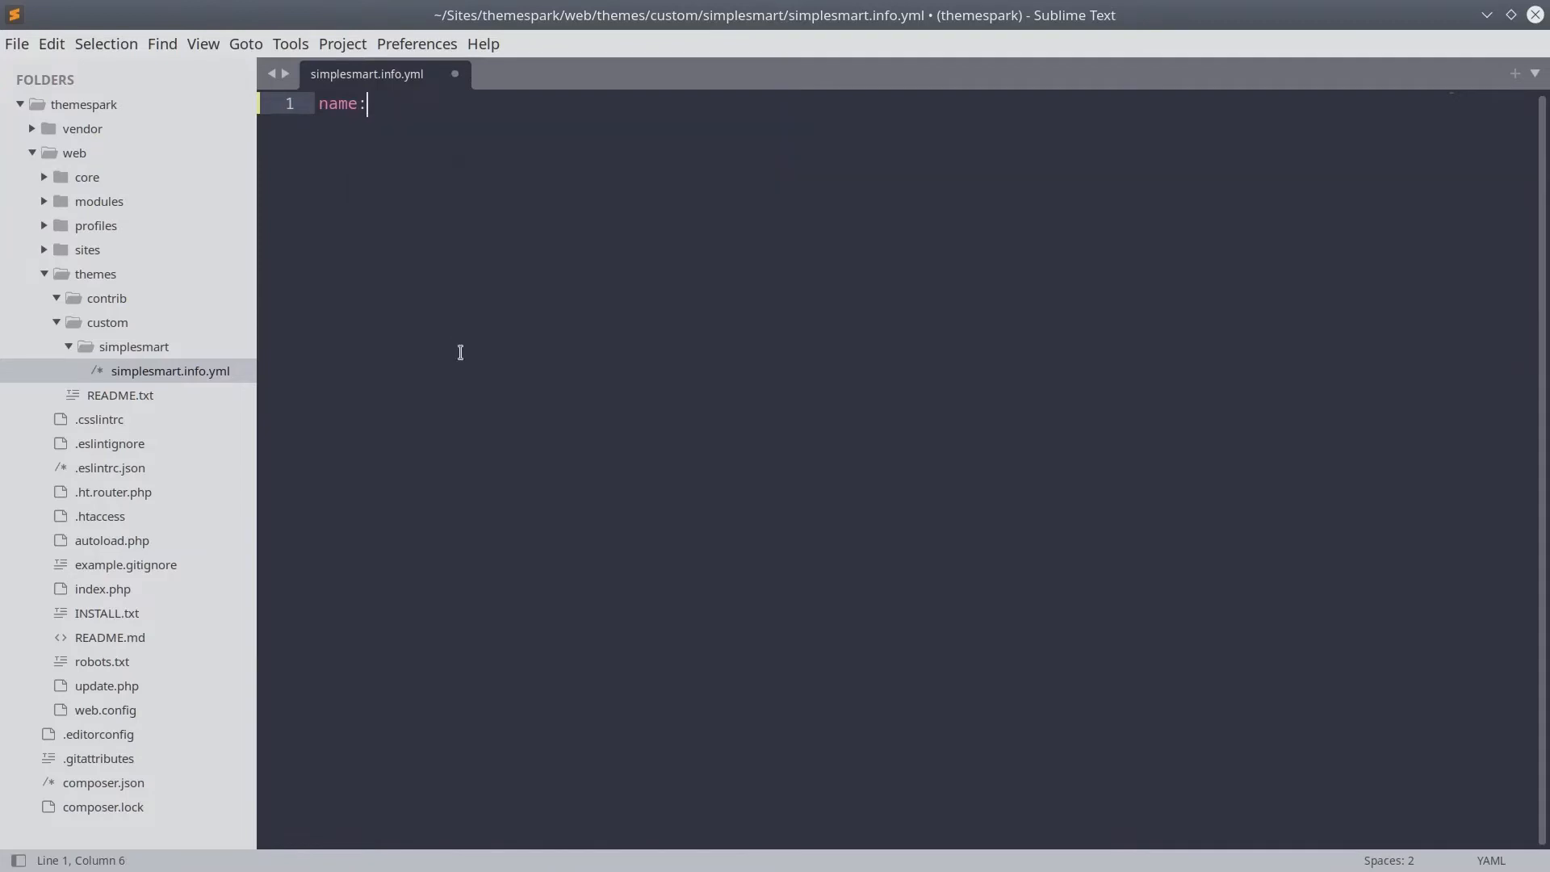
text(Simple Smart Classy Version)
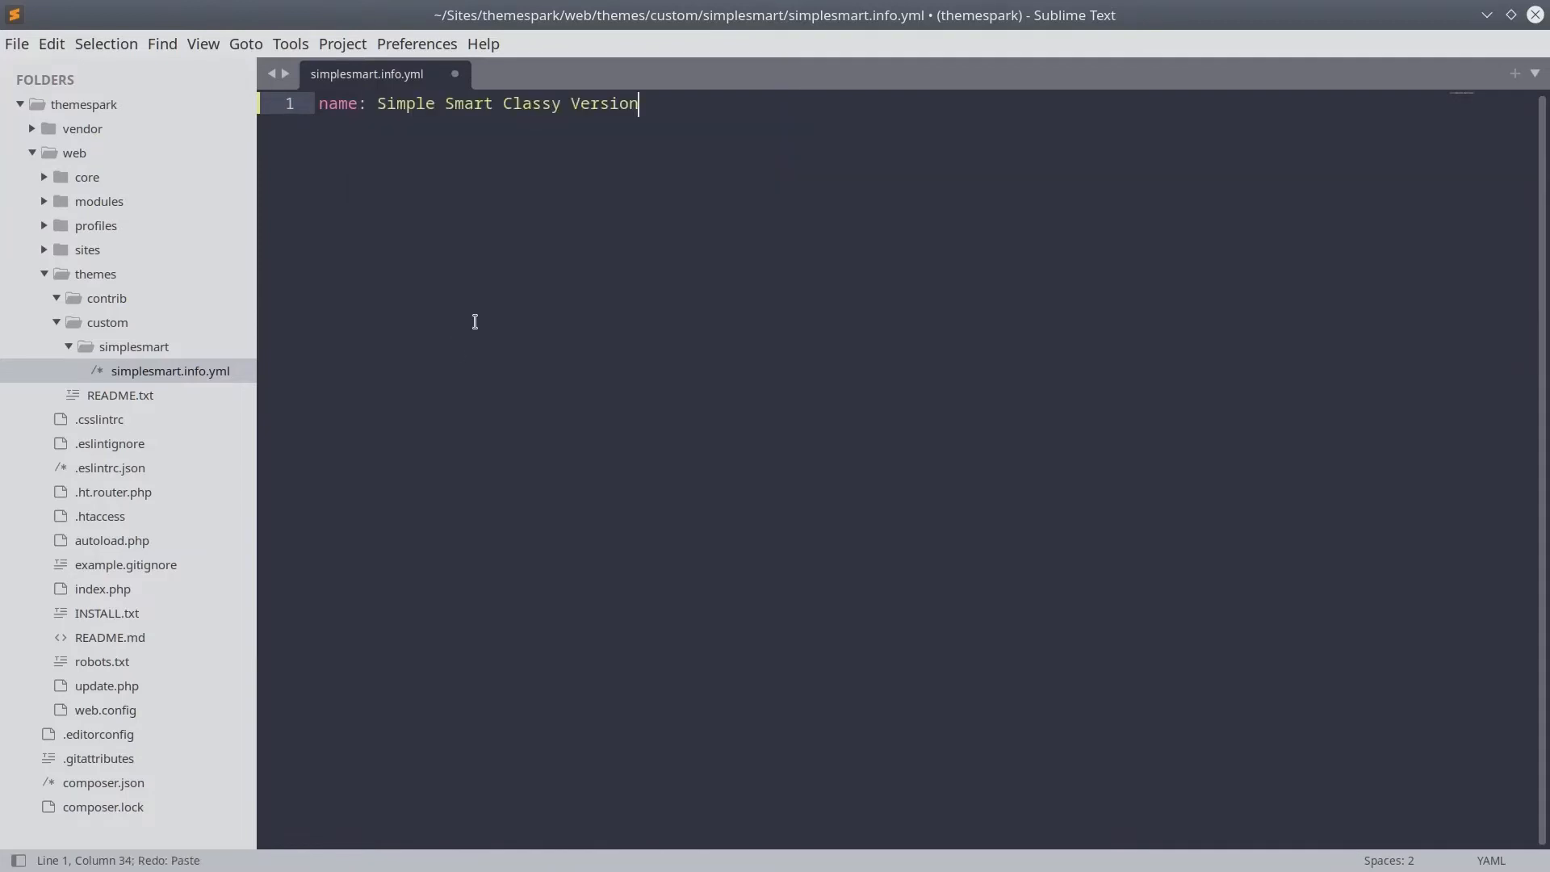
click(377, 103)
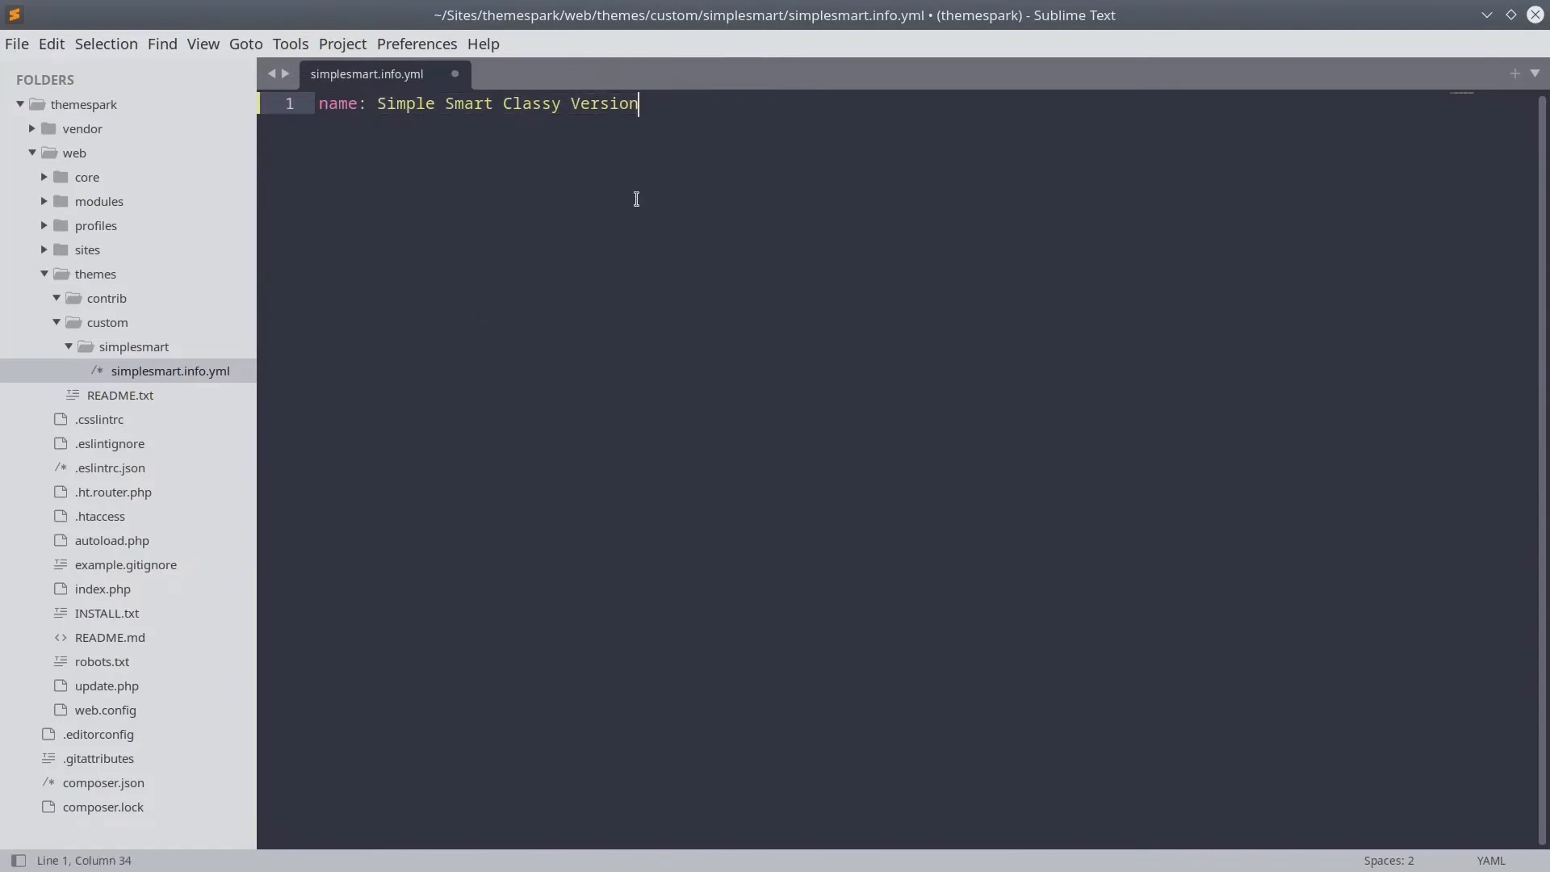
mouse_move(446, 121)
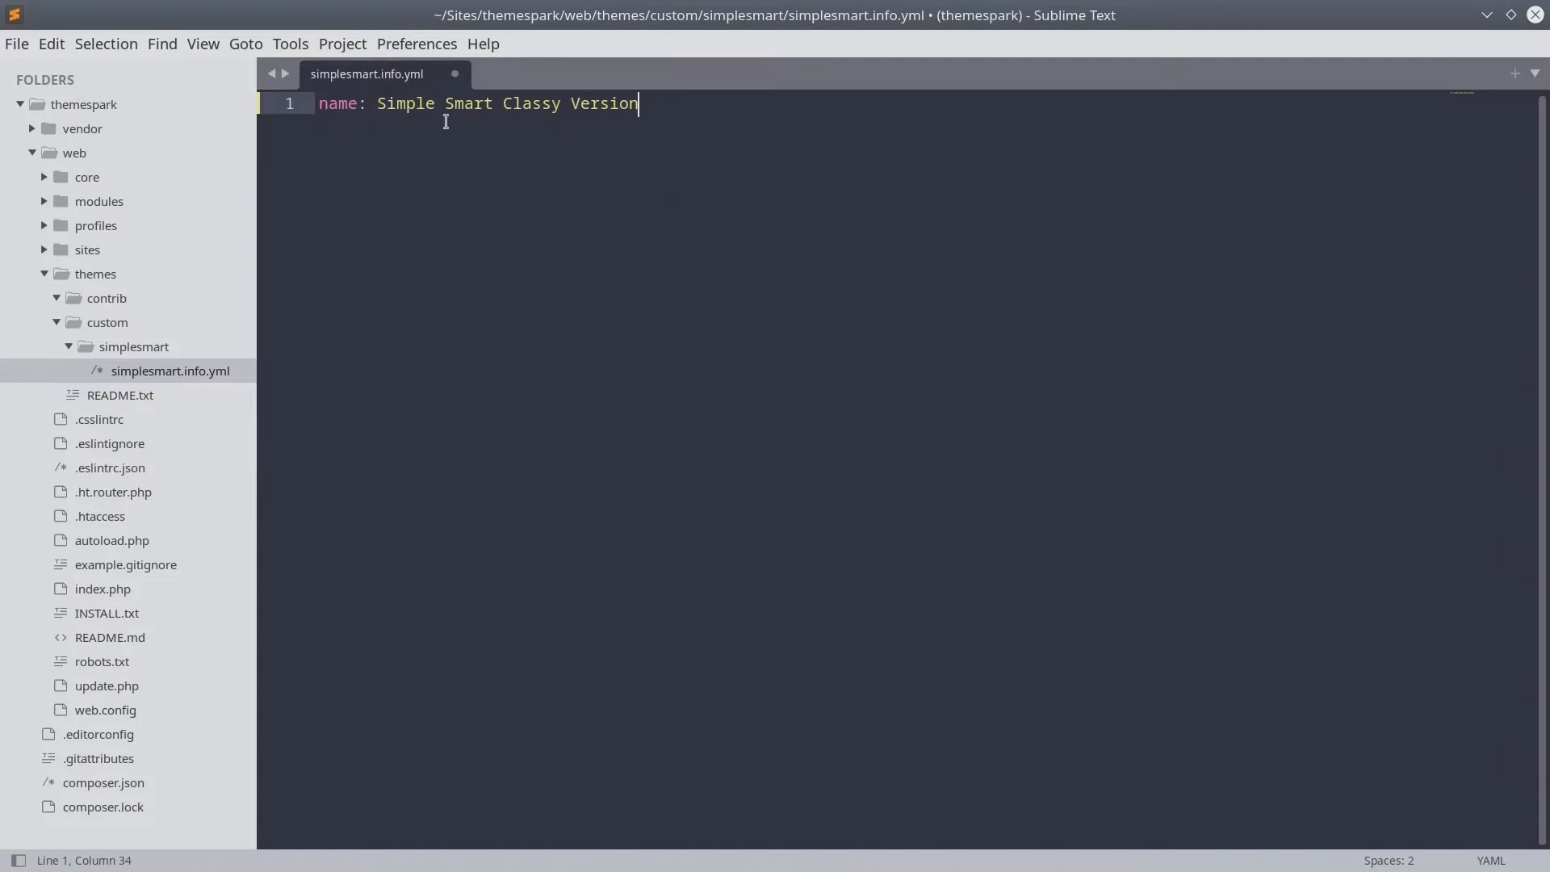
drag(378, 104, 639, 103)
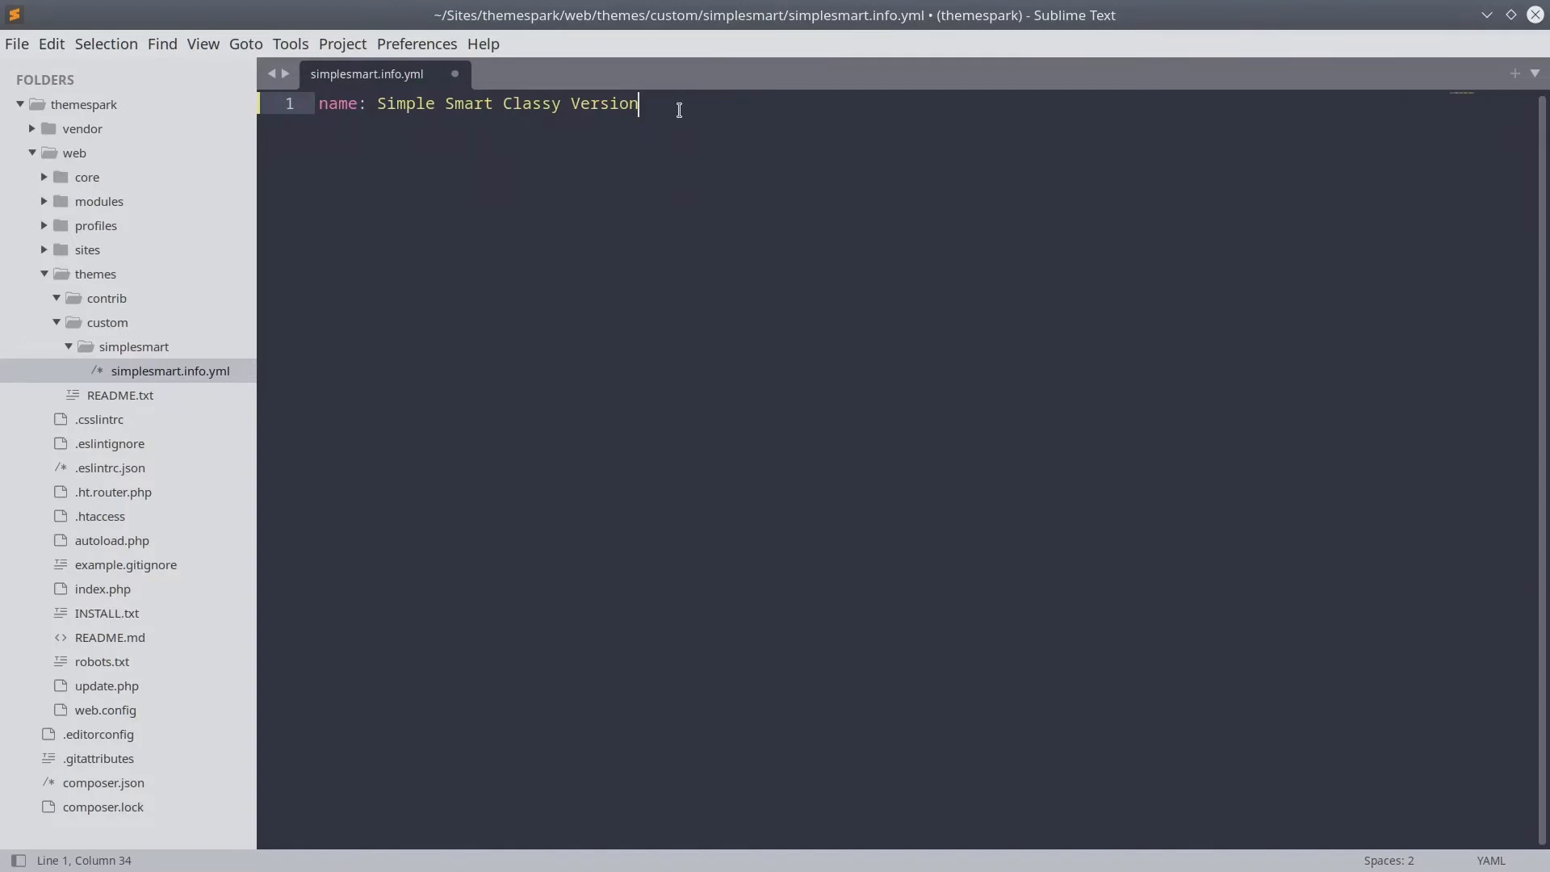
mouse_move(681, 112)
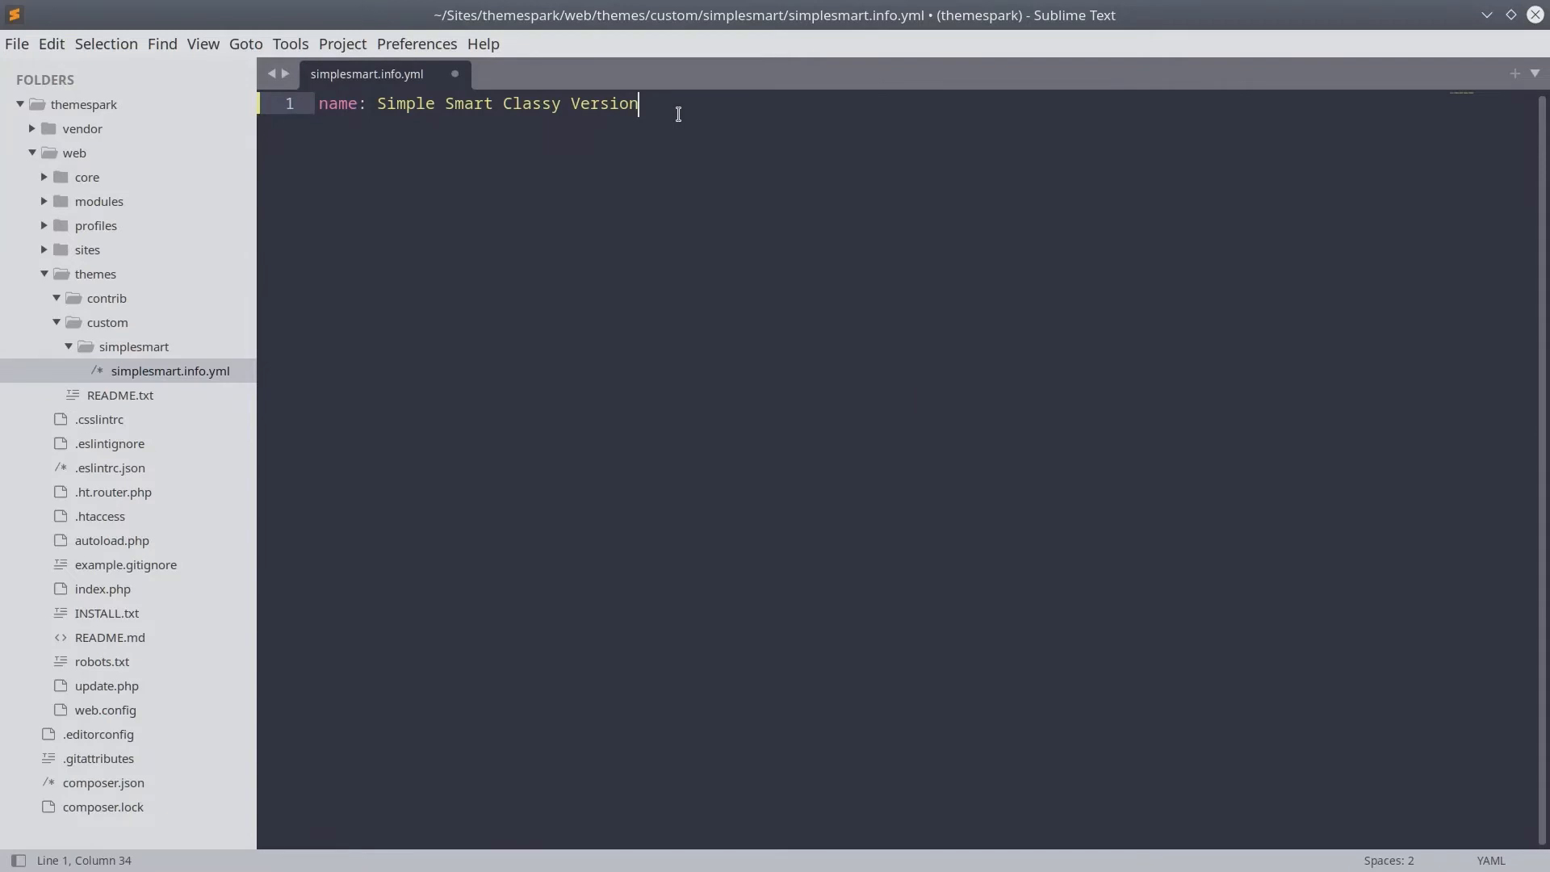
mouse_move(730, 112)
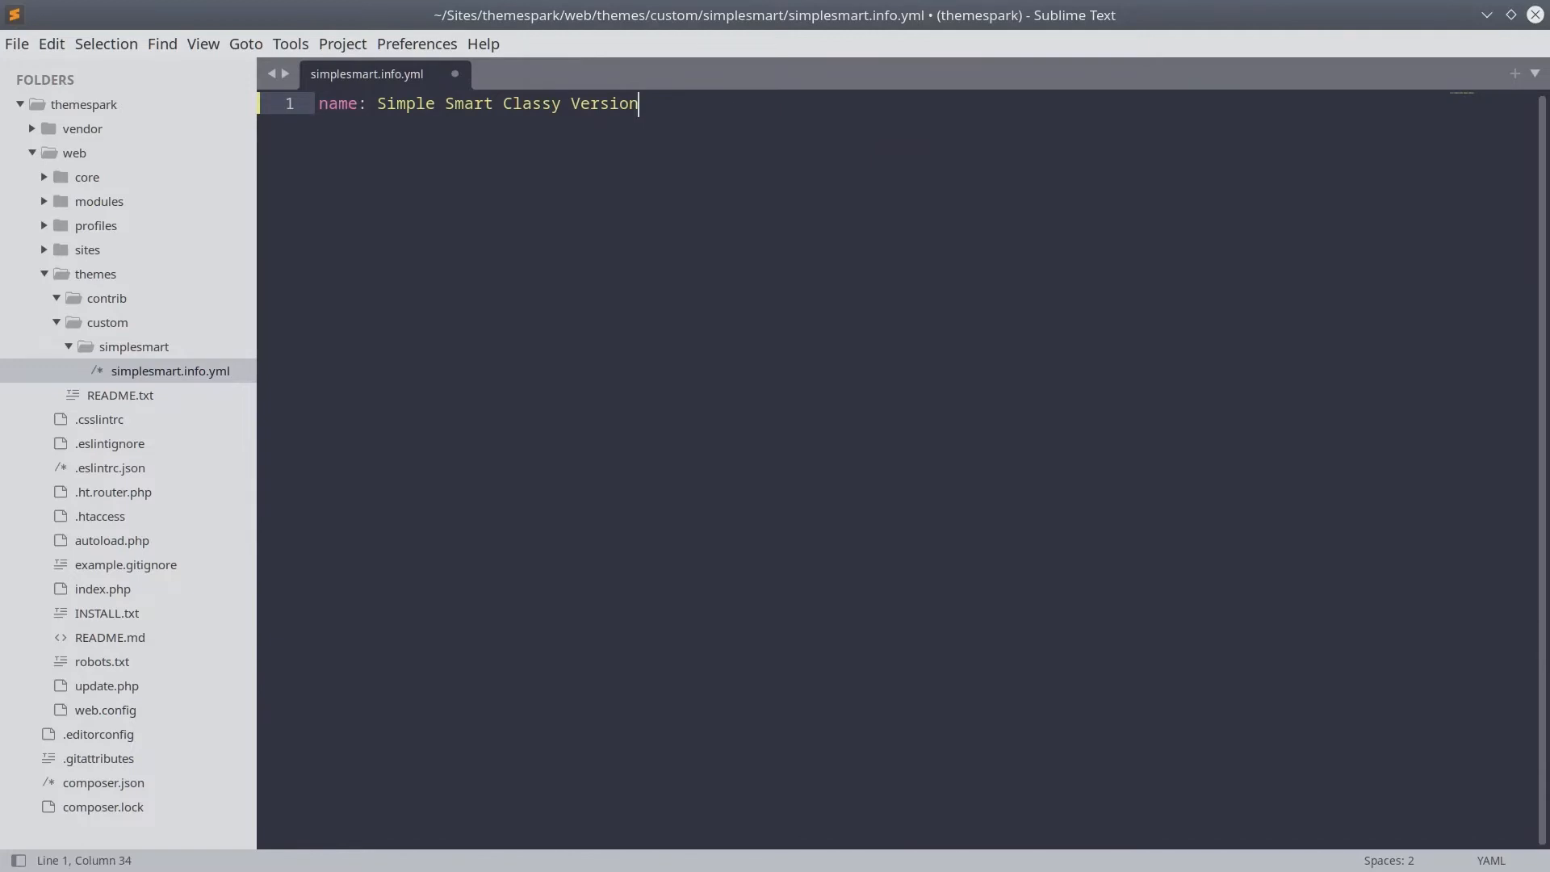
Add the keys type, core and base theme, and set type to theme.
text(type:)
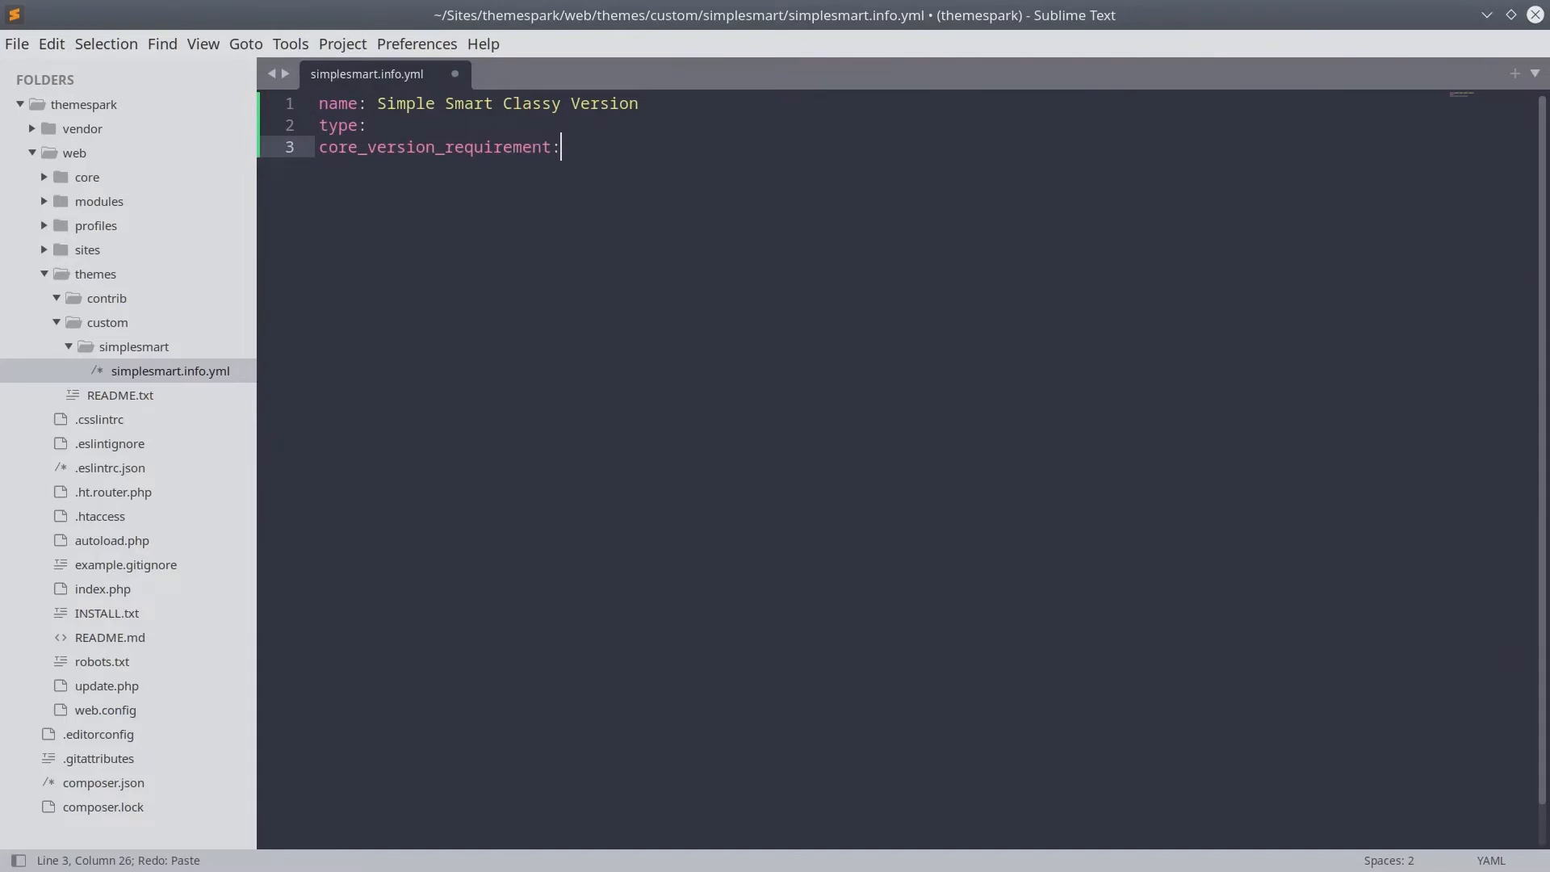
text(core:)
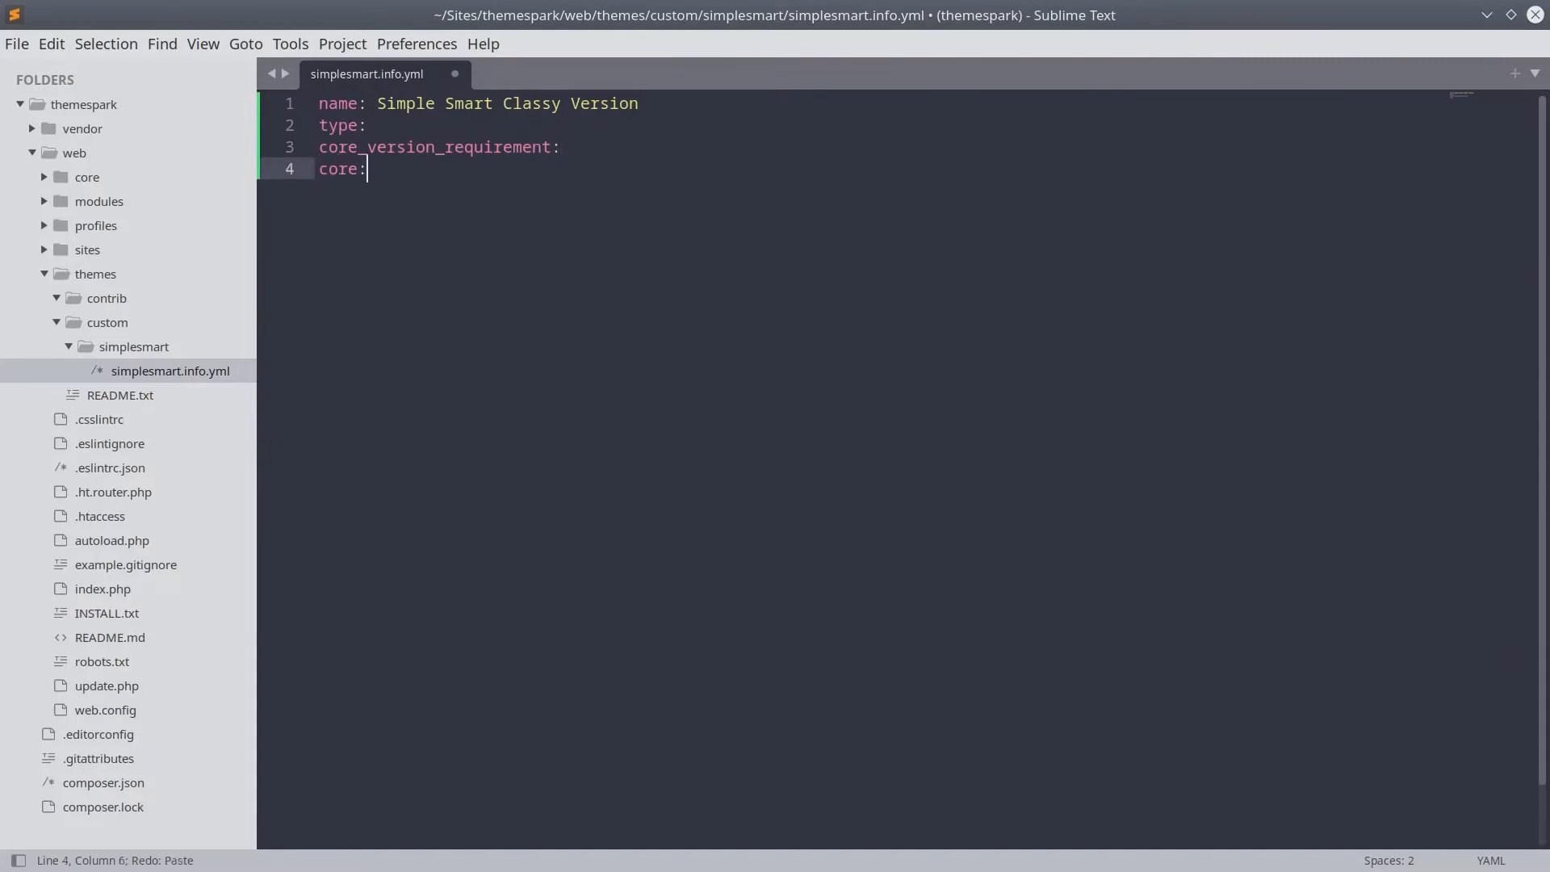
text(base theme:)
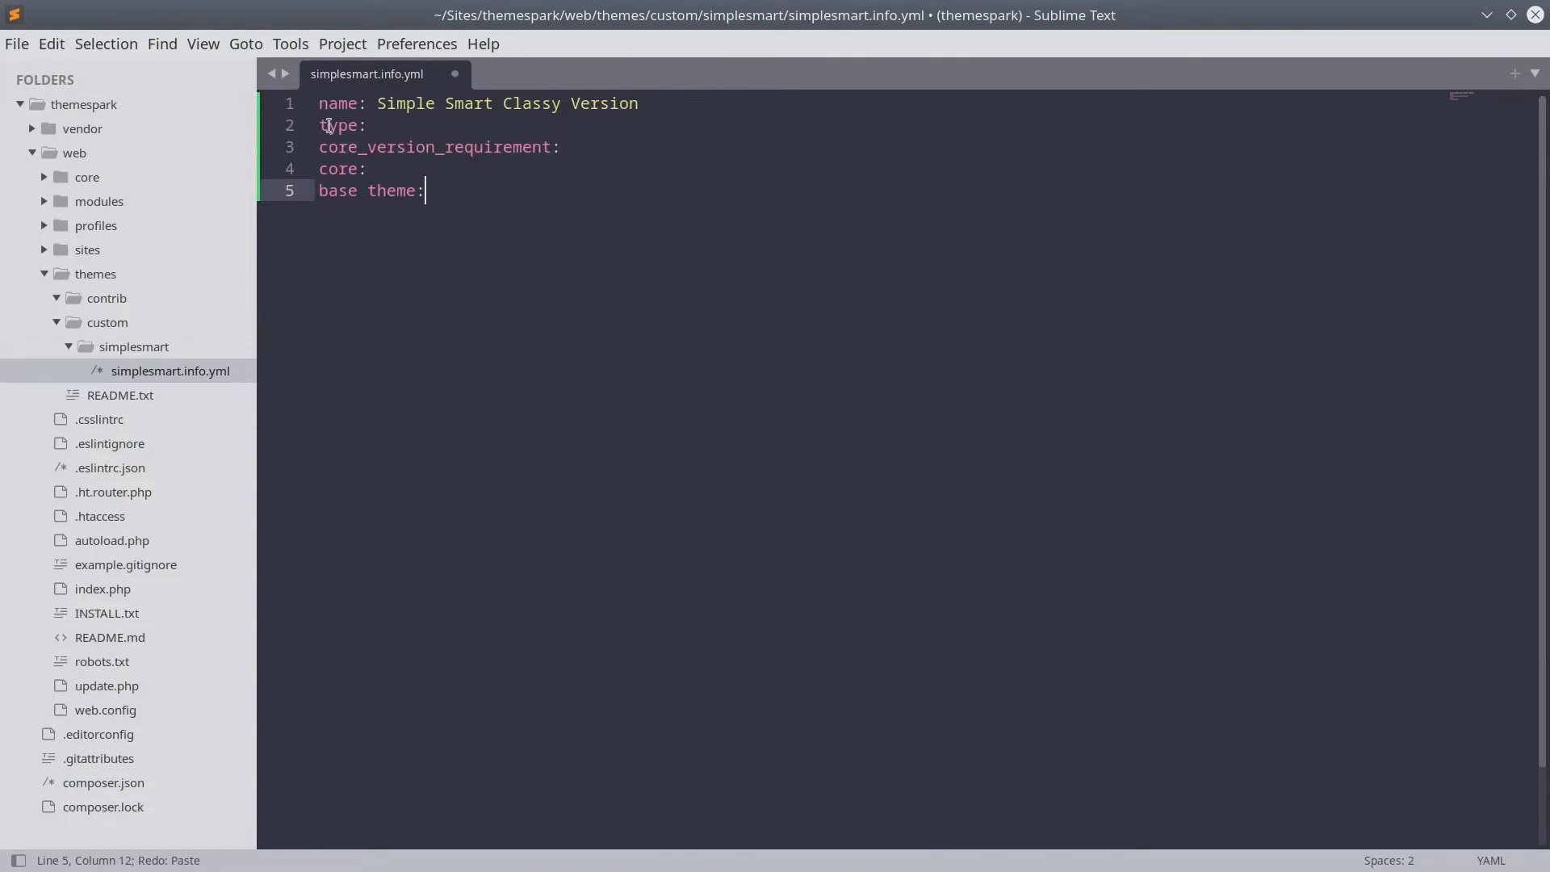
click(367, 124)
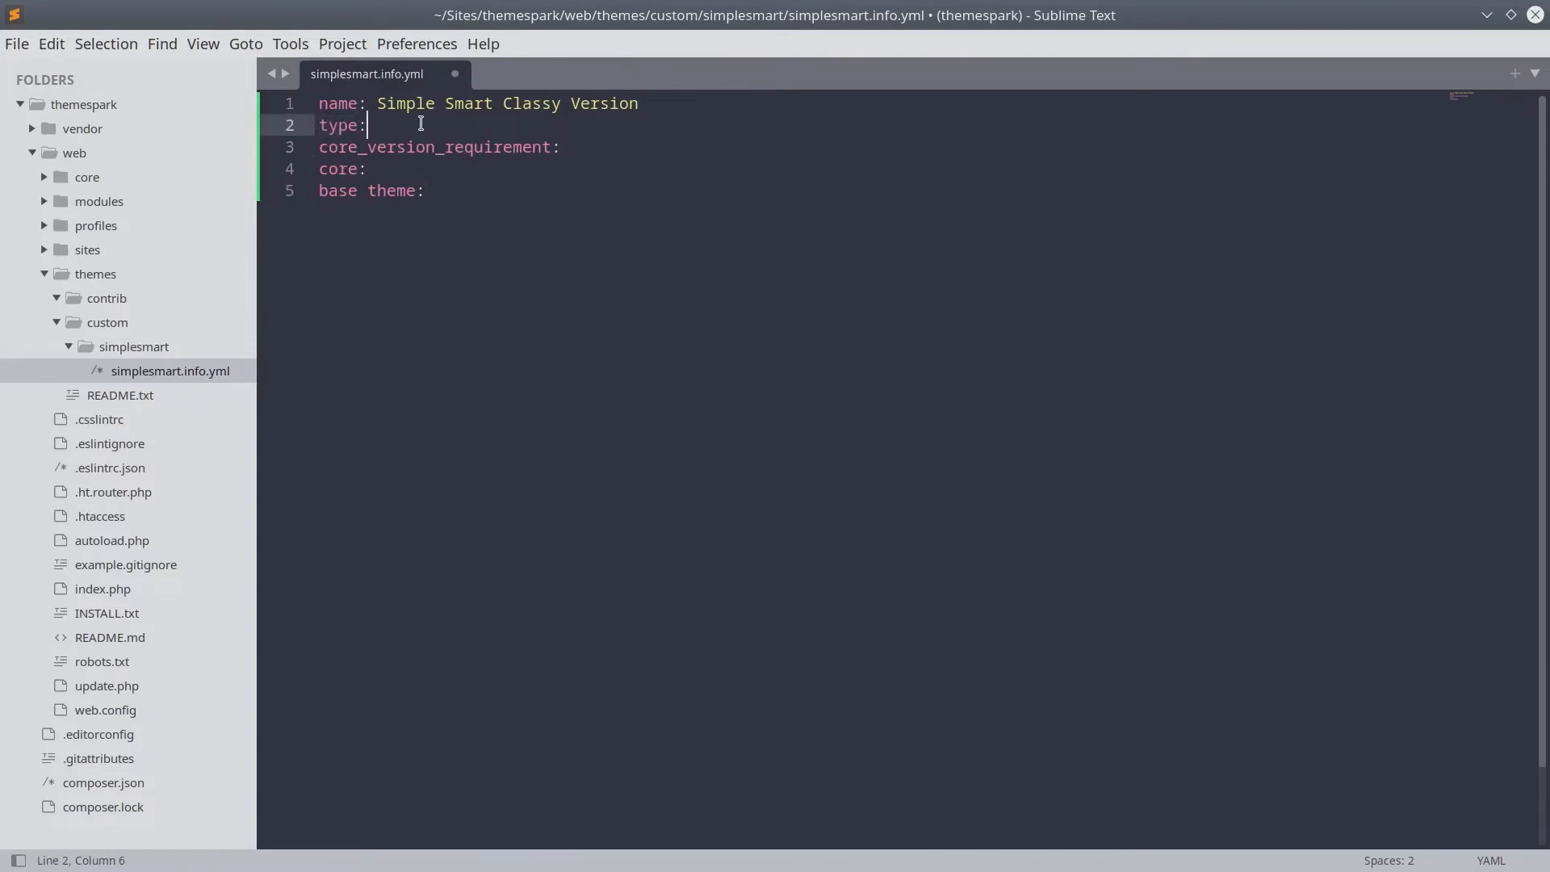
text(theme)
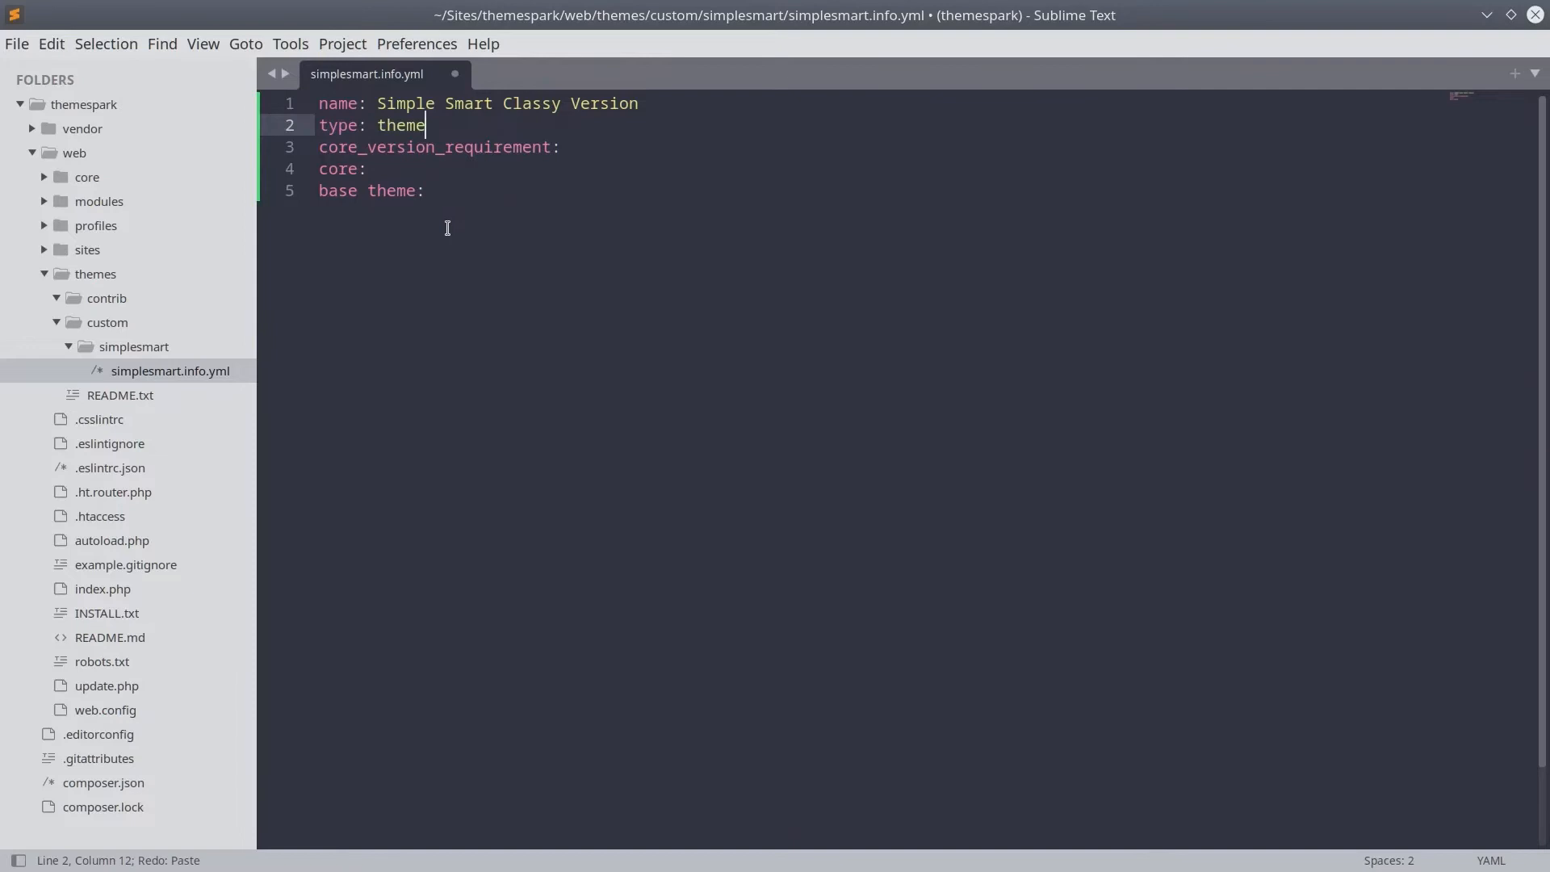
mouse_move(509, 168)
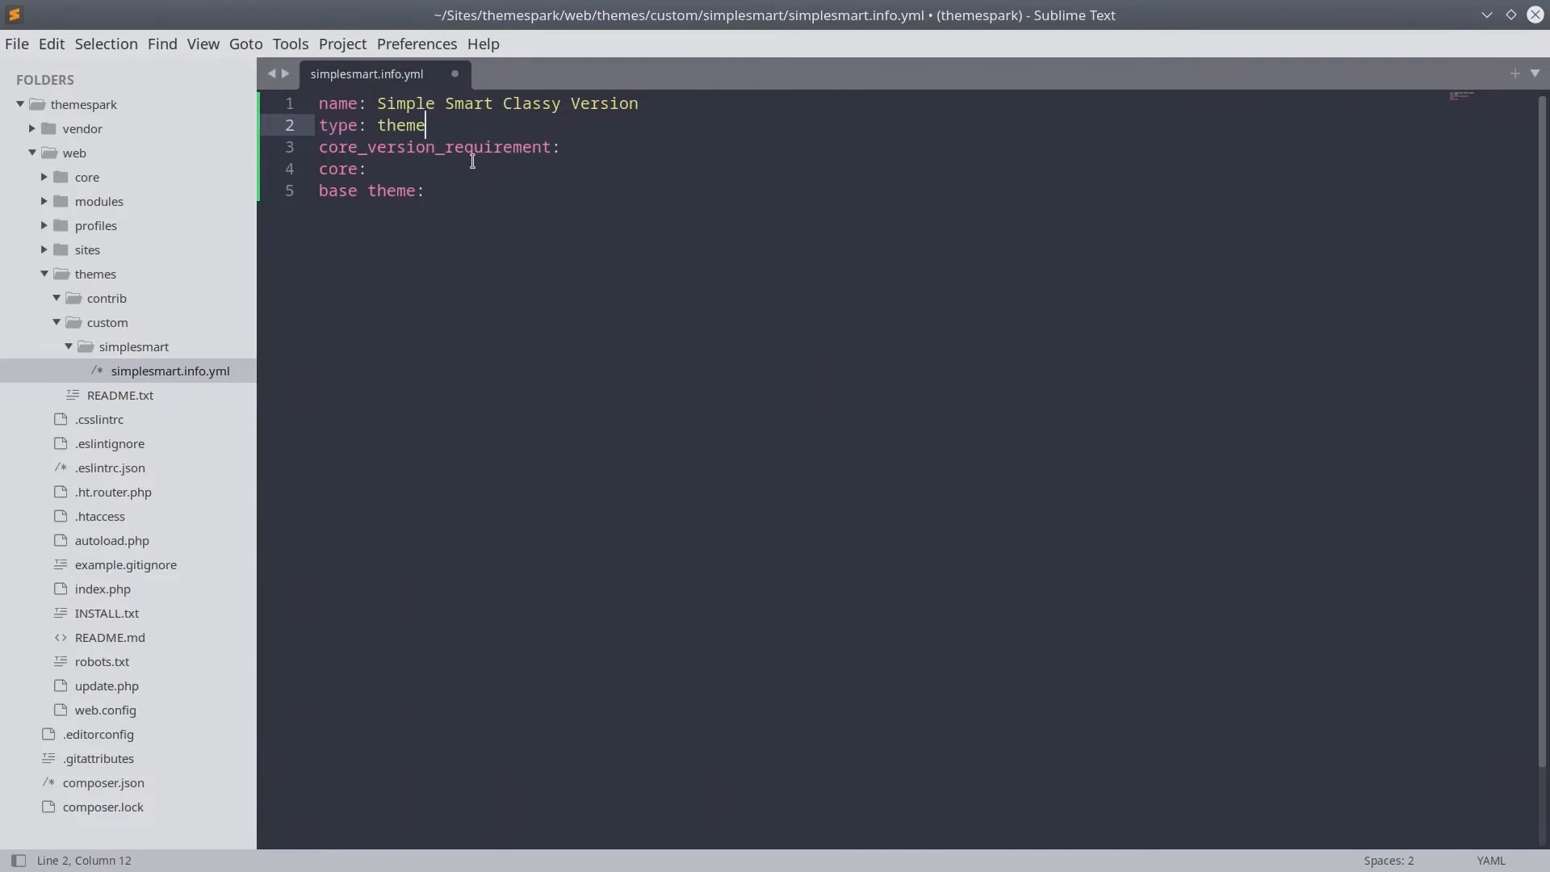
Set core_version_requirement to ^8 || ^9.
click(424, 191)
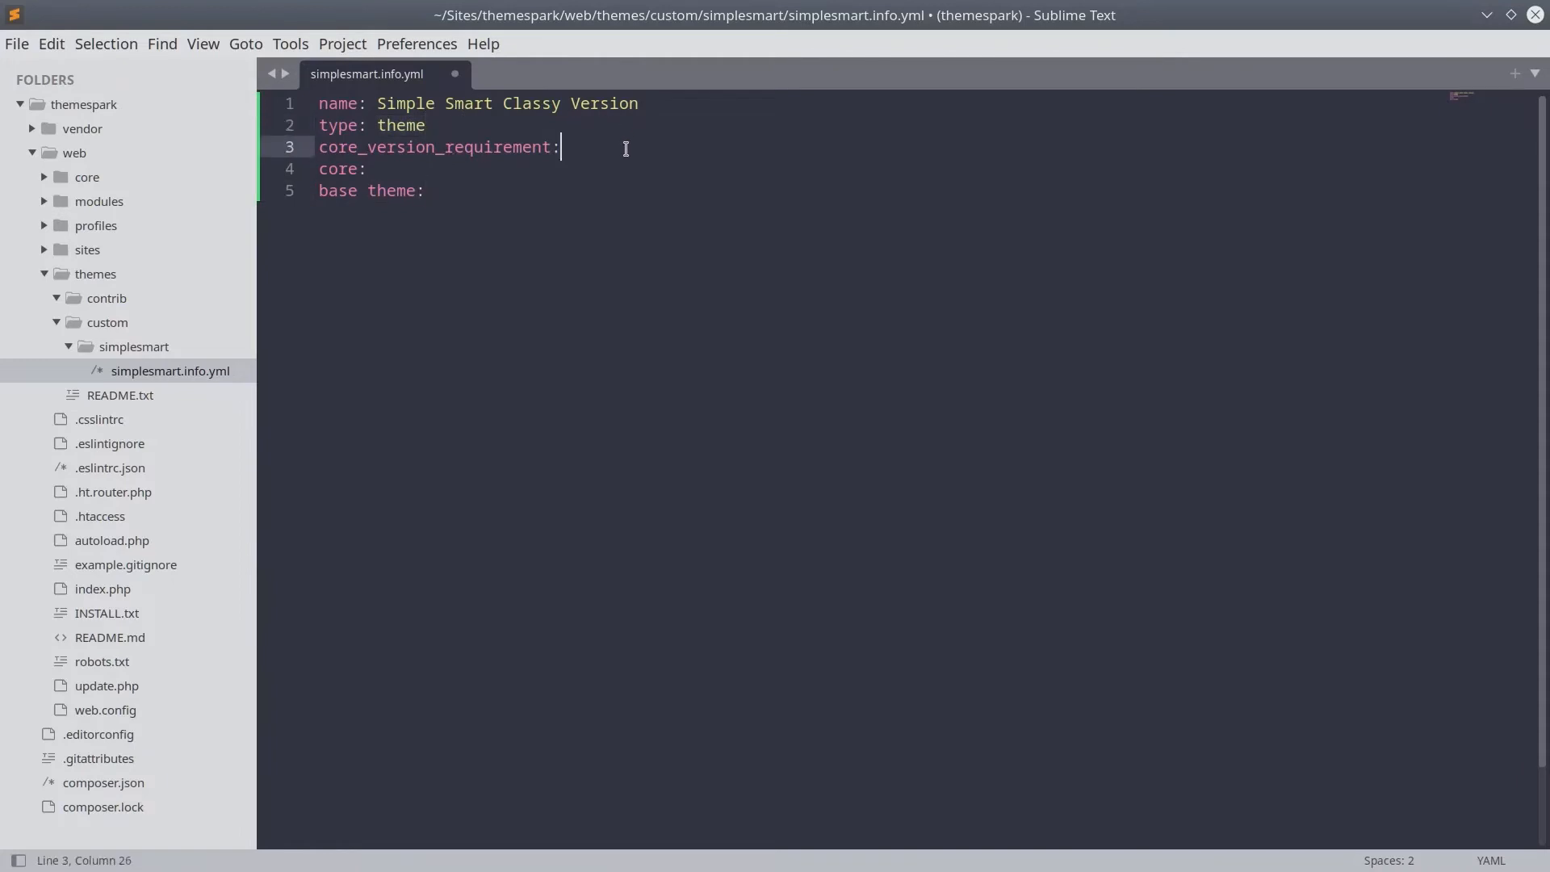
mouse_move(600, 147)
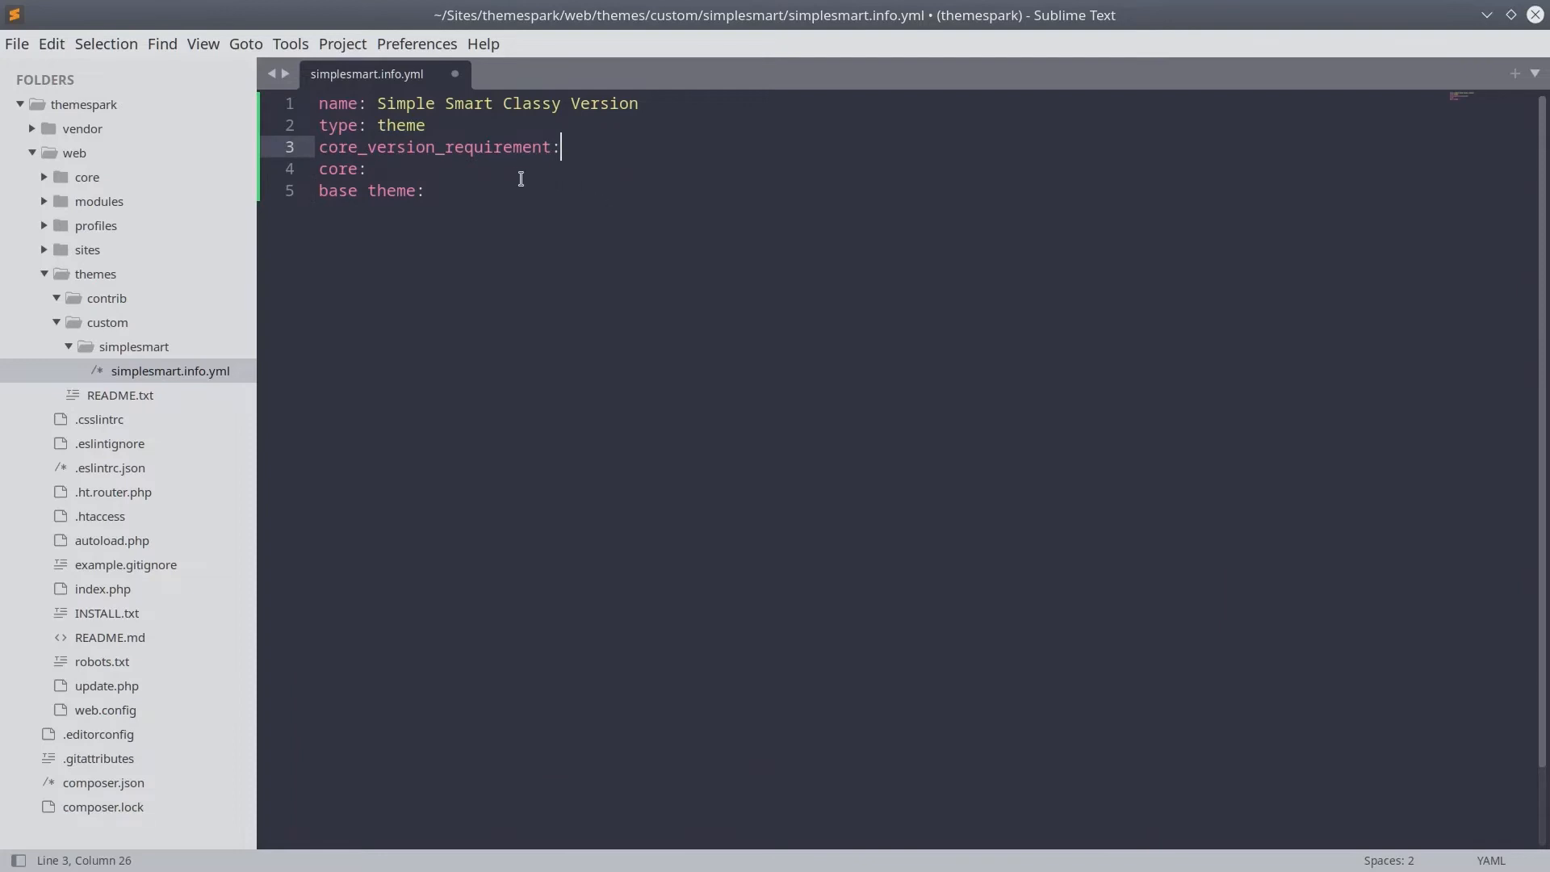
mouse_move(581, 168)
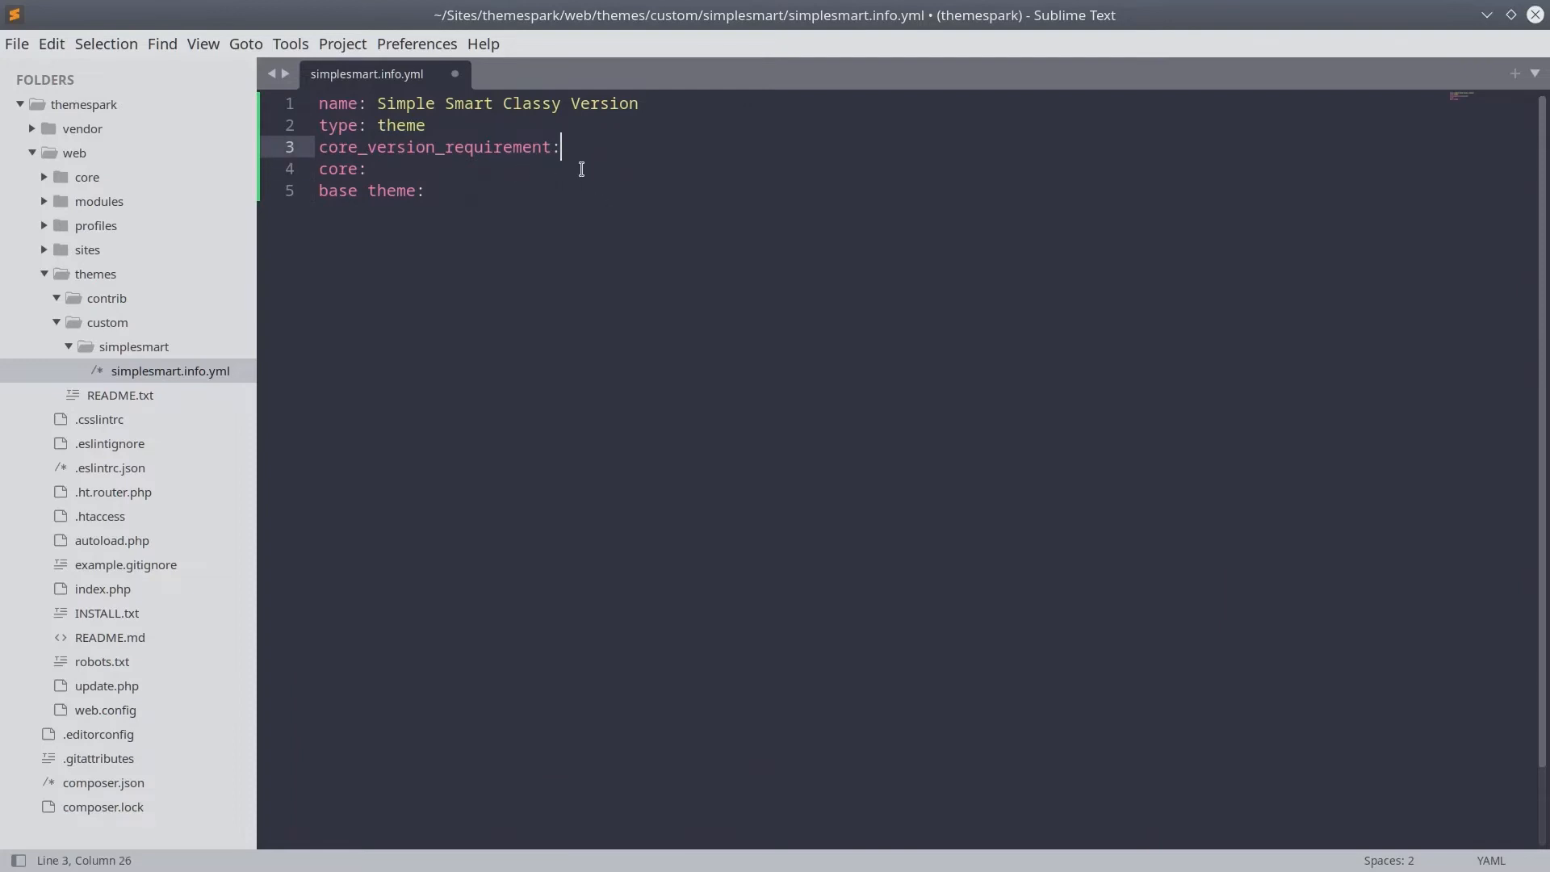
click(366, 168)
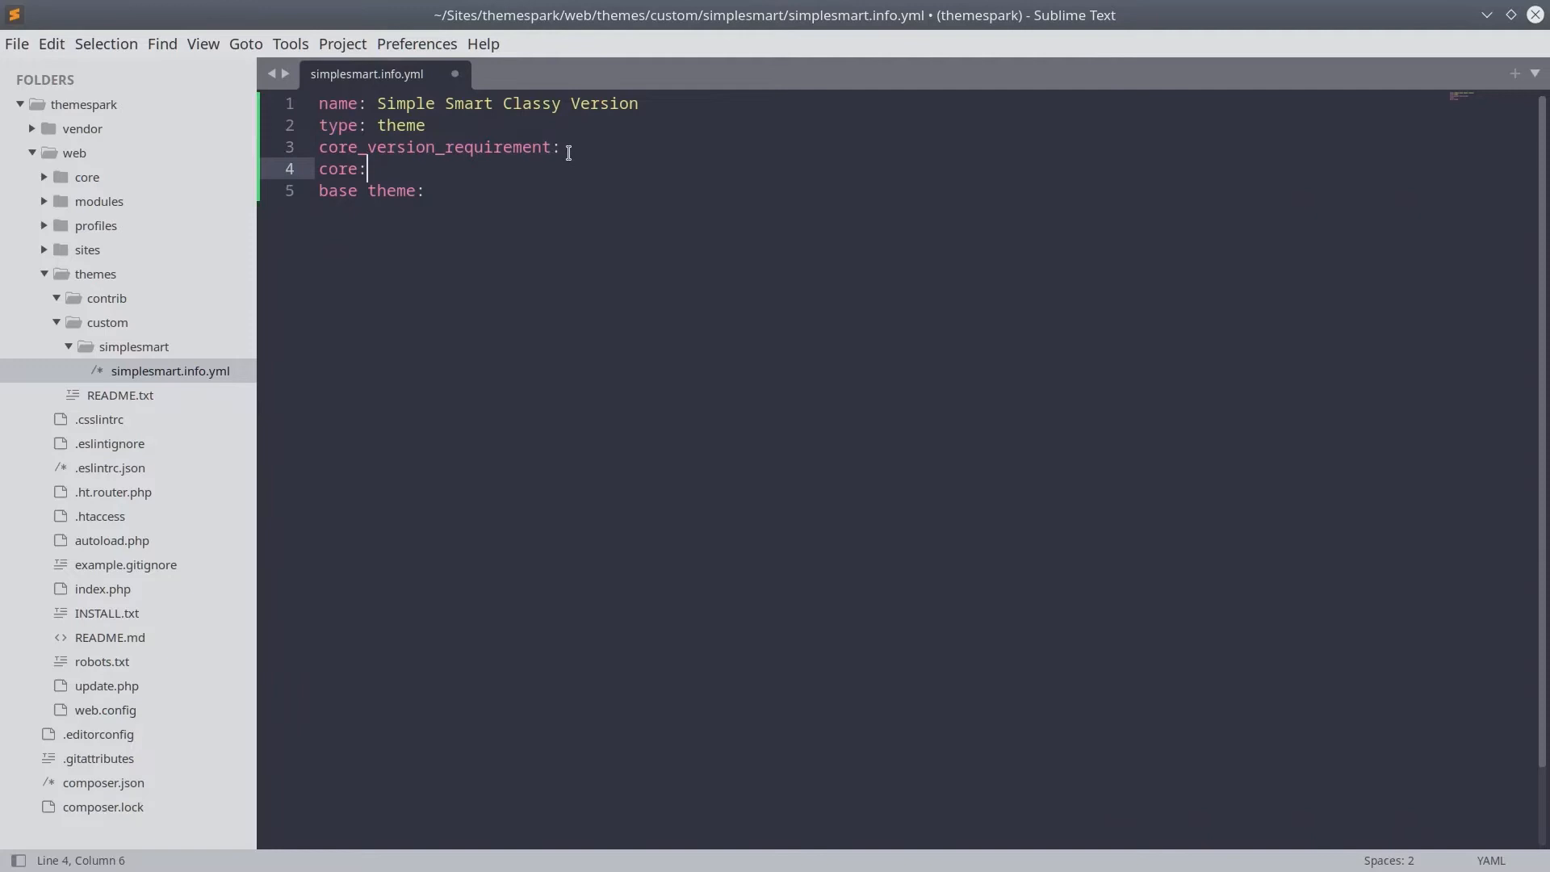
mouse_move(524, 176)
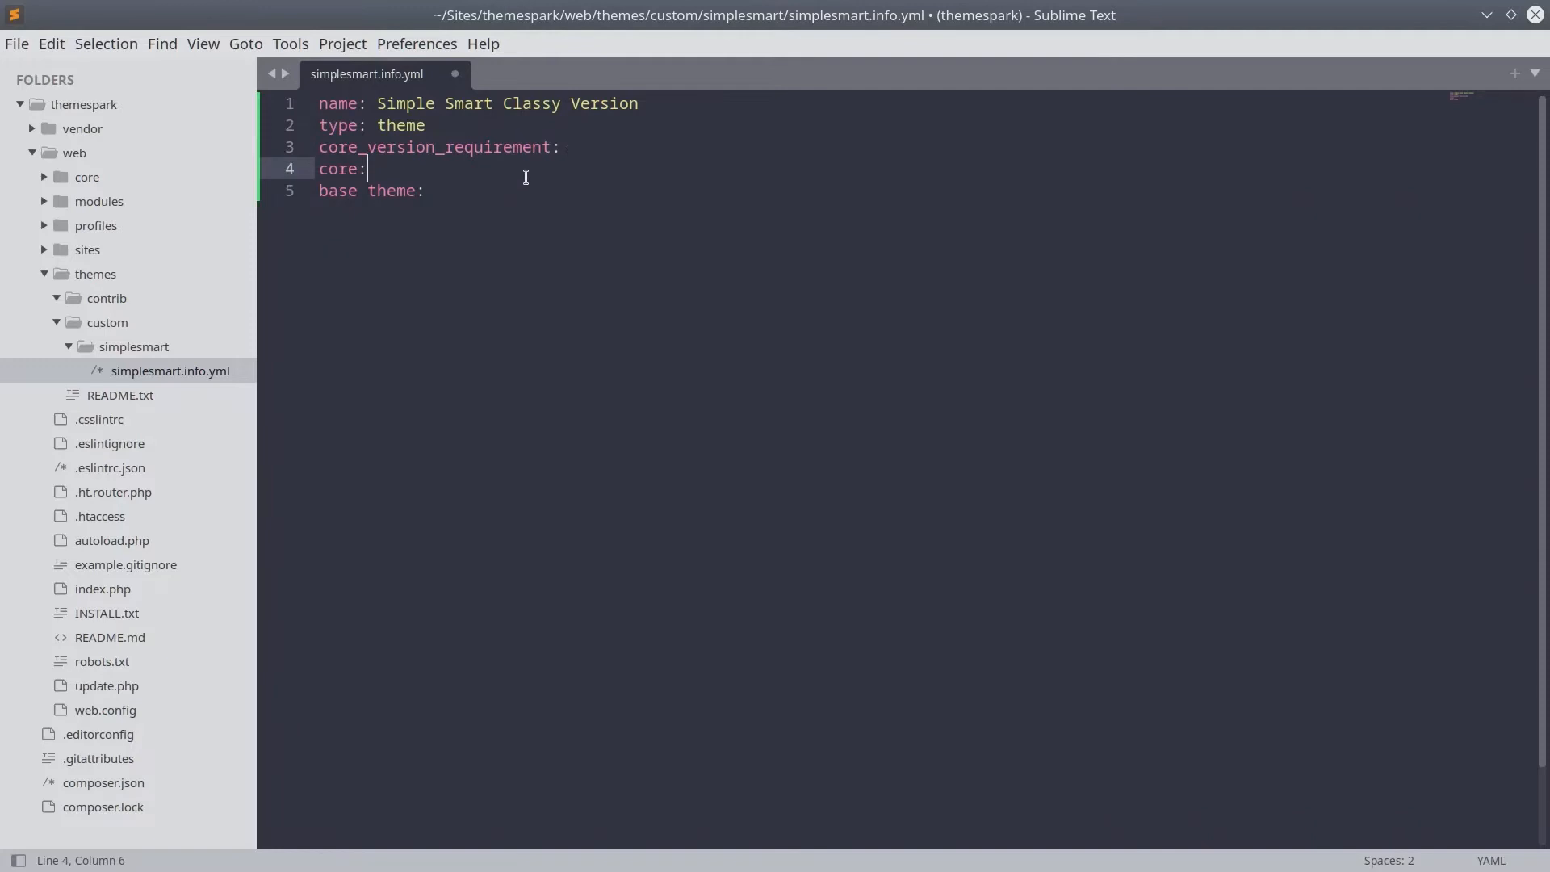
mouse_move(470, 174)
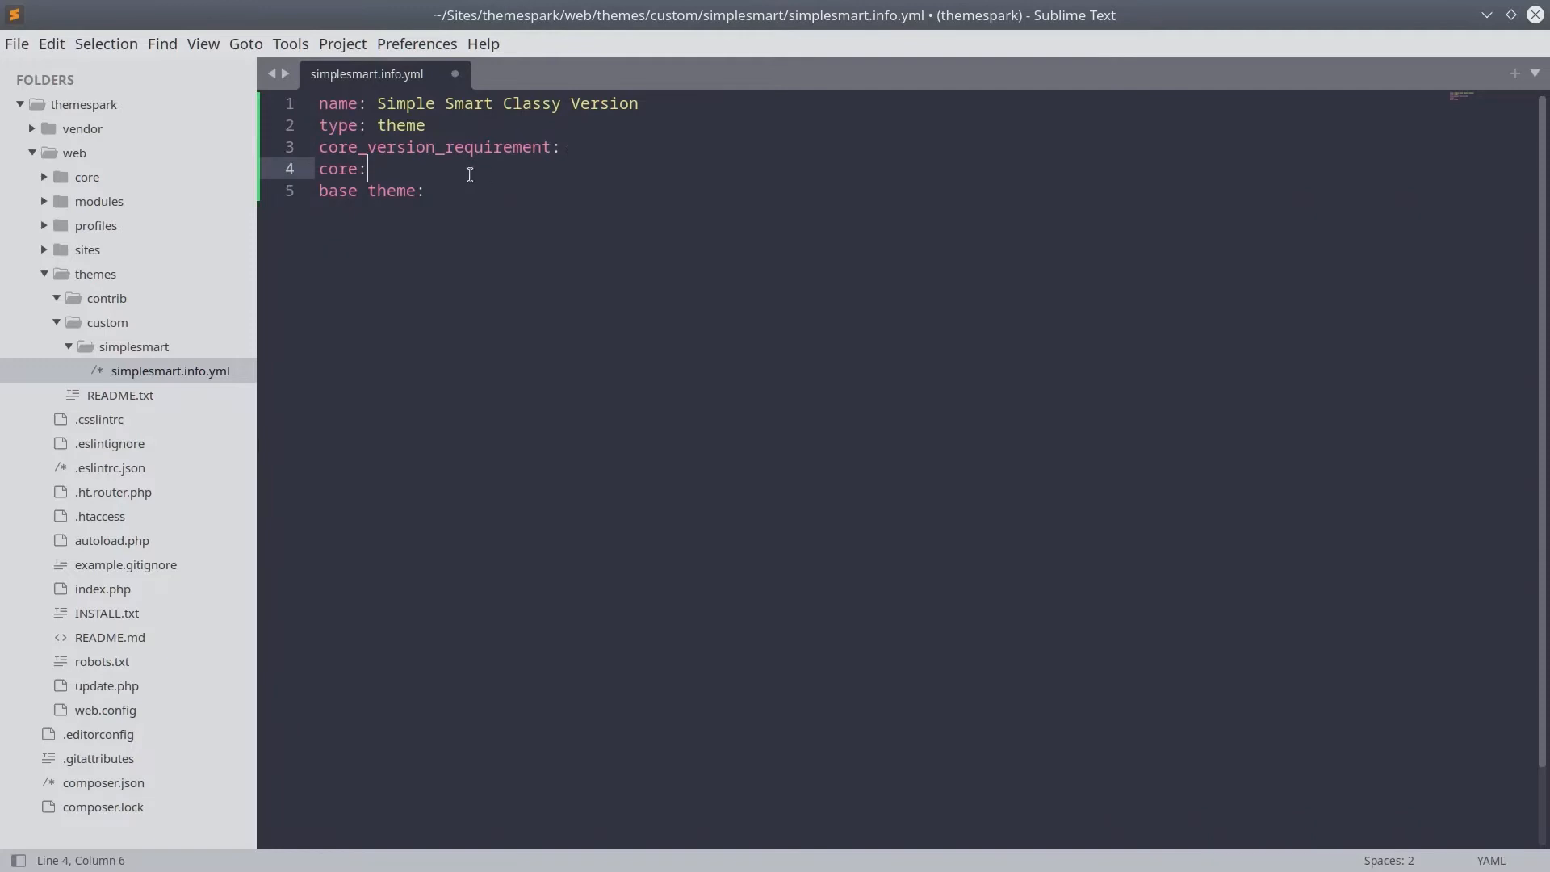
mouse_move(400, 170)
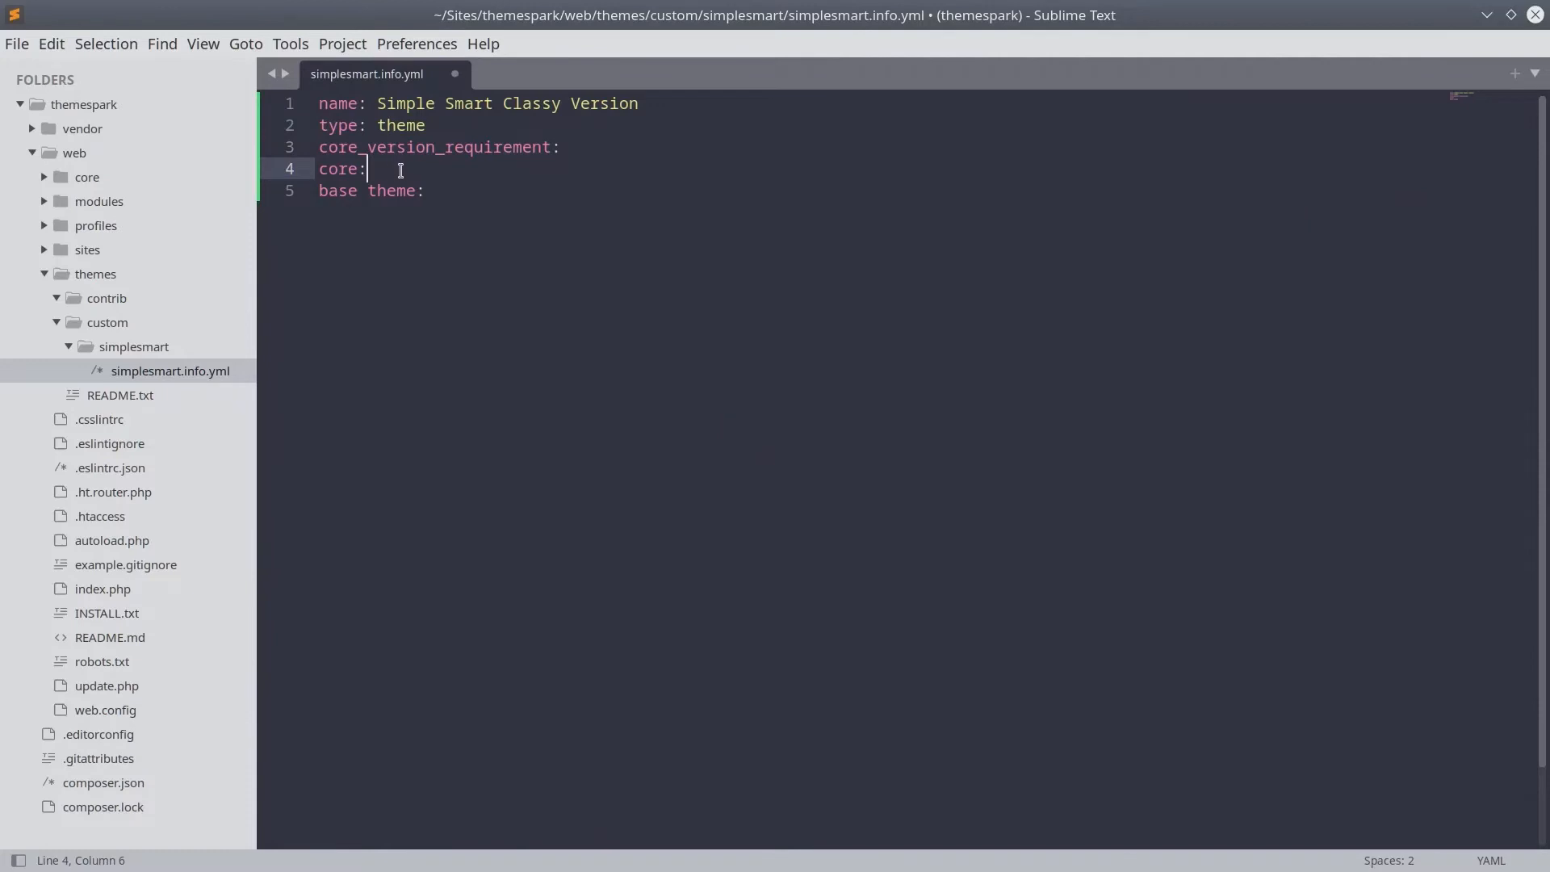
double_click(341, 168)
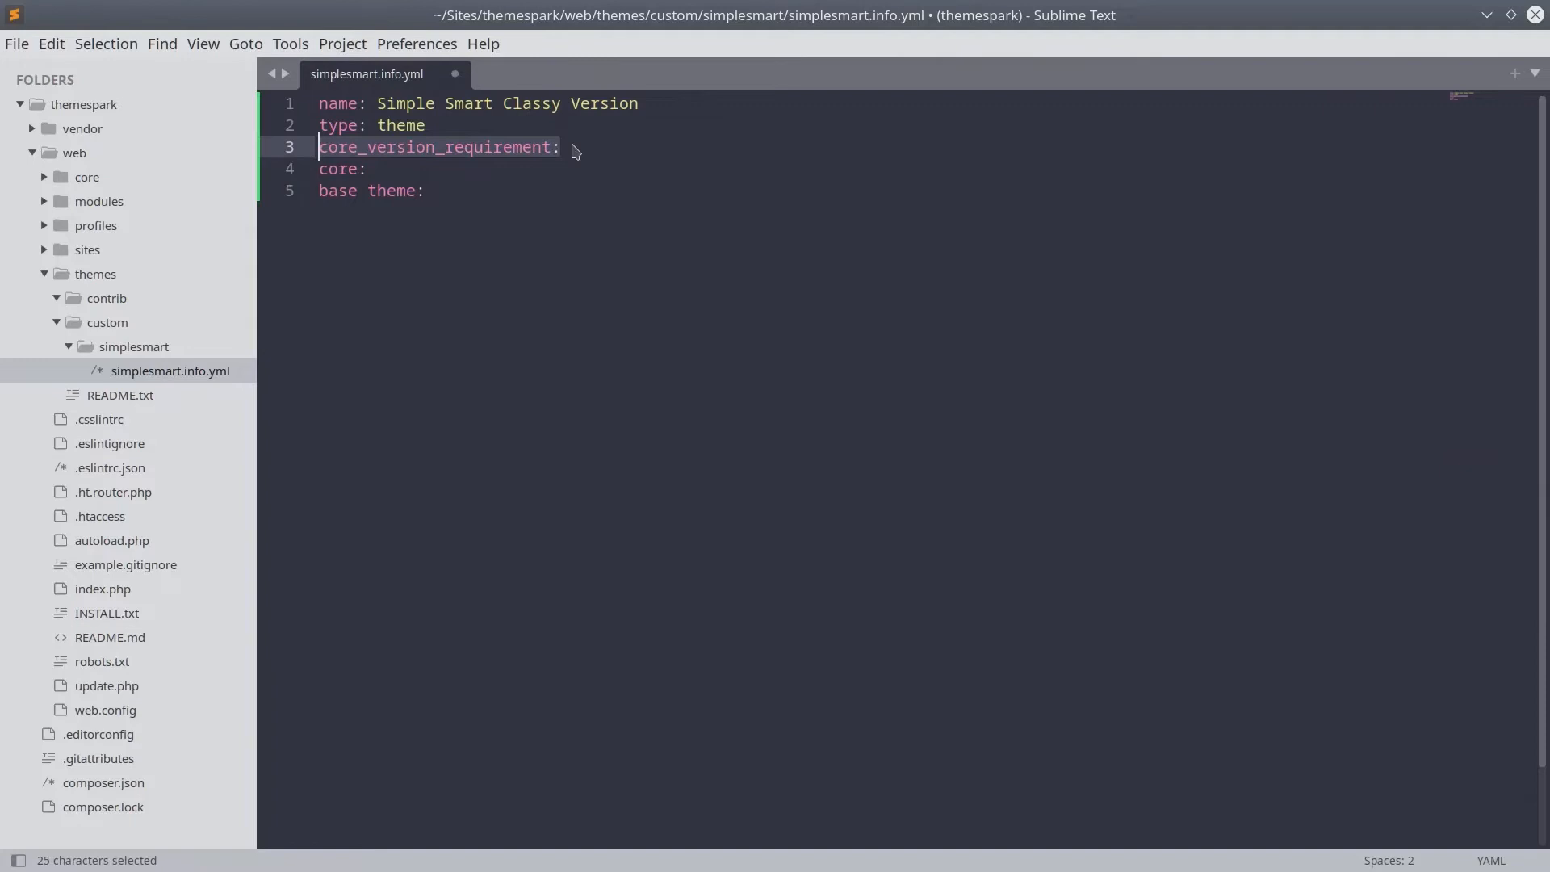
click(560, 147)
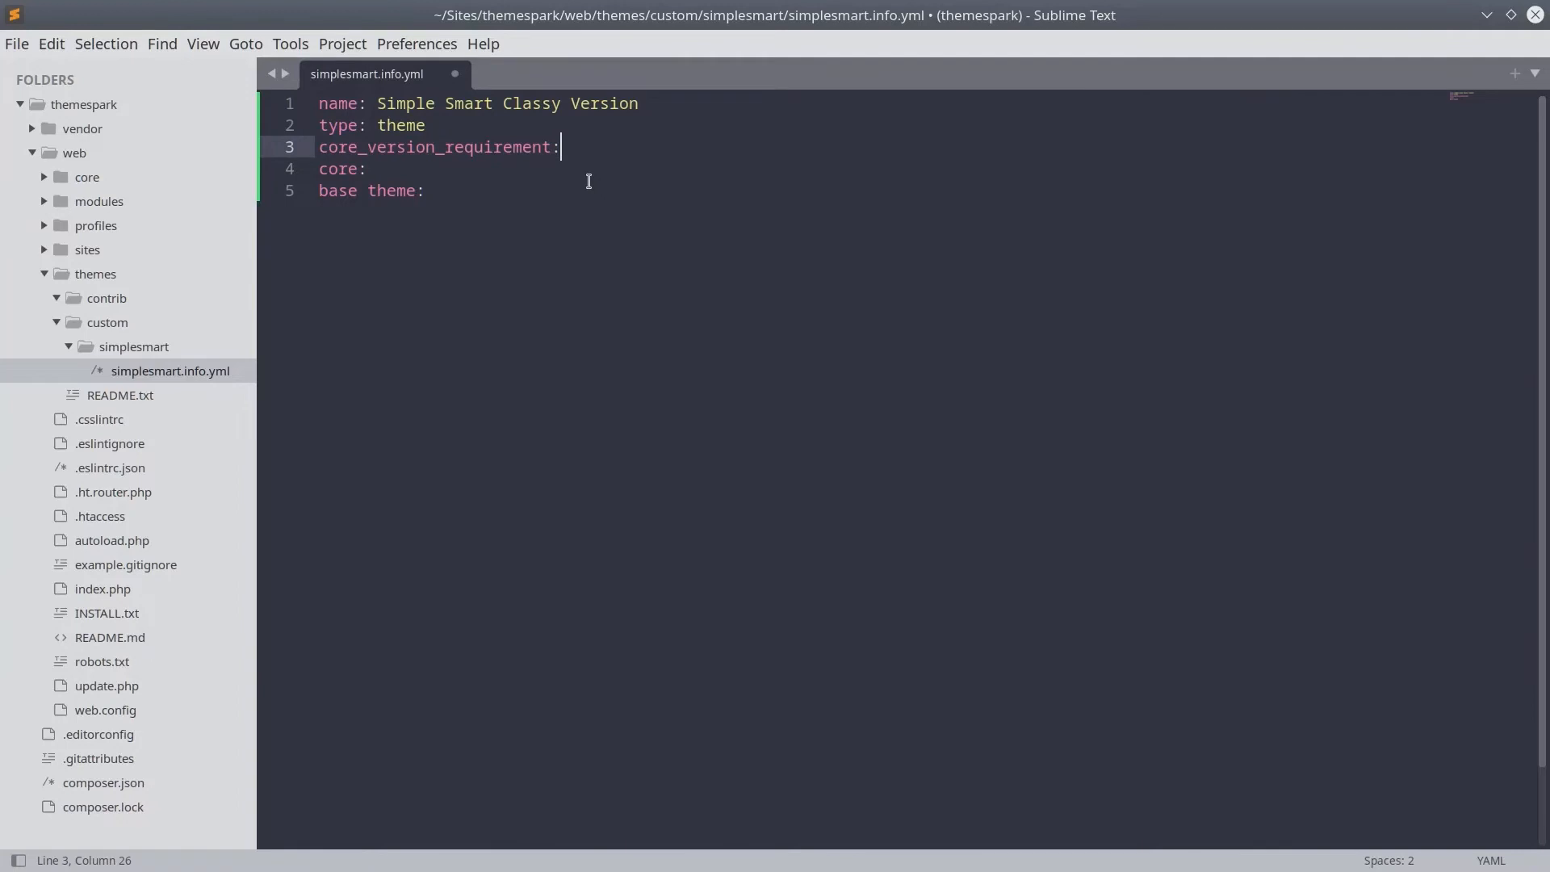
double_click(438, 147)
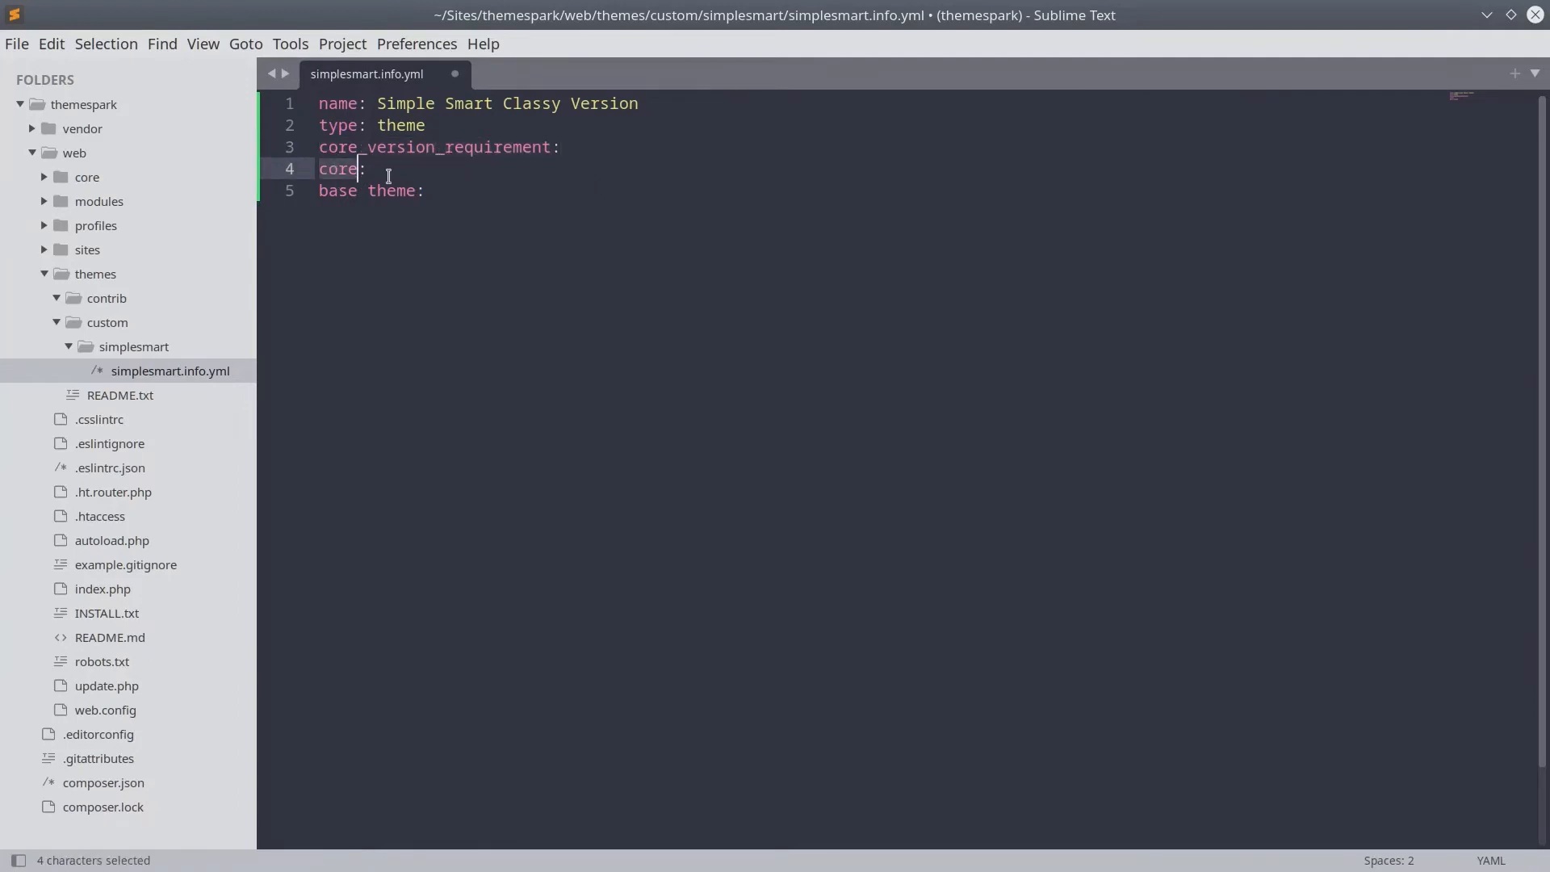
mouse_move(415, 173)
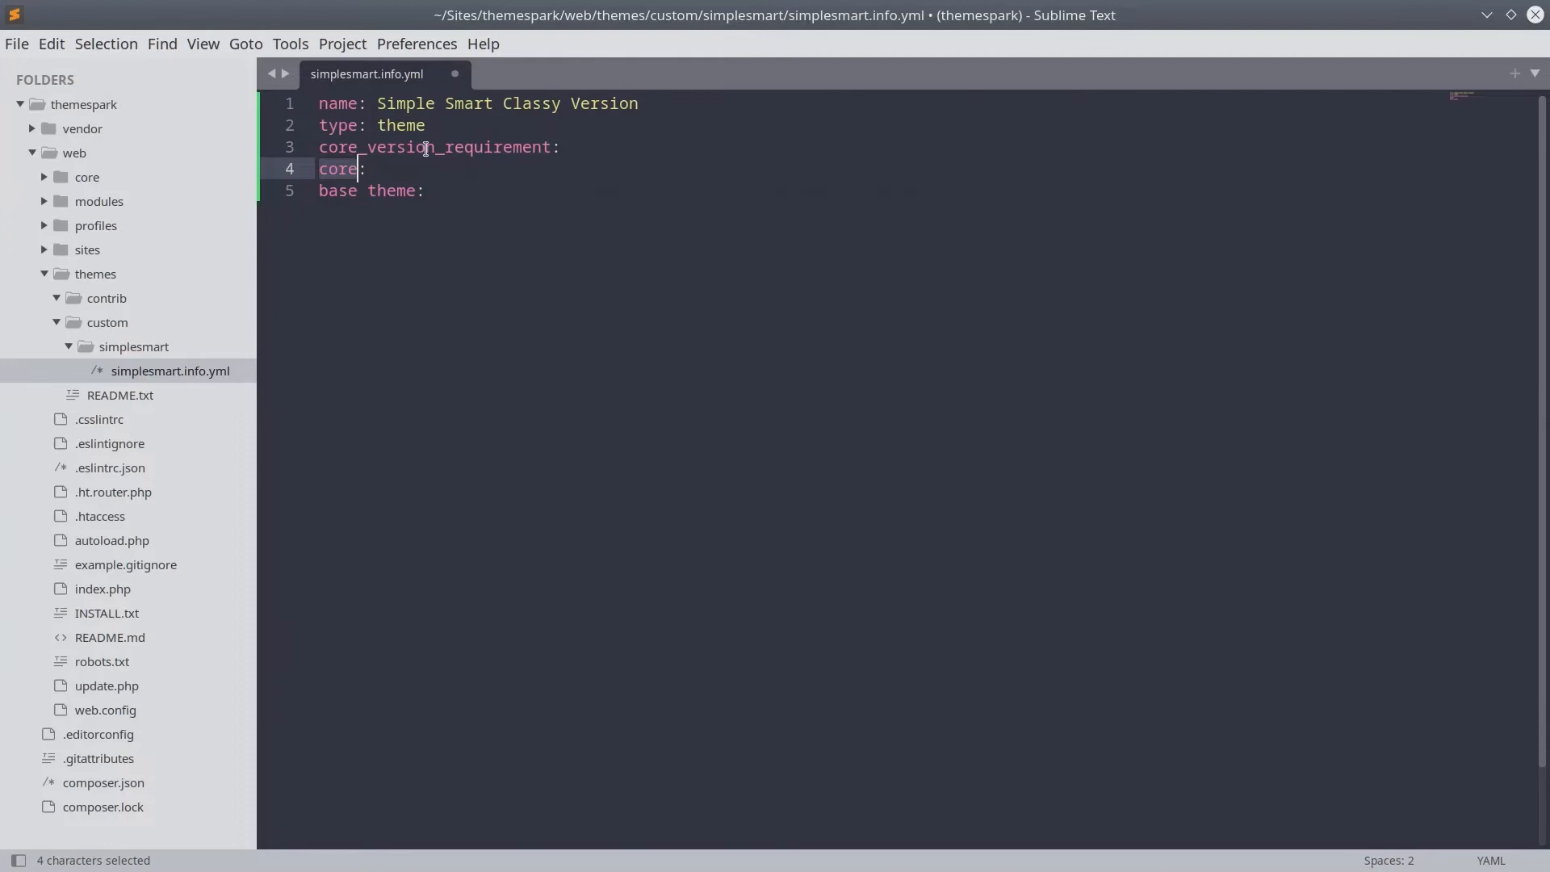
click(494, 147)
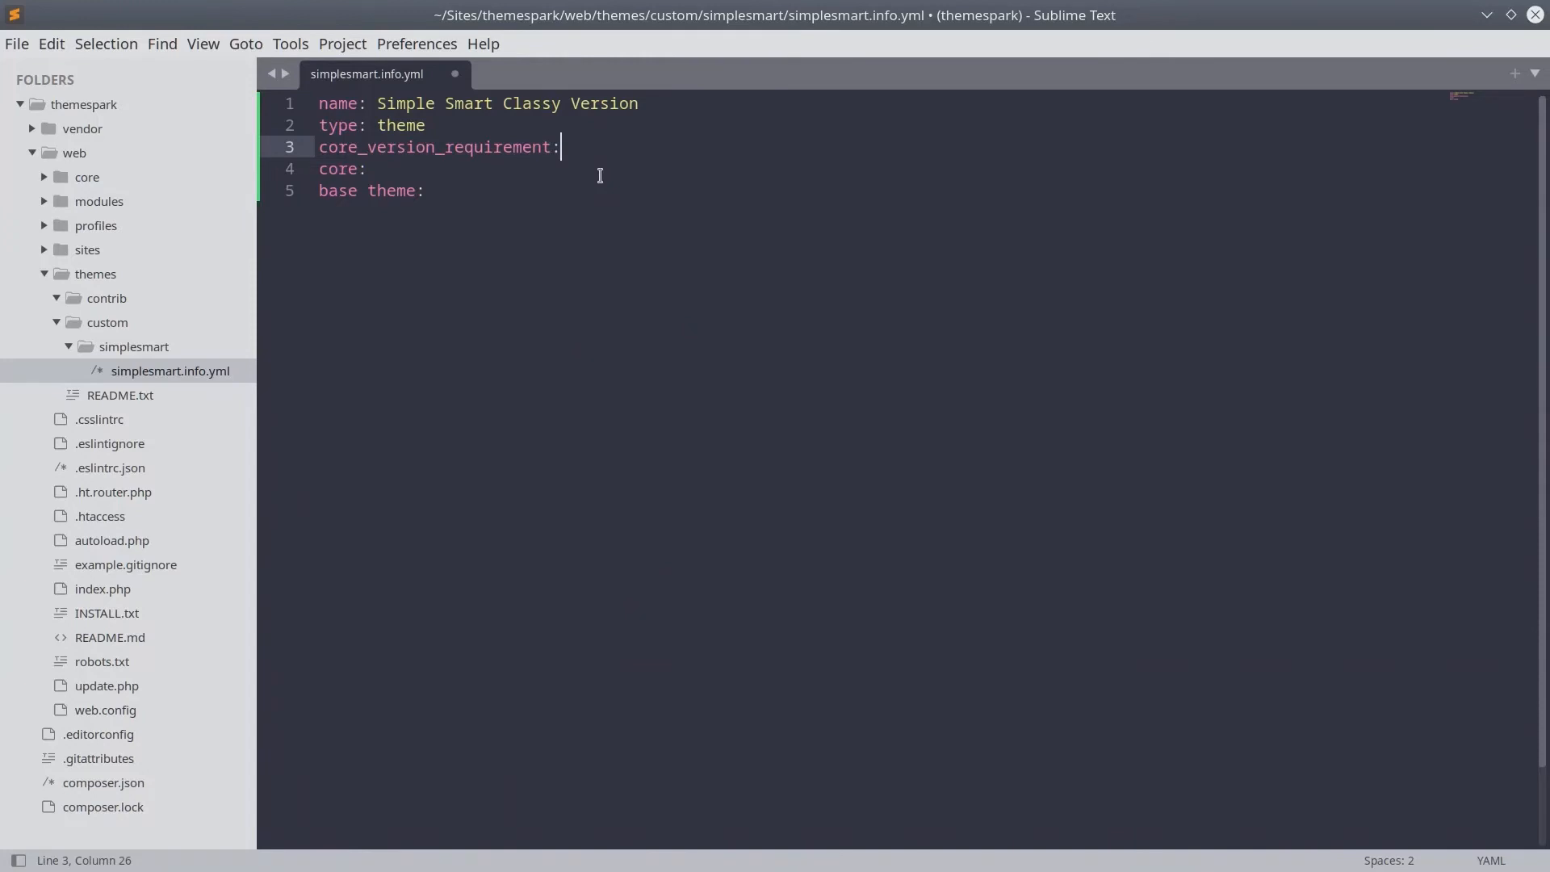
text(^8 || ^9)
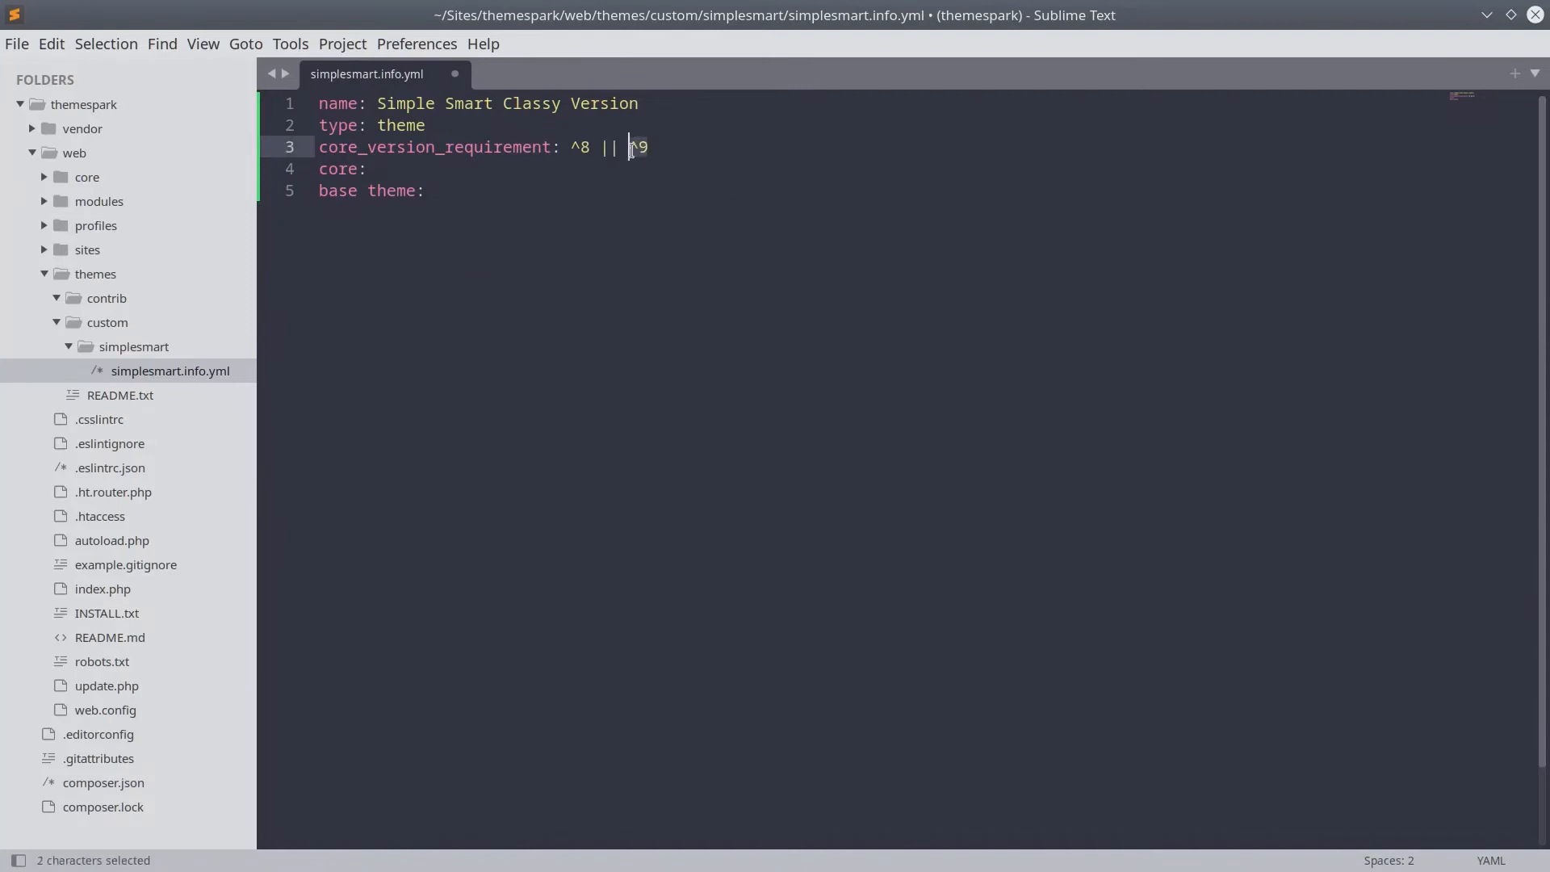
click(649, 147)
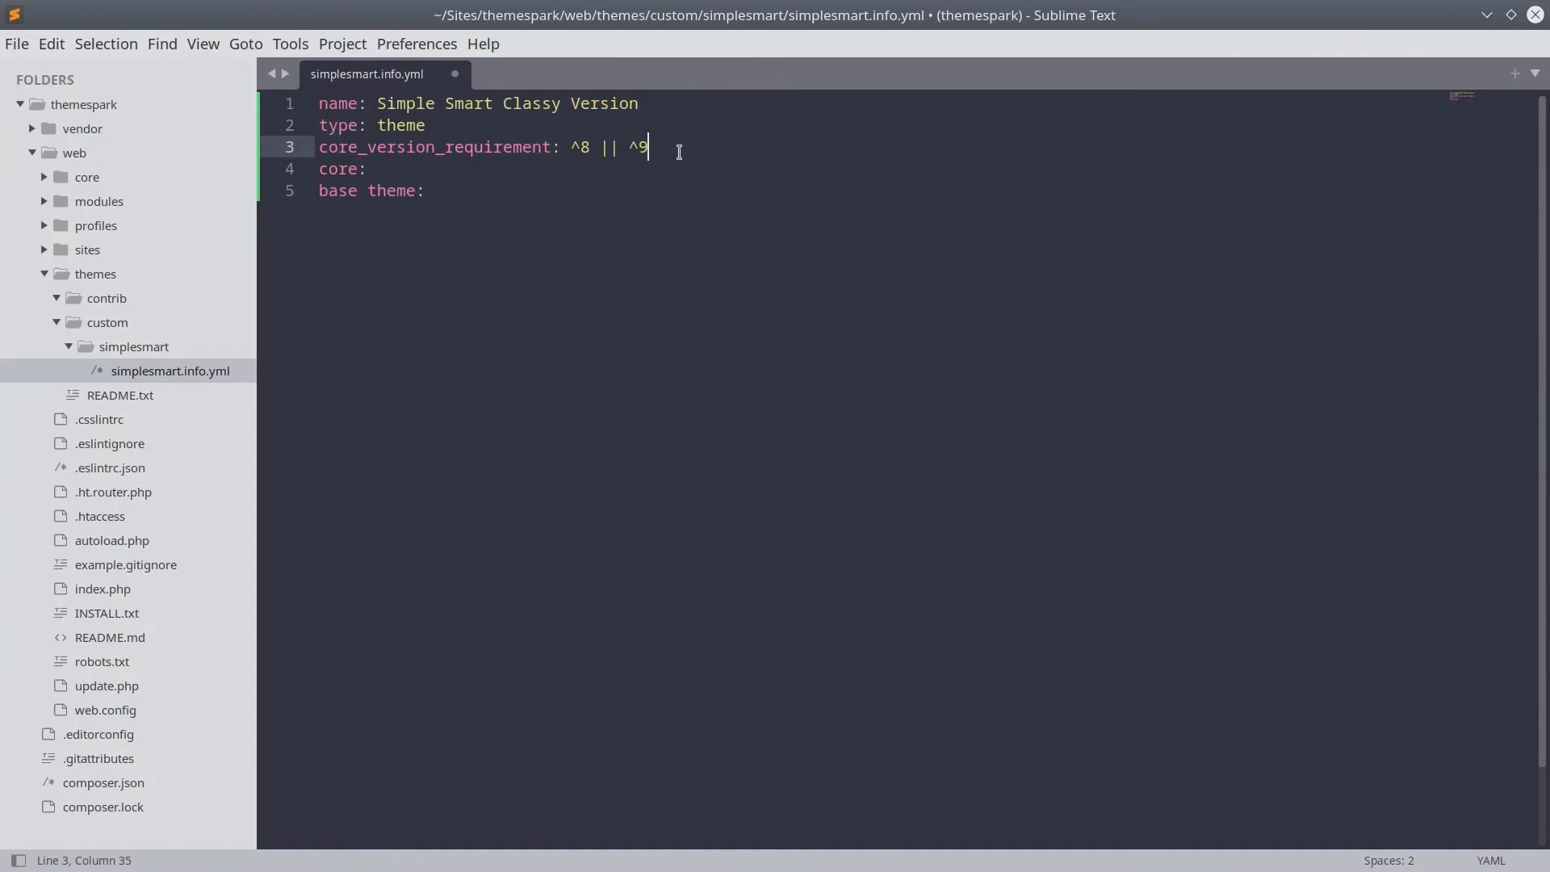
mouse_move(528, 185)
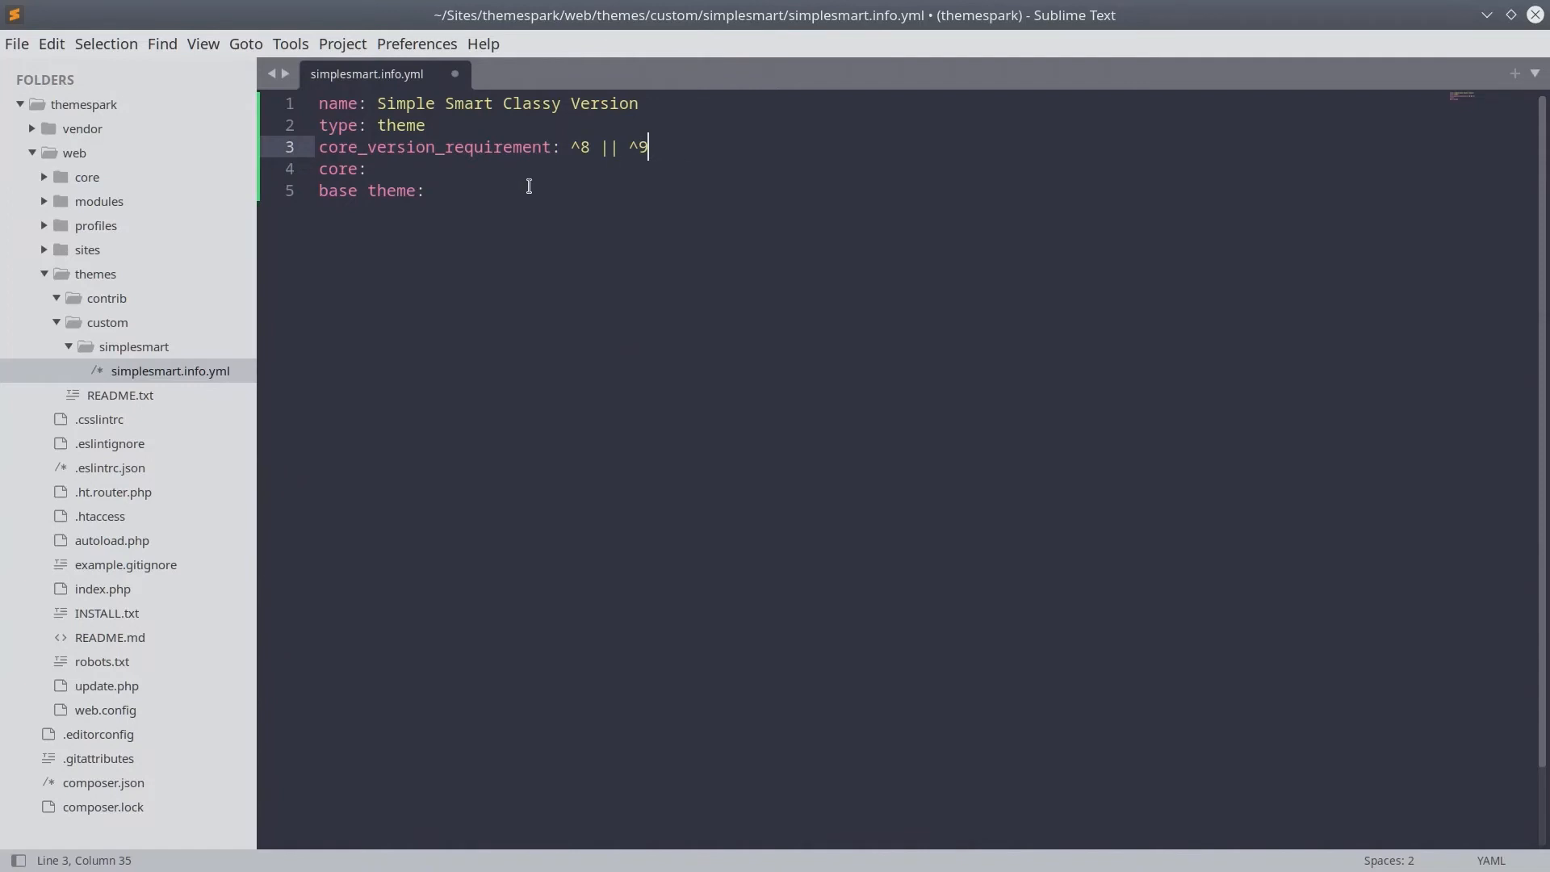
Set core to 8.x and base theme to classy.
double_click(338, 168)
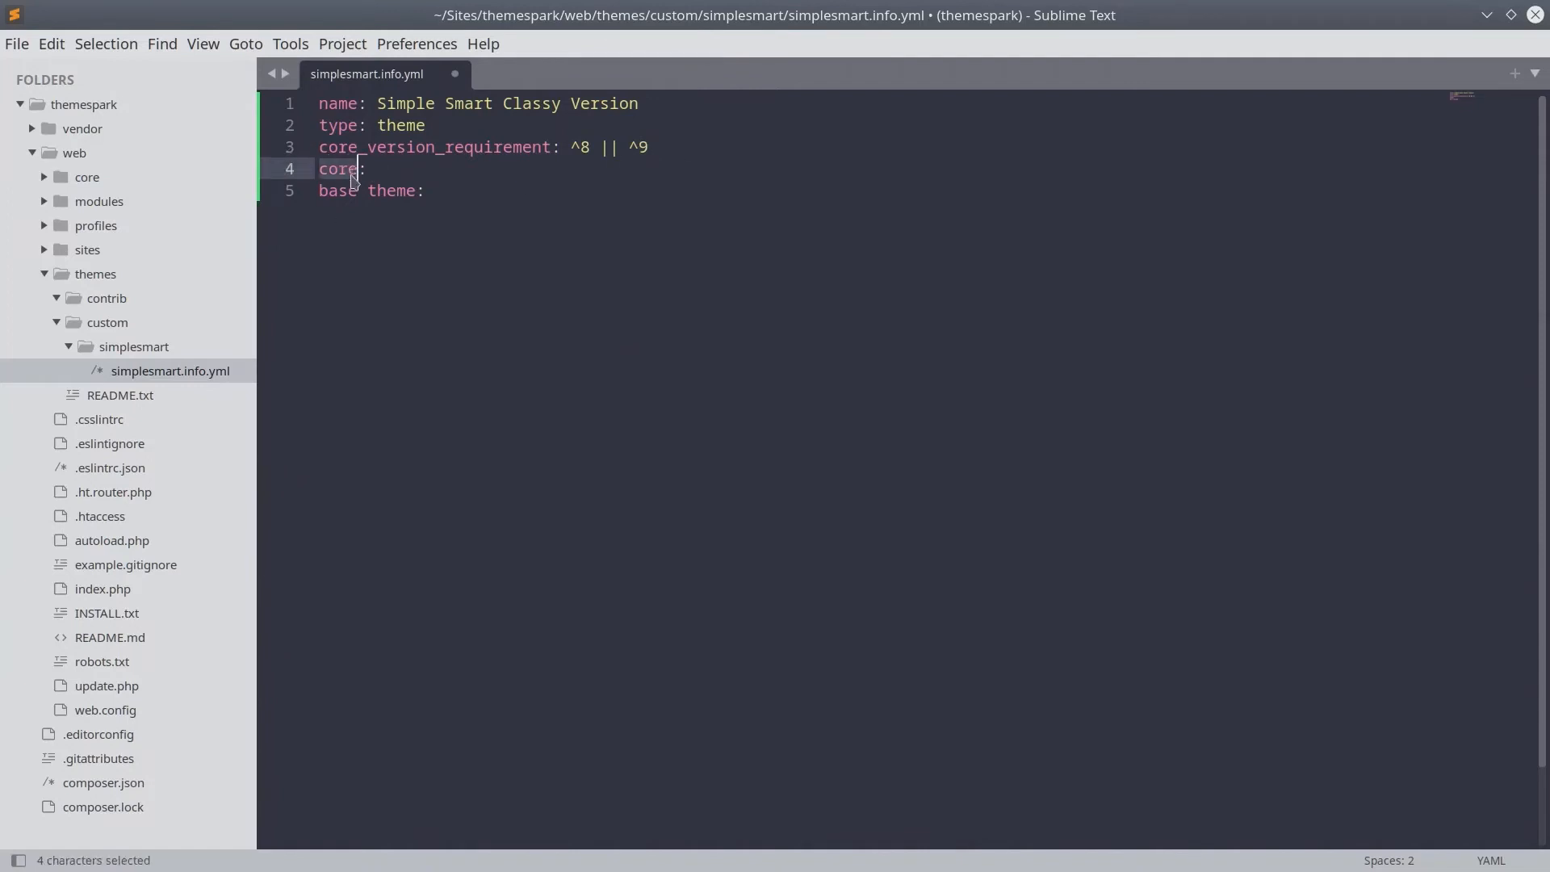
click(345, 168)
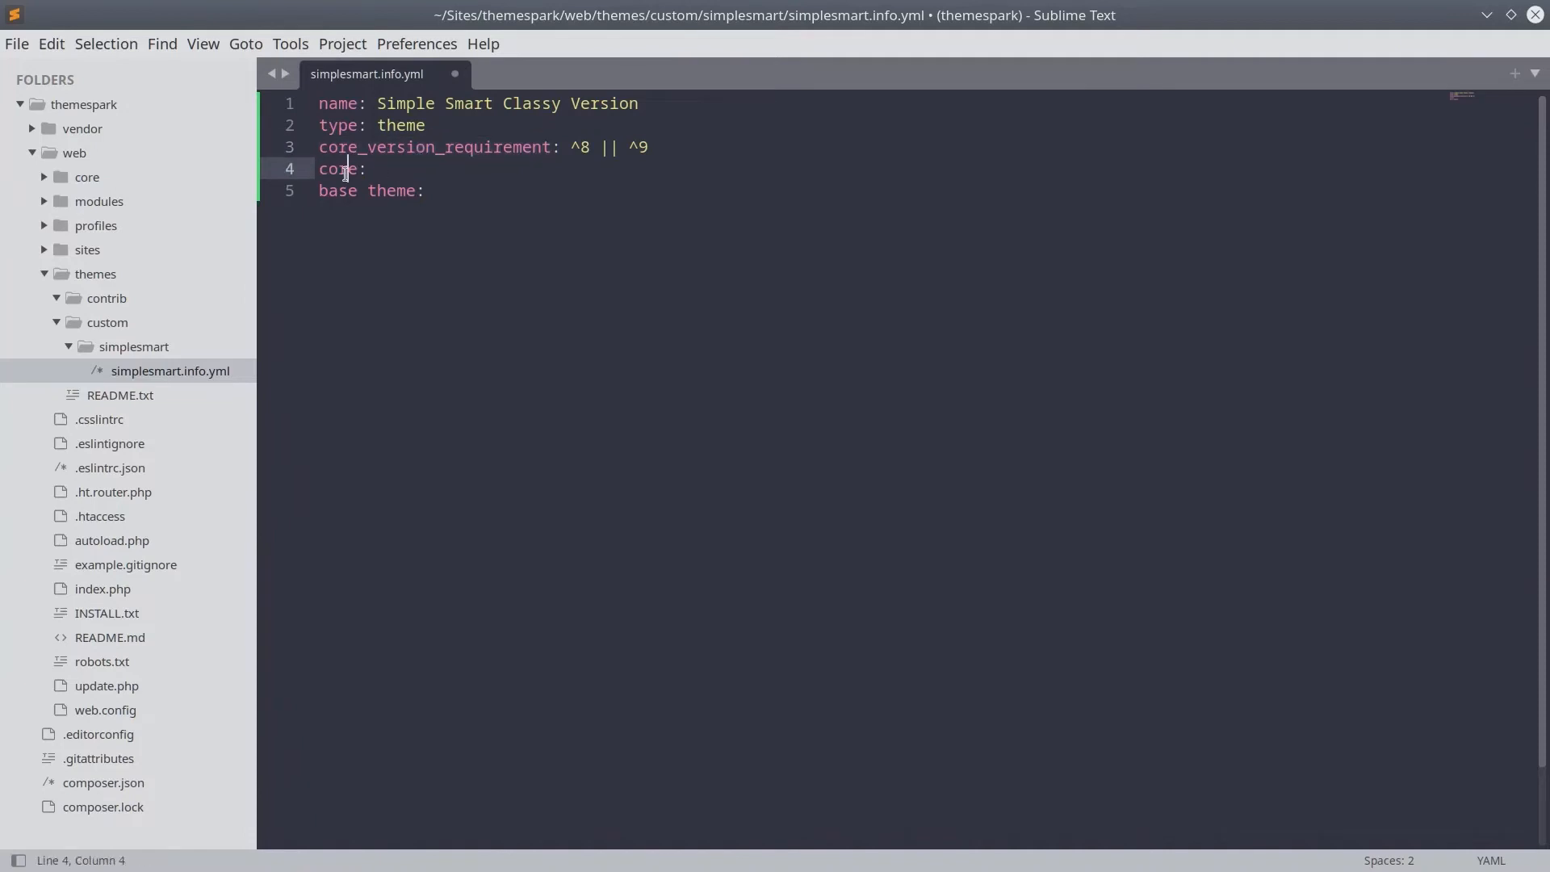
double_click(339, 168)
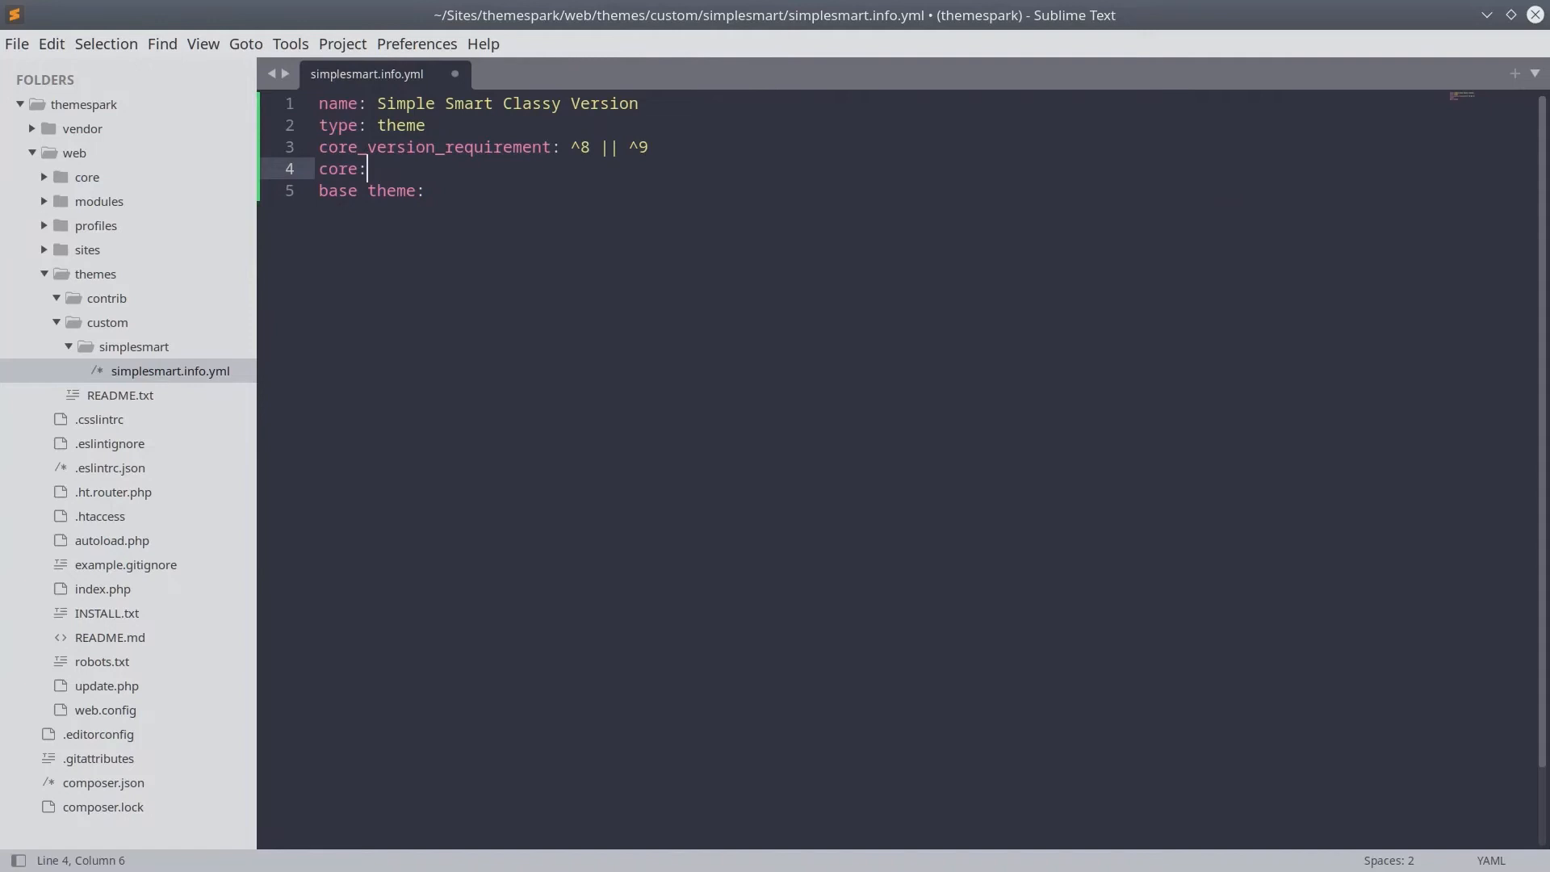
text(8.x)
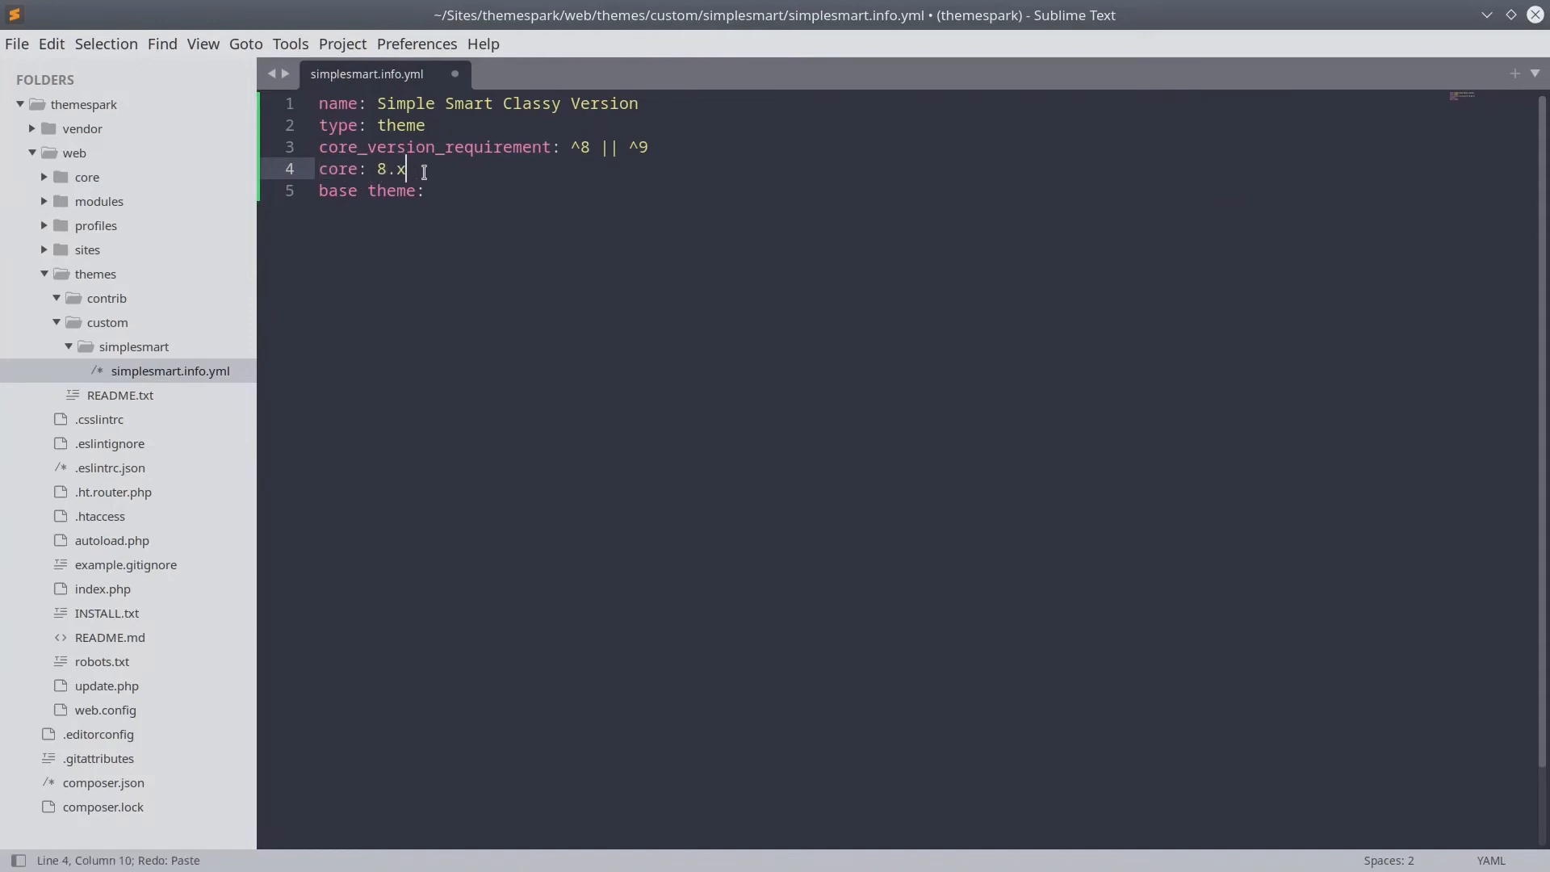
mouse_move(445, 170)
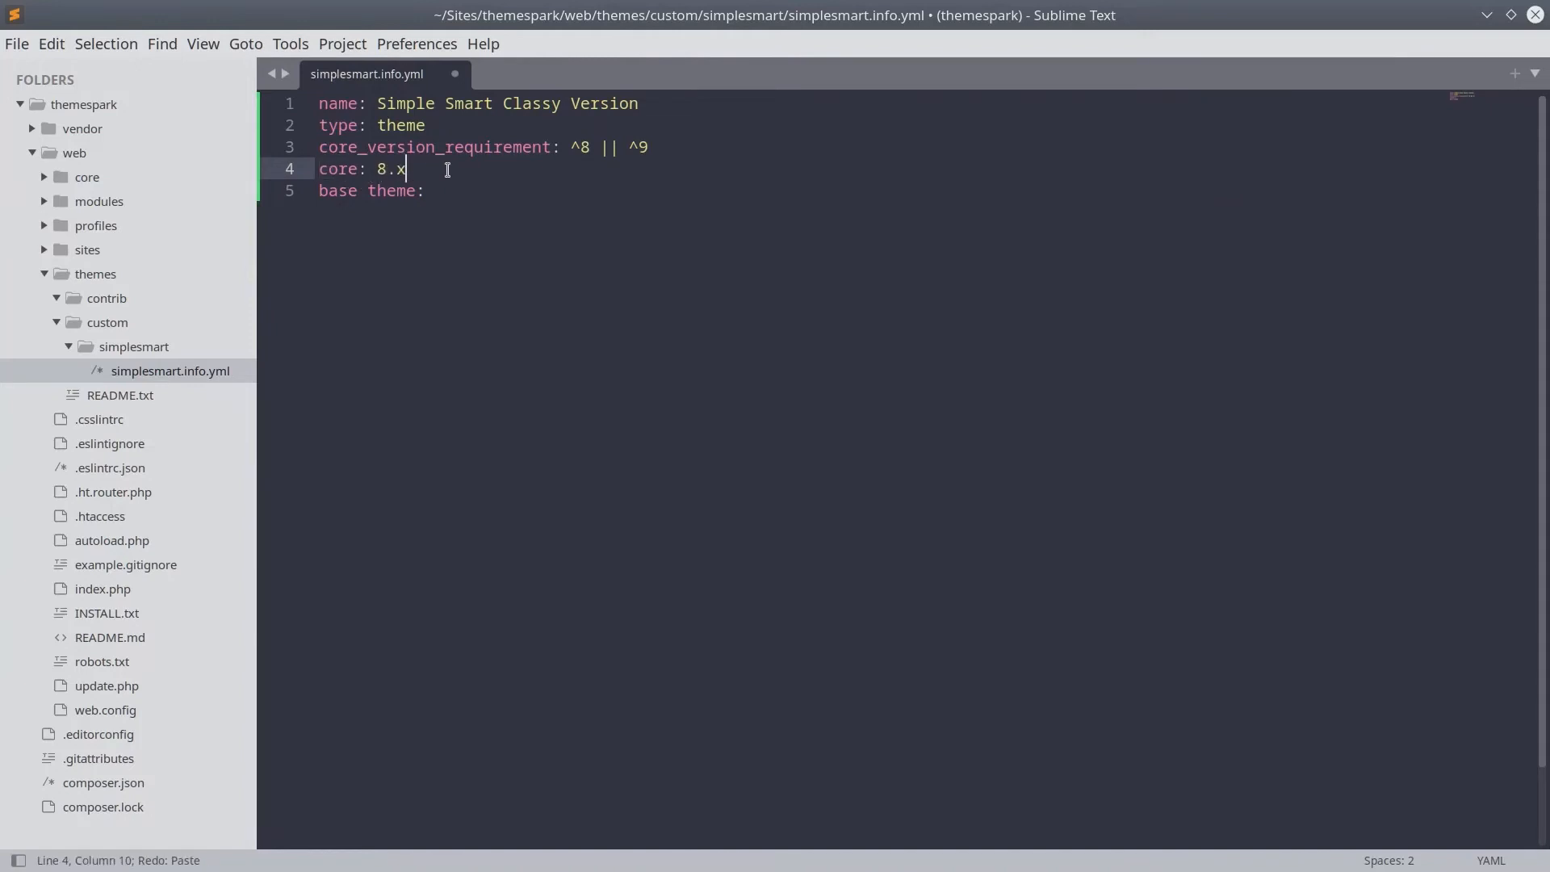
mouse_move(519, 169)
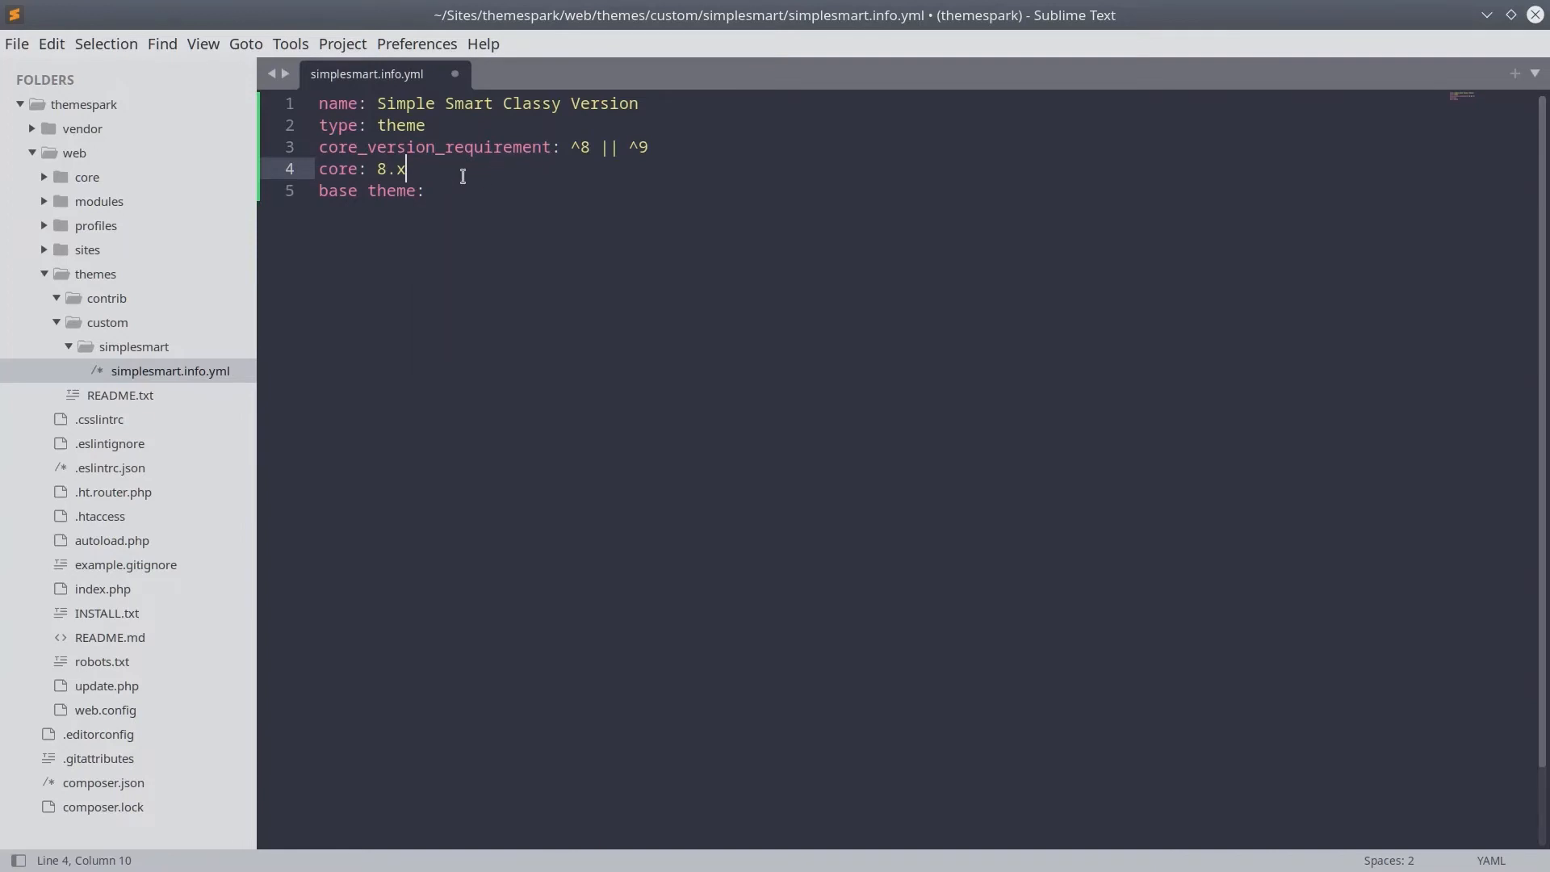
mouse_move(484, 175)
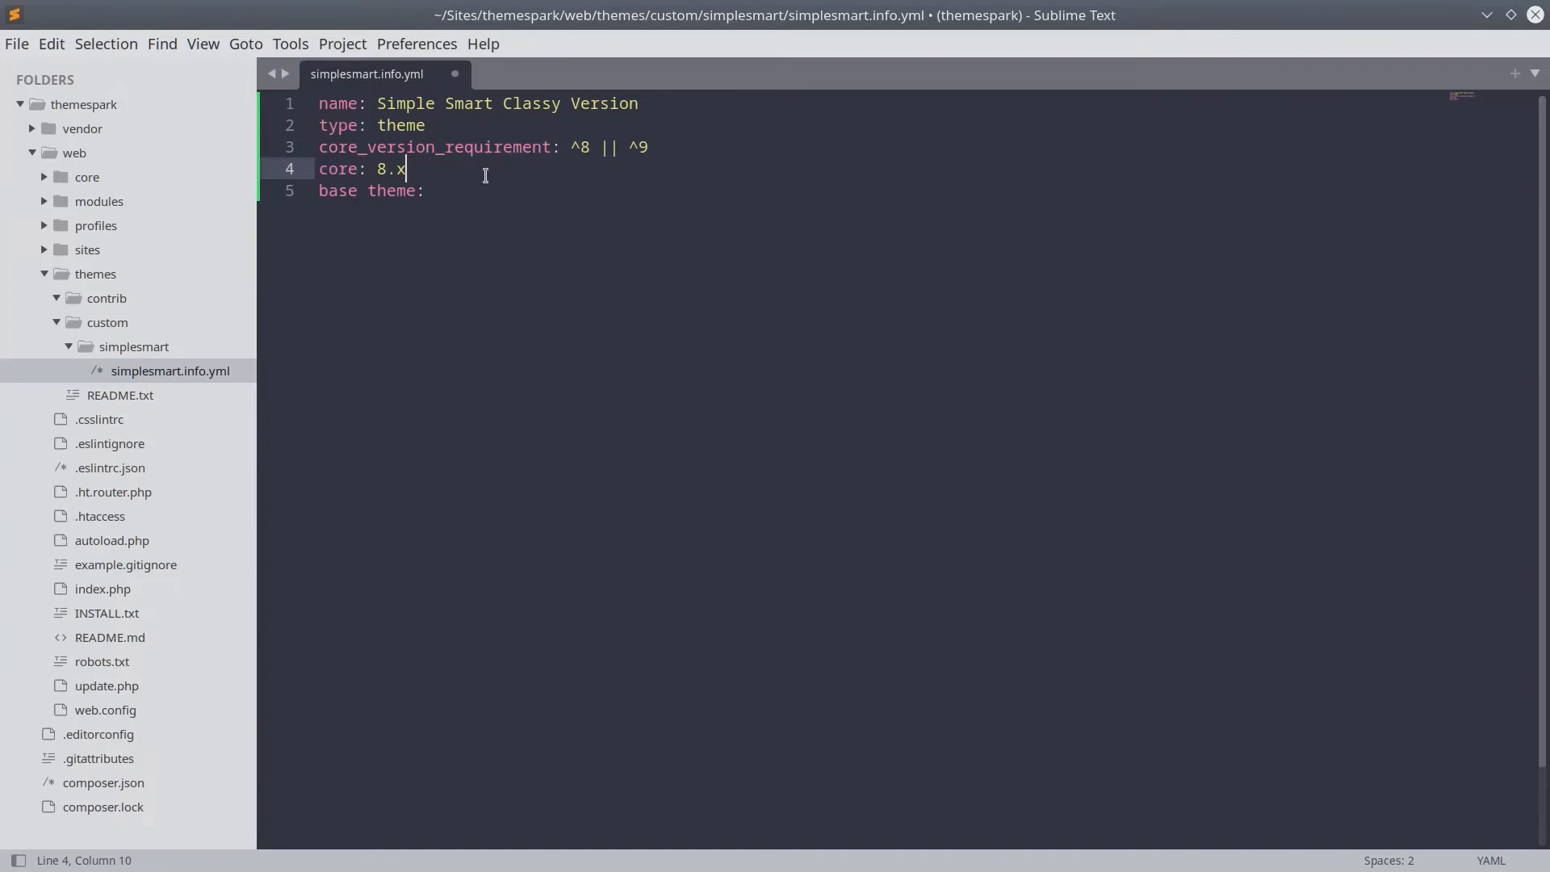
text(classy)
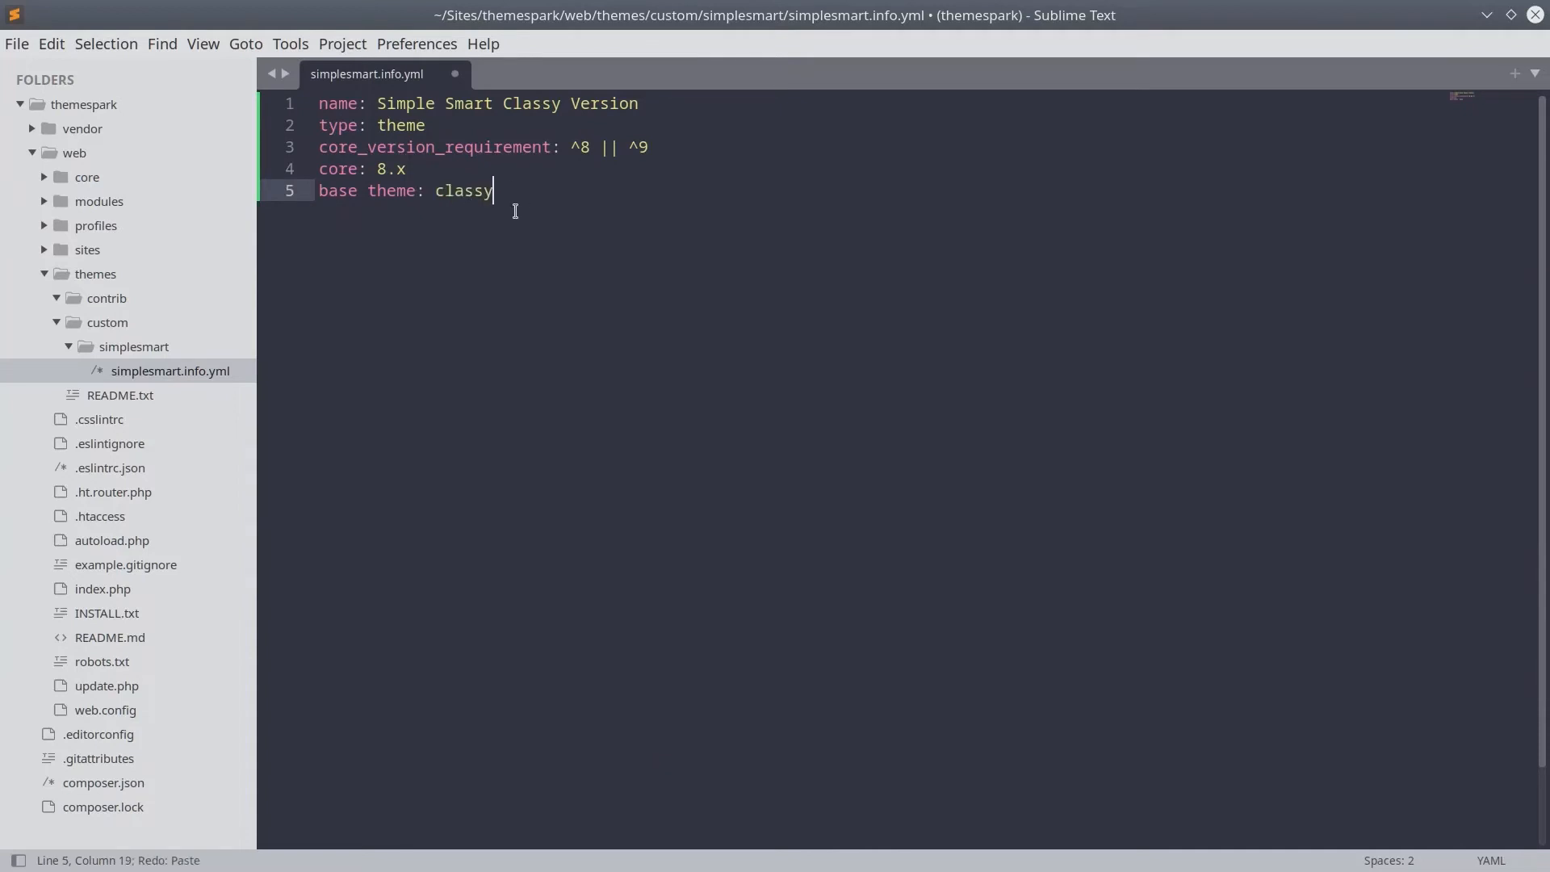
mouse_move(446, 229)
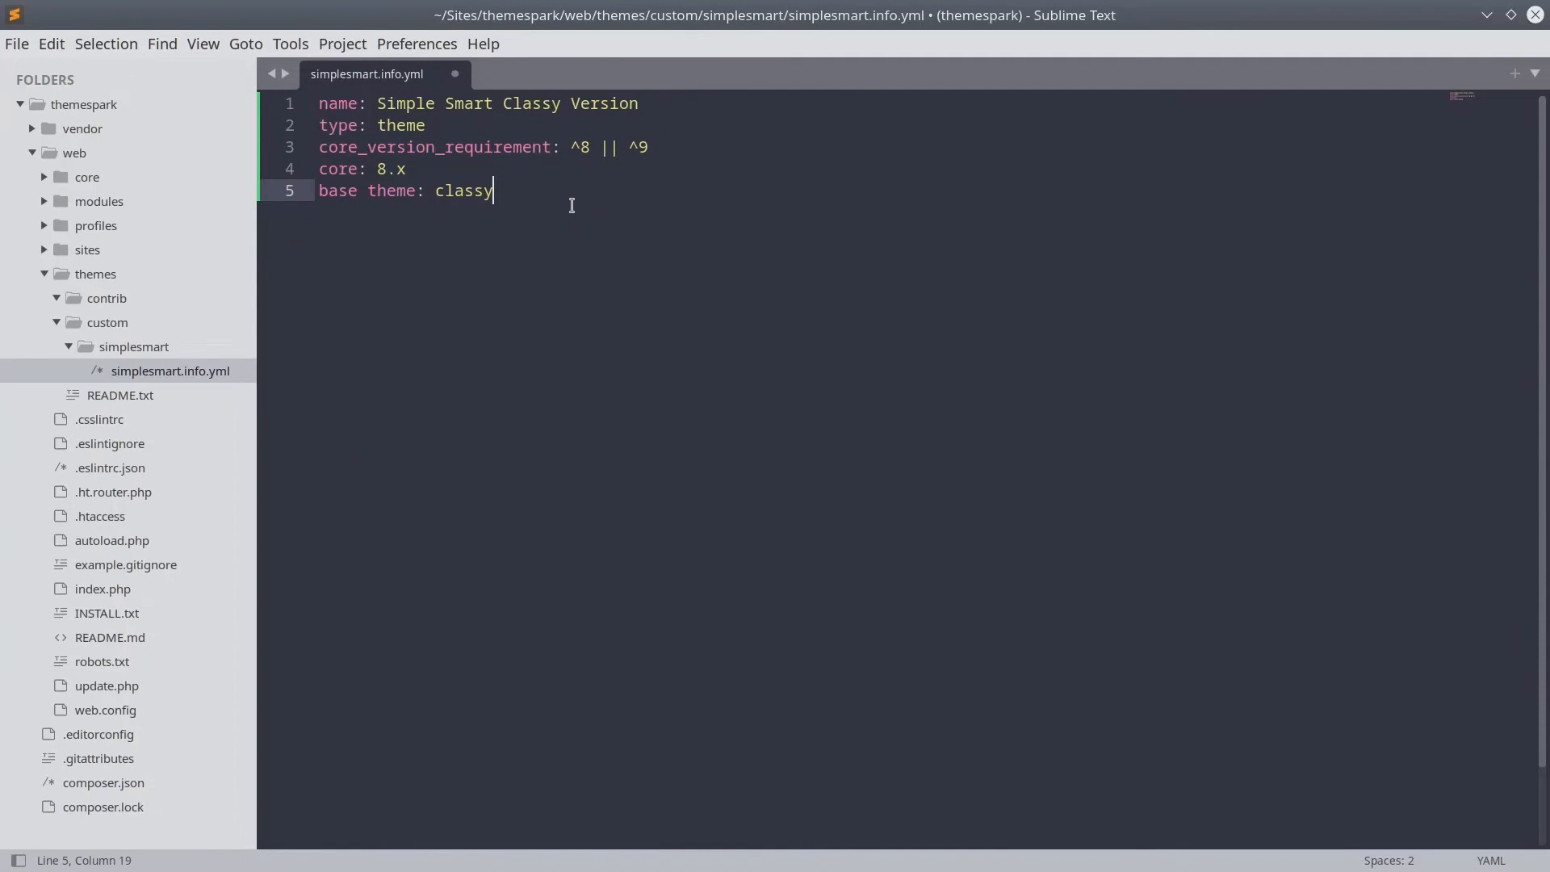
double_click(463, 190)
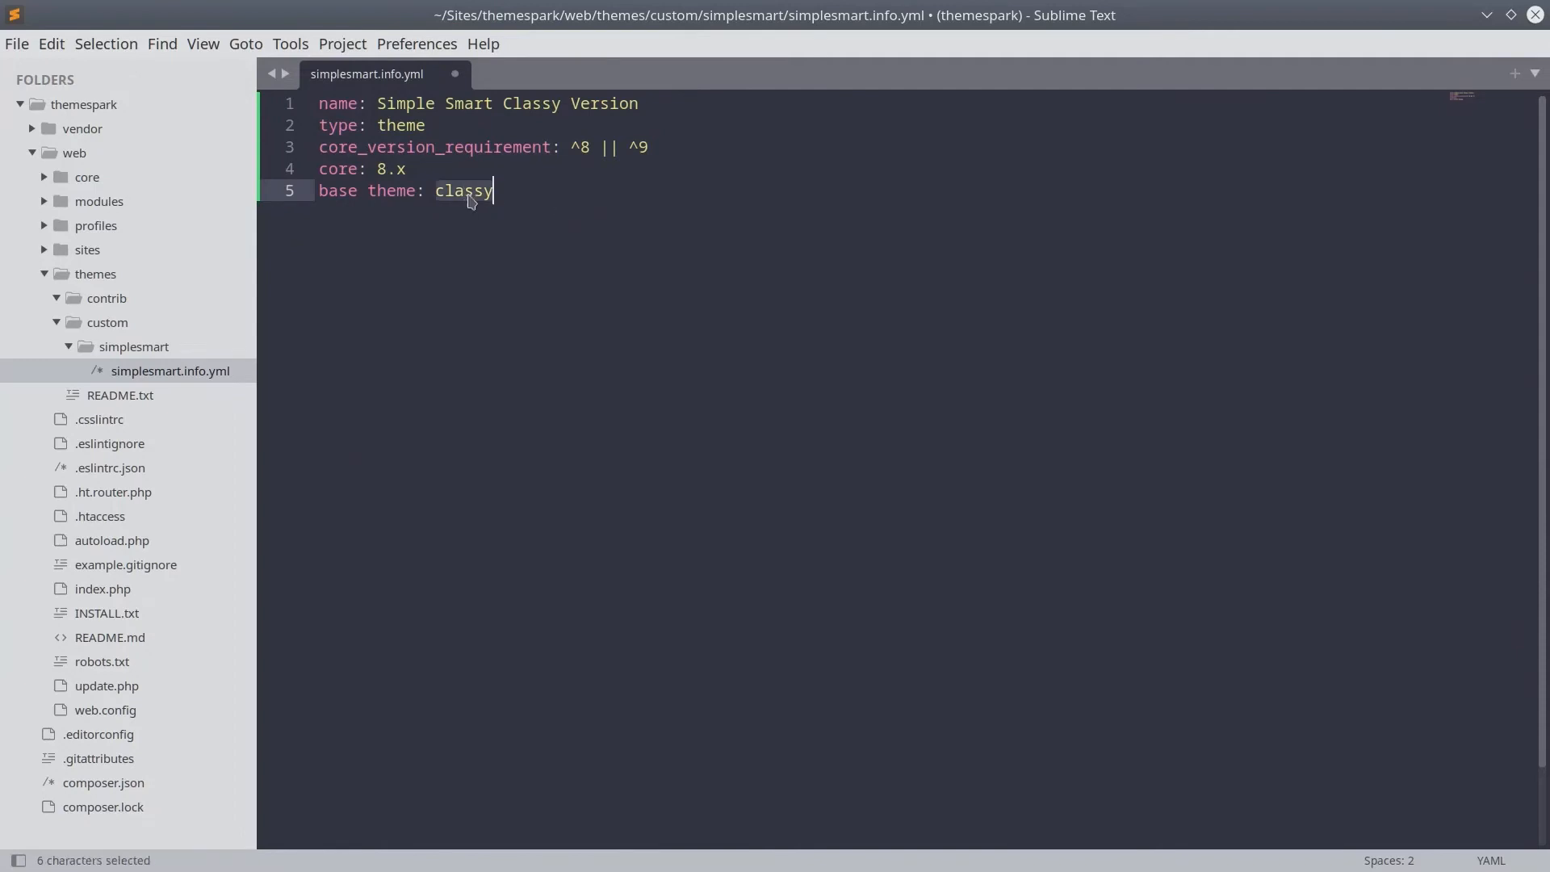
mouse_move(523, 204)
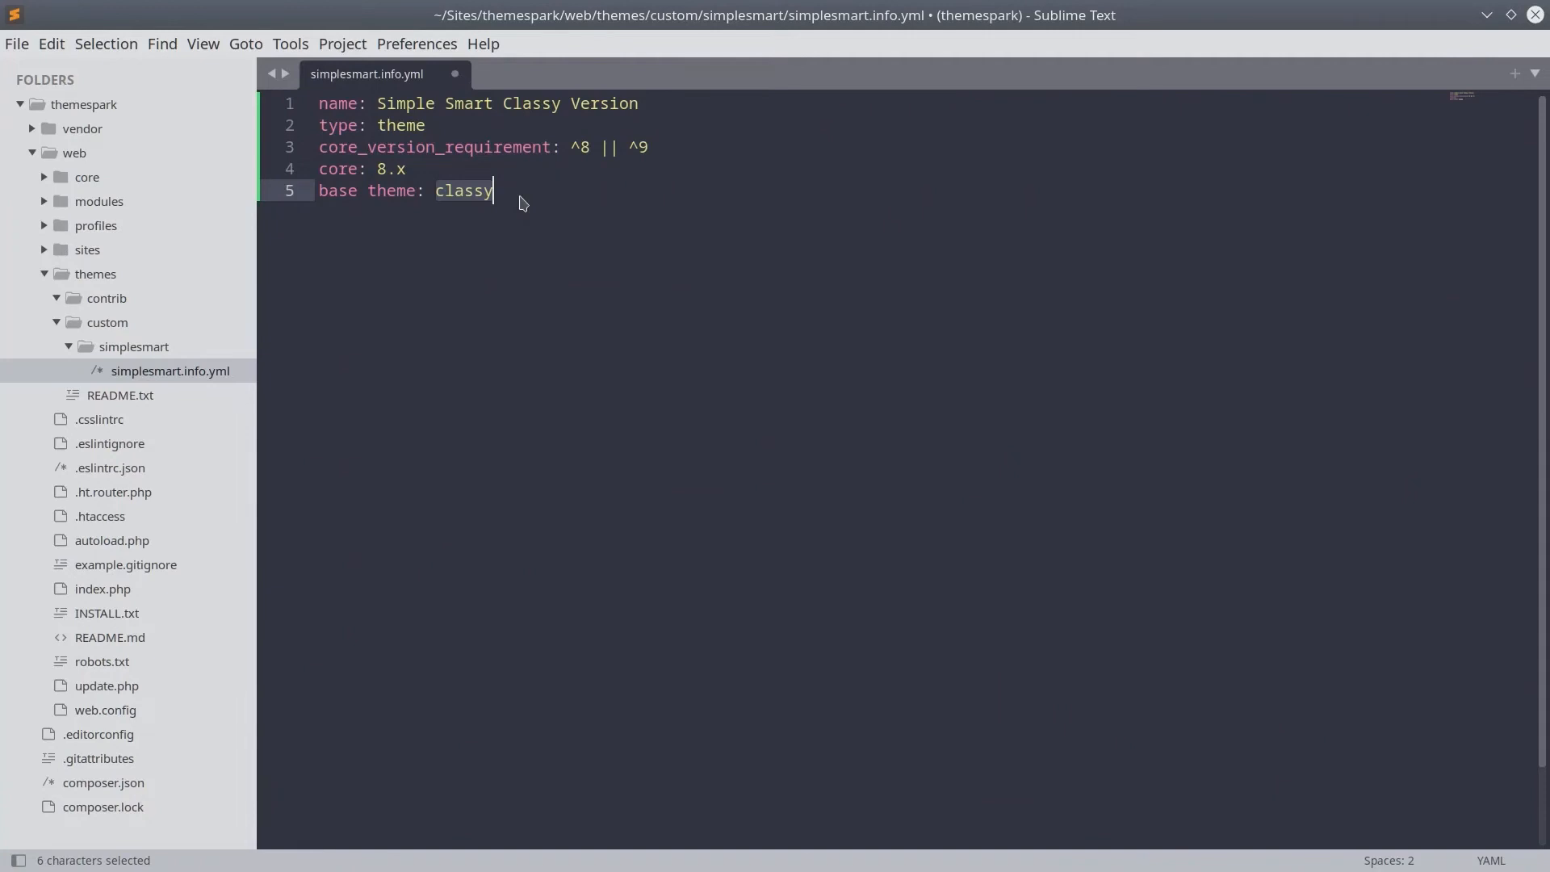
mouse_move(364, 215)
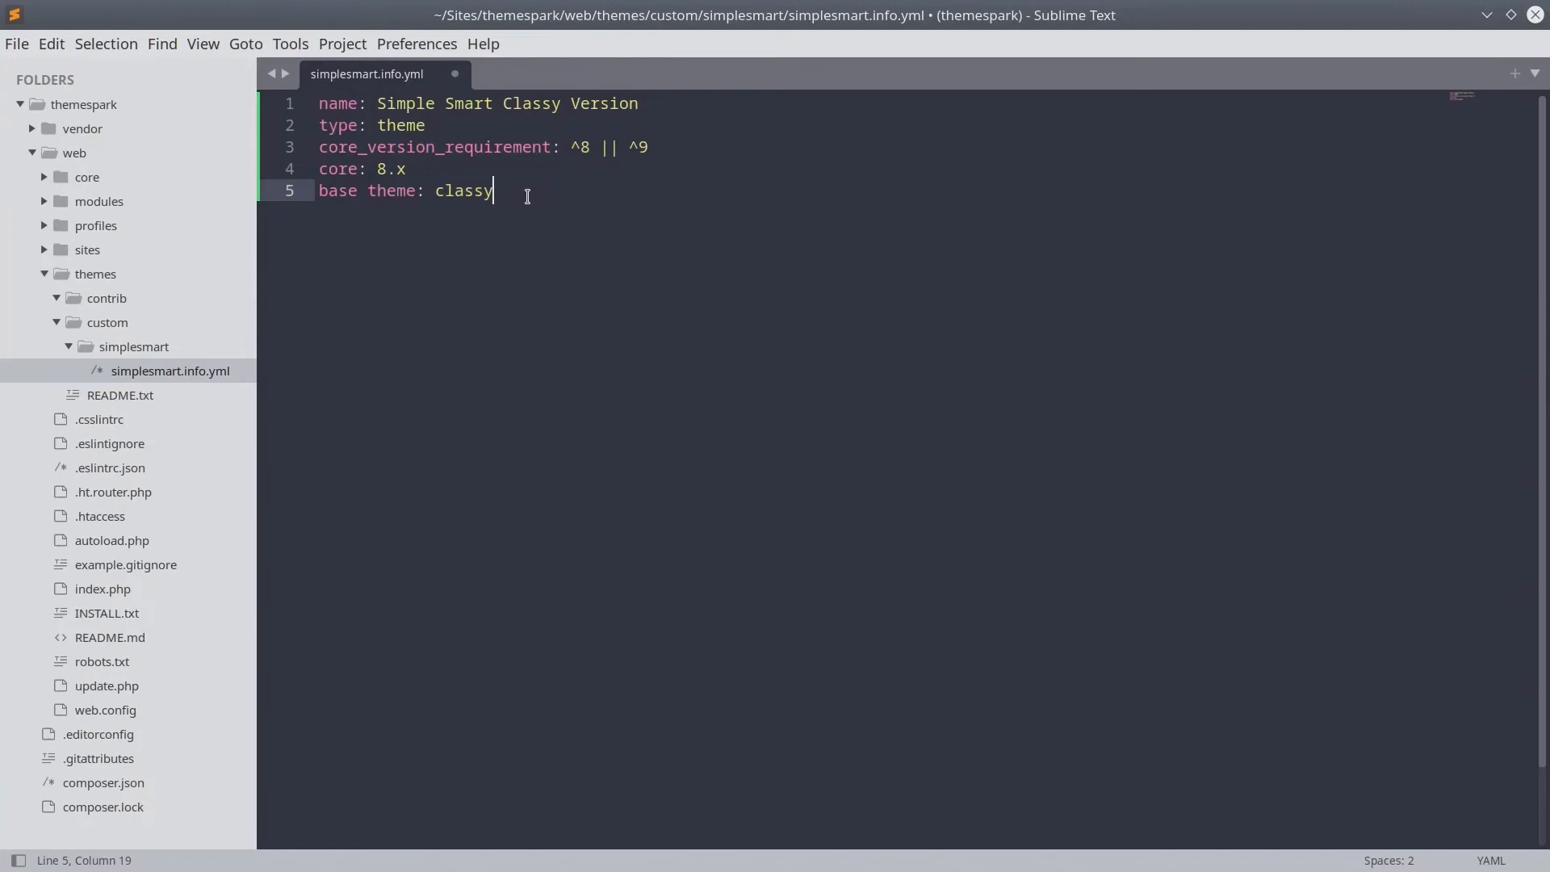
click(327, 147)
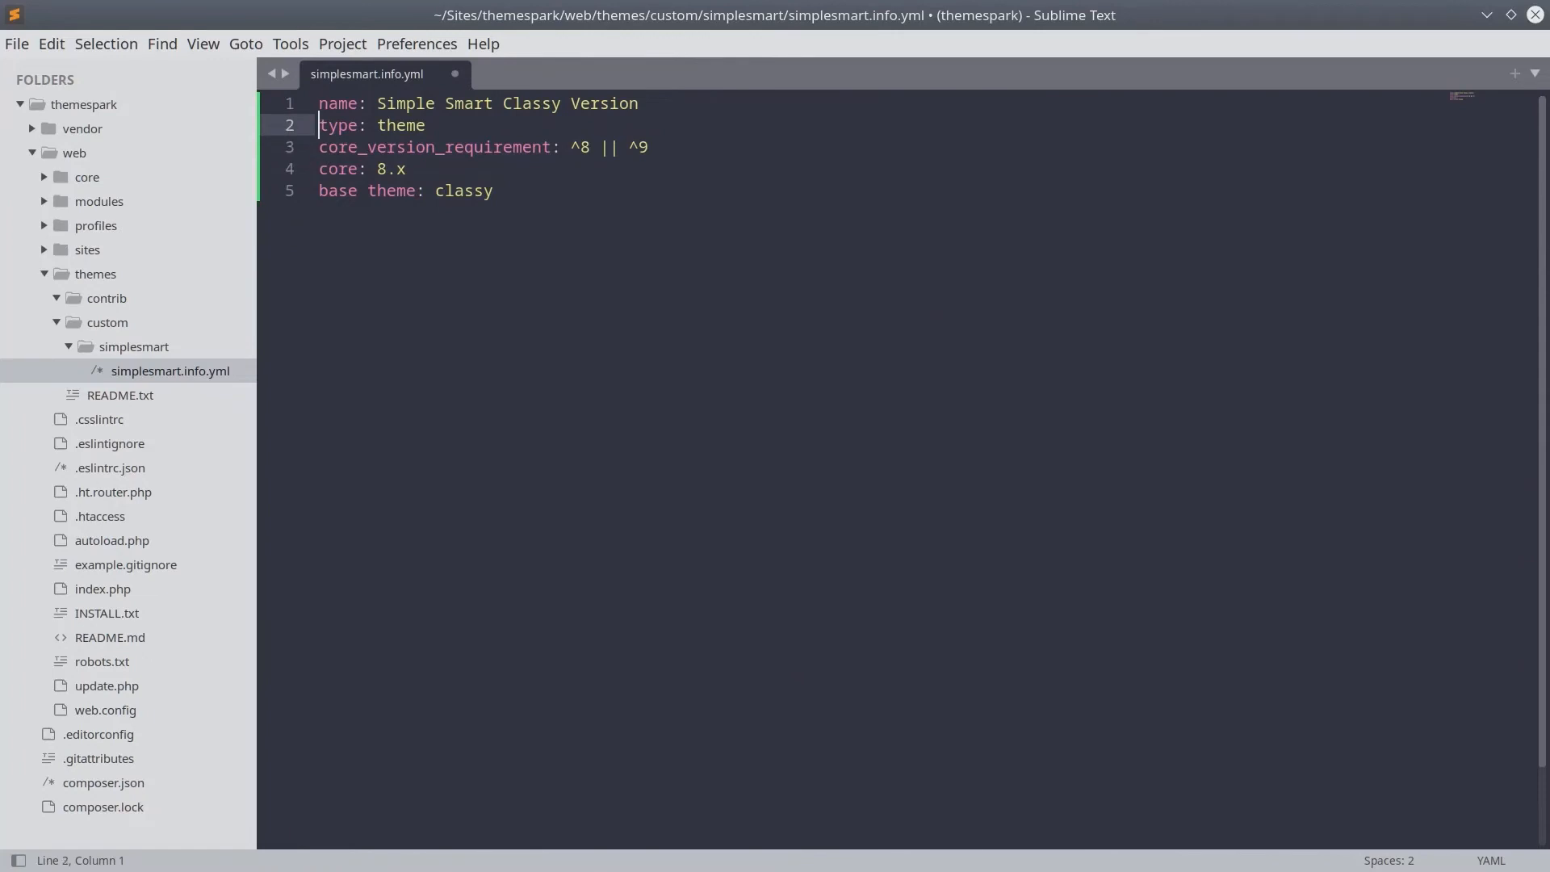
Add description: "A sleek & practical theme for curious minds." after the type line.
click(355, 168)
text(description:)
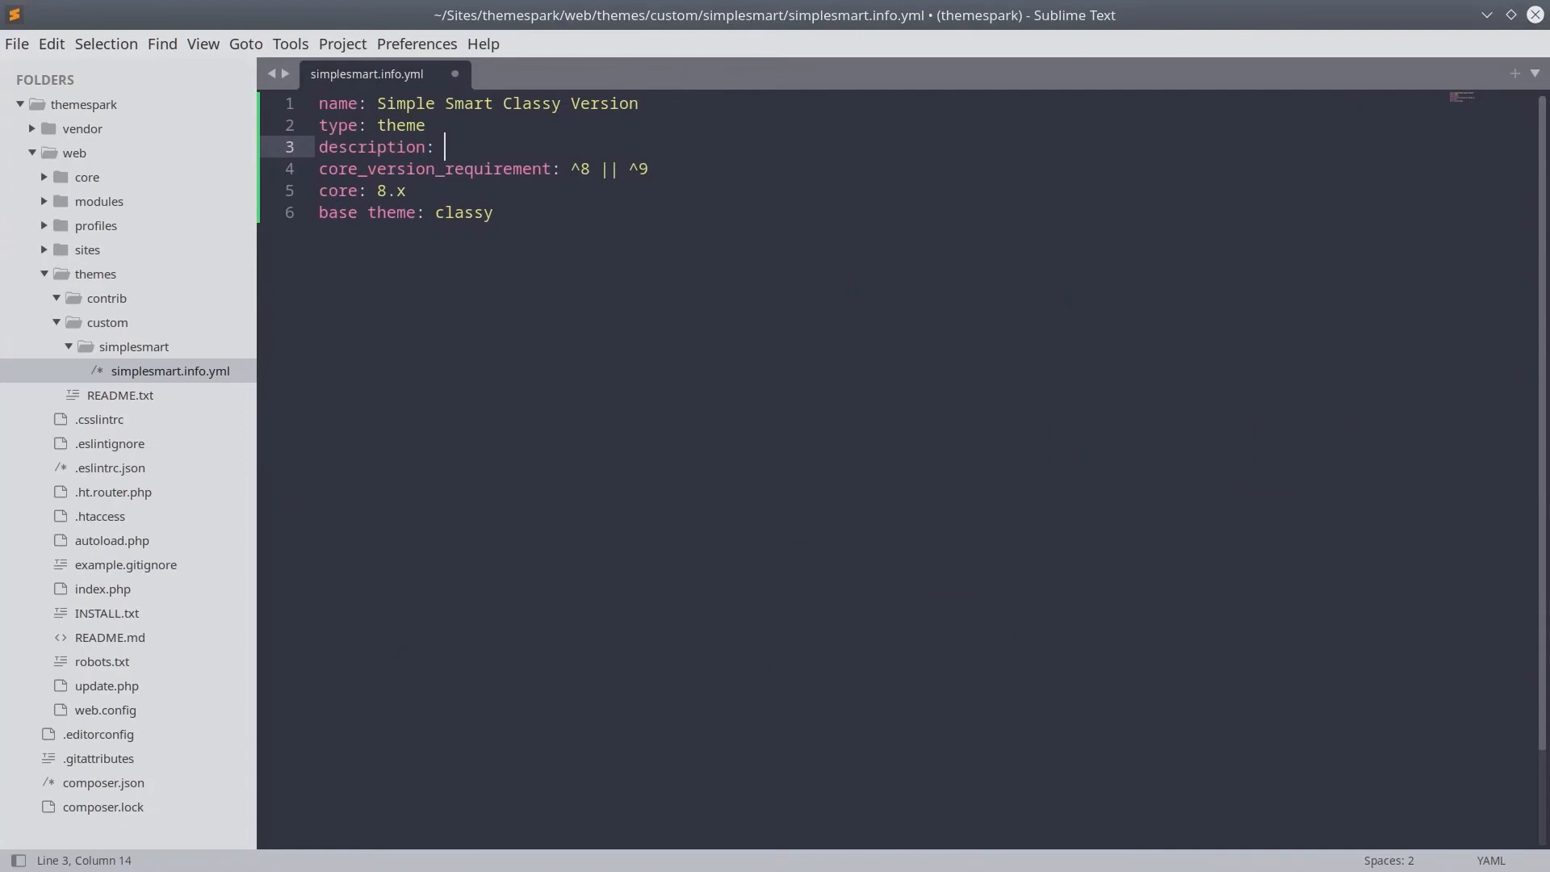
text(")
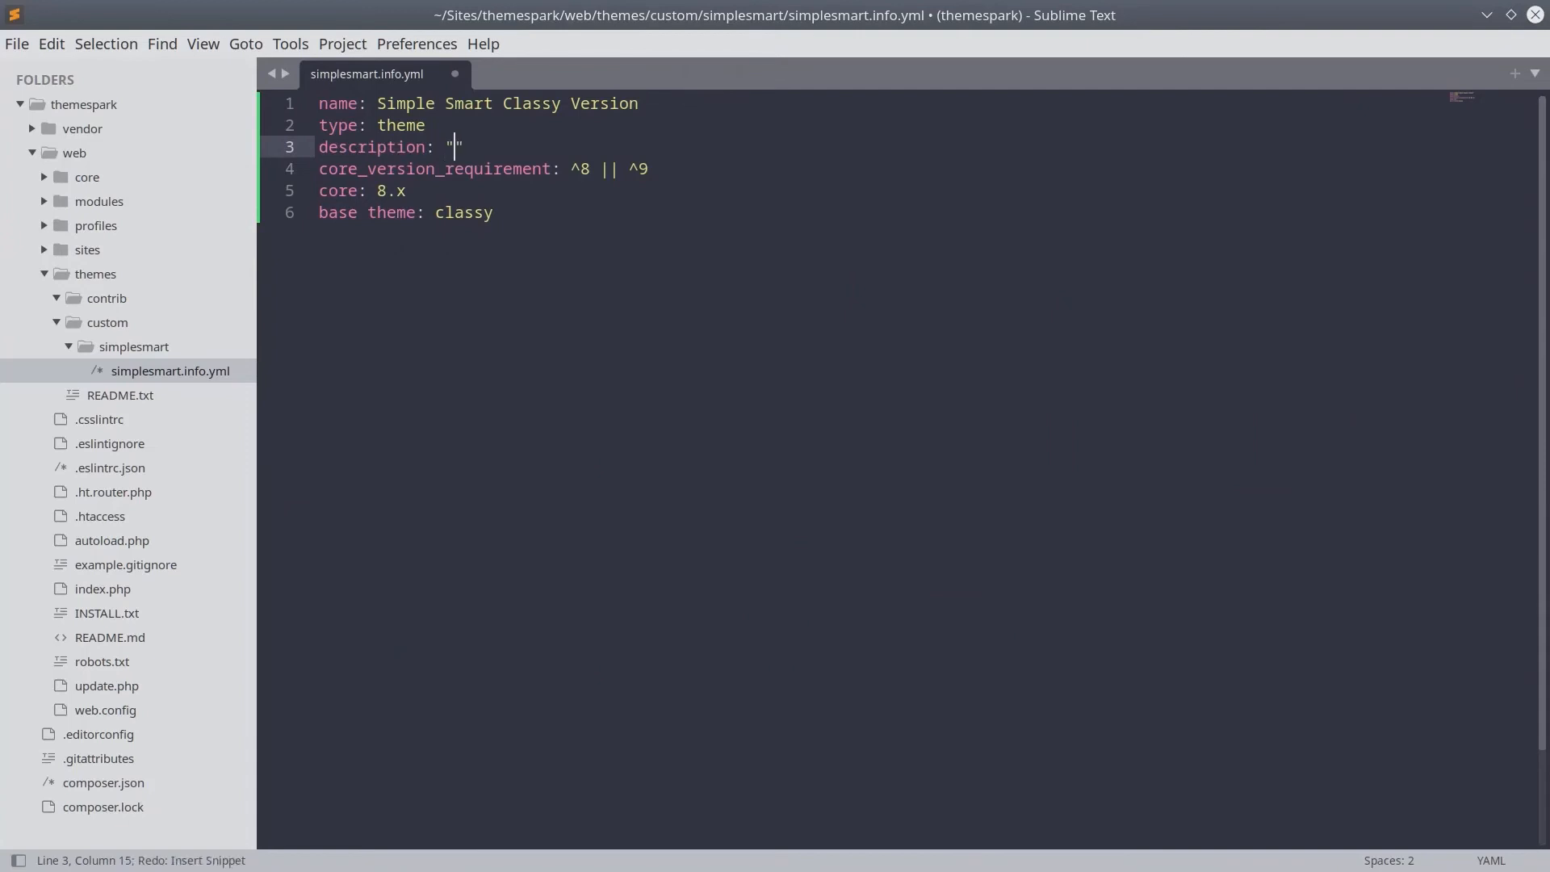
text(A sleek & practical theme for curious minds.)
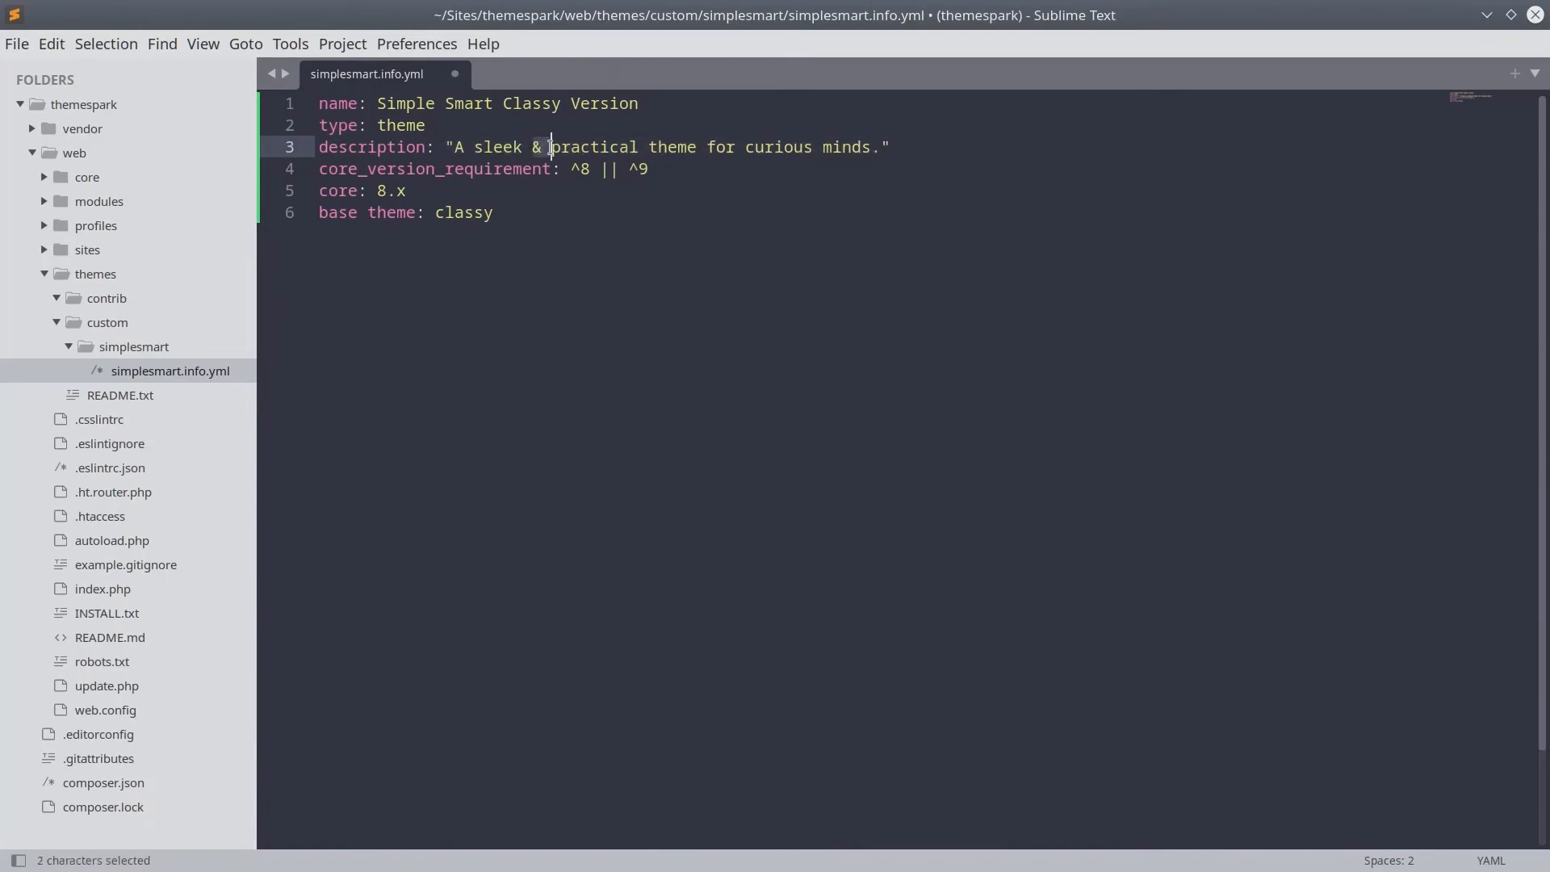
click(558, 147)
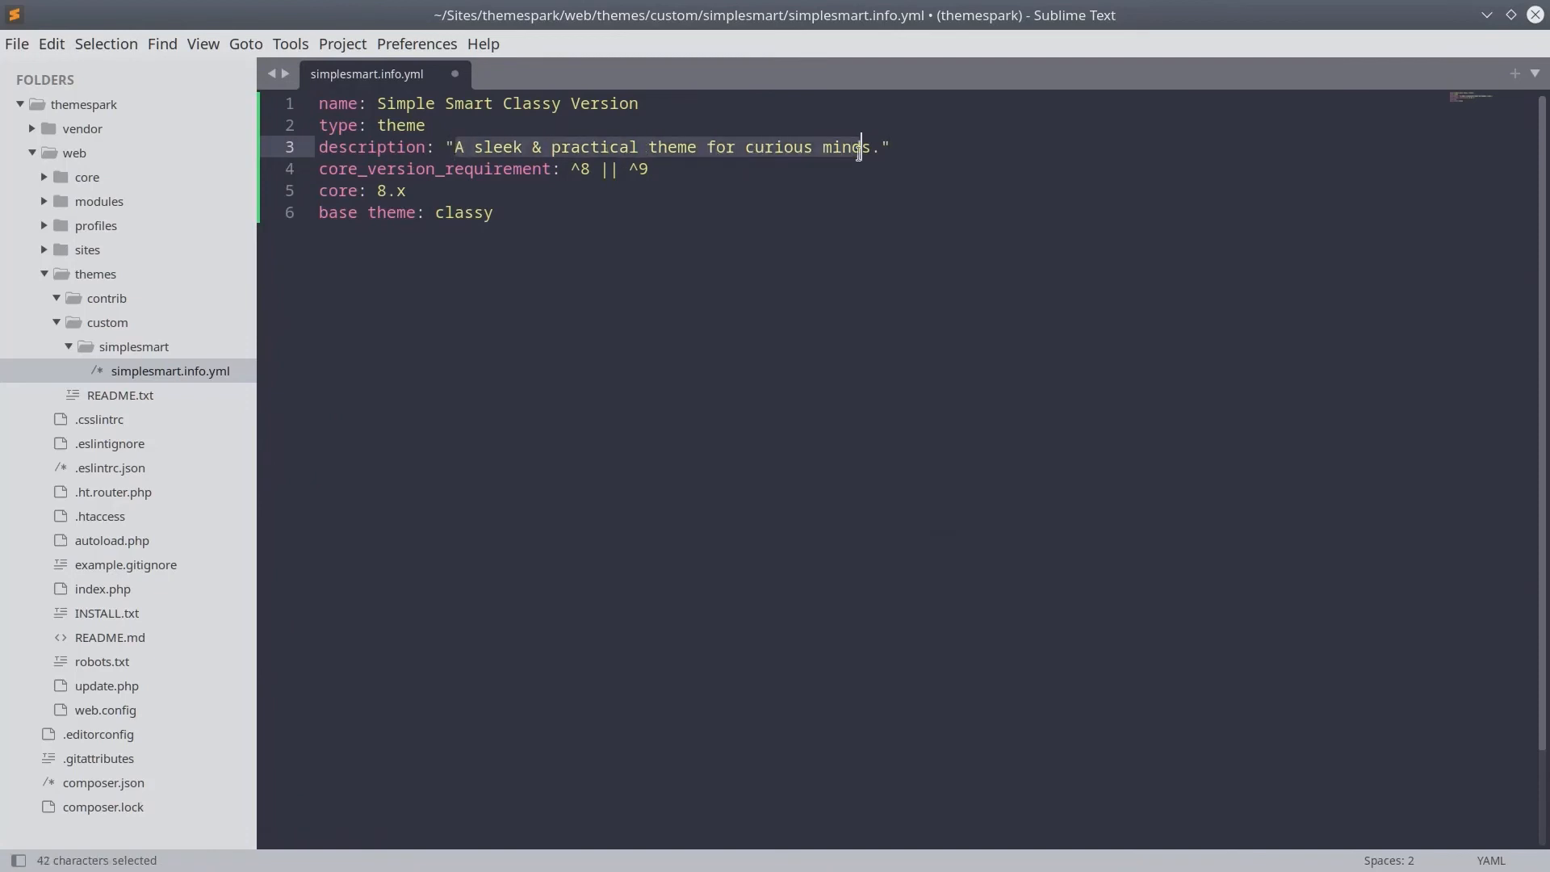
click(891, 147)
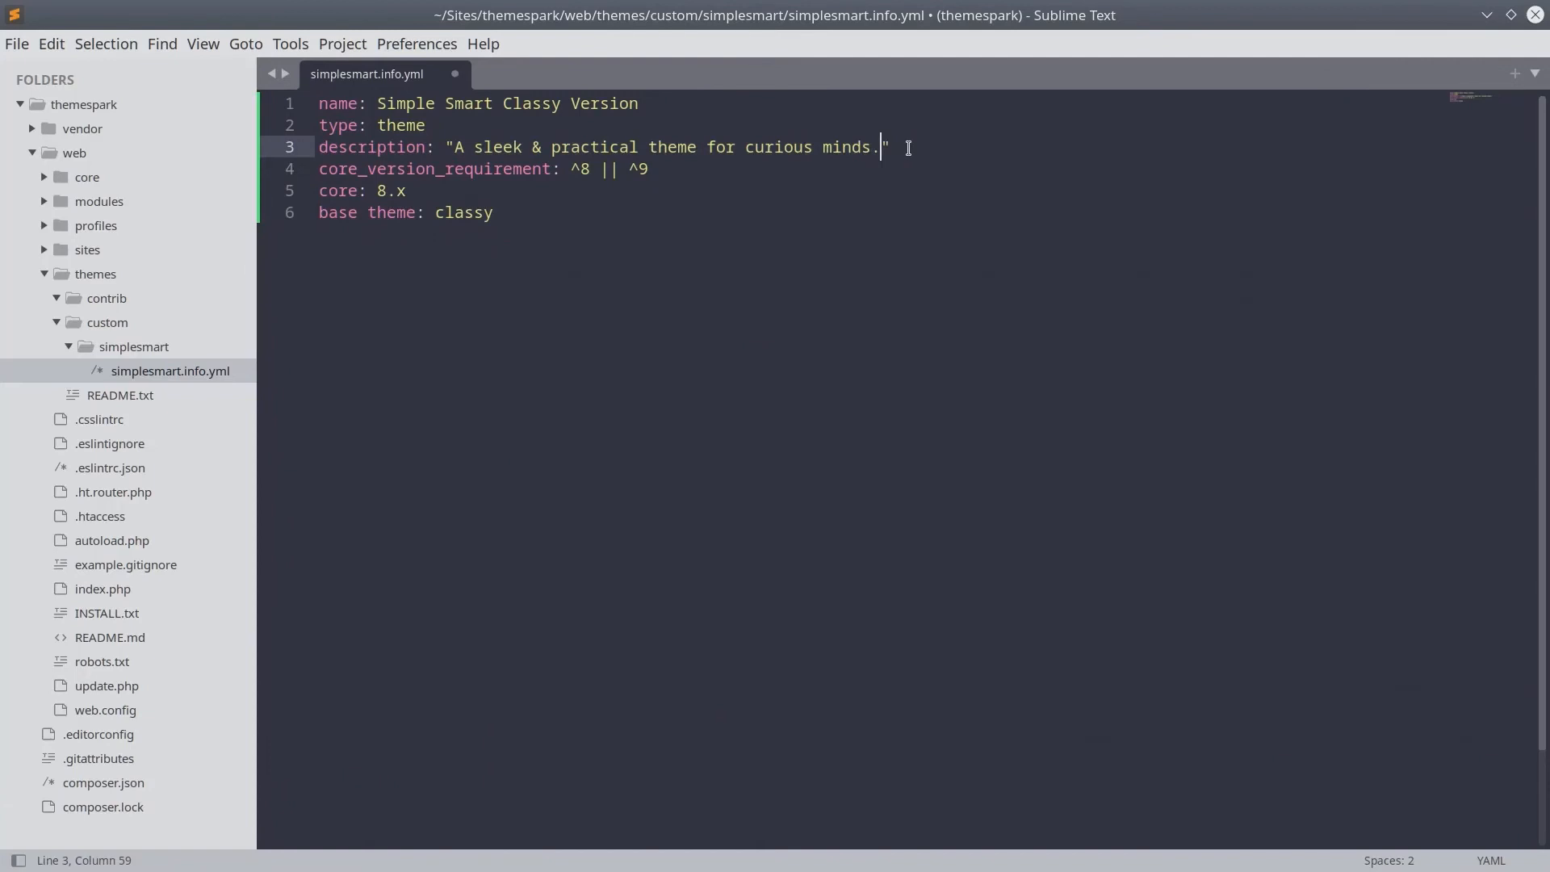
mouse_move(596, 143)
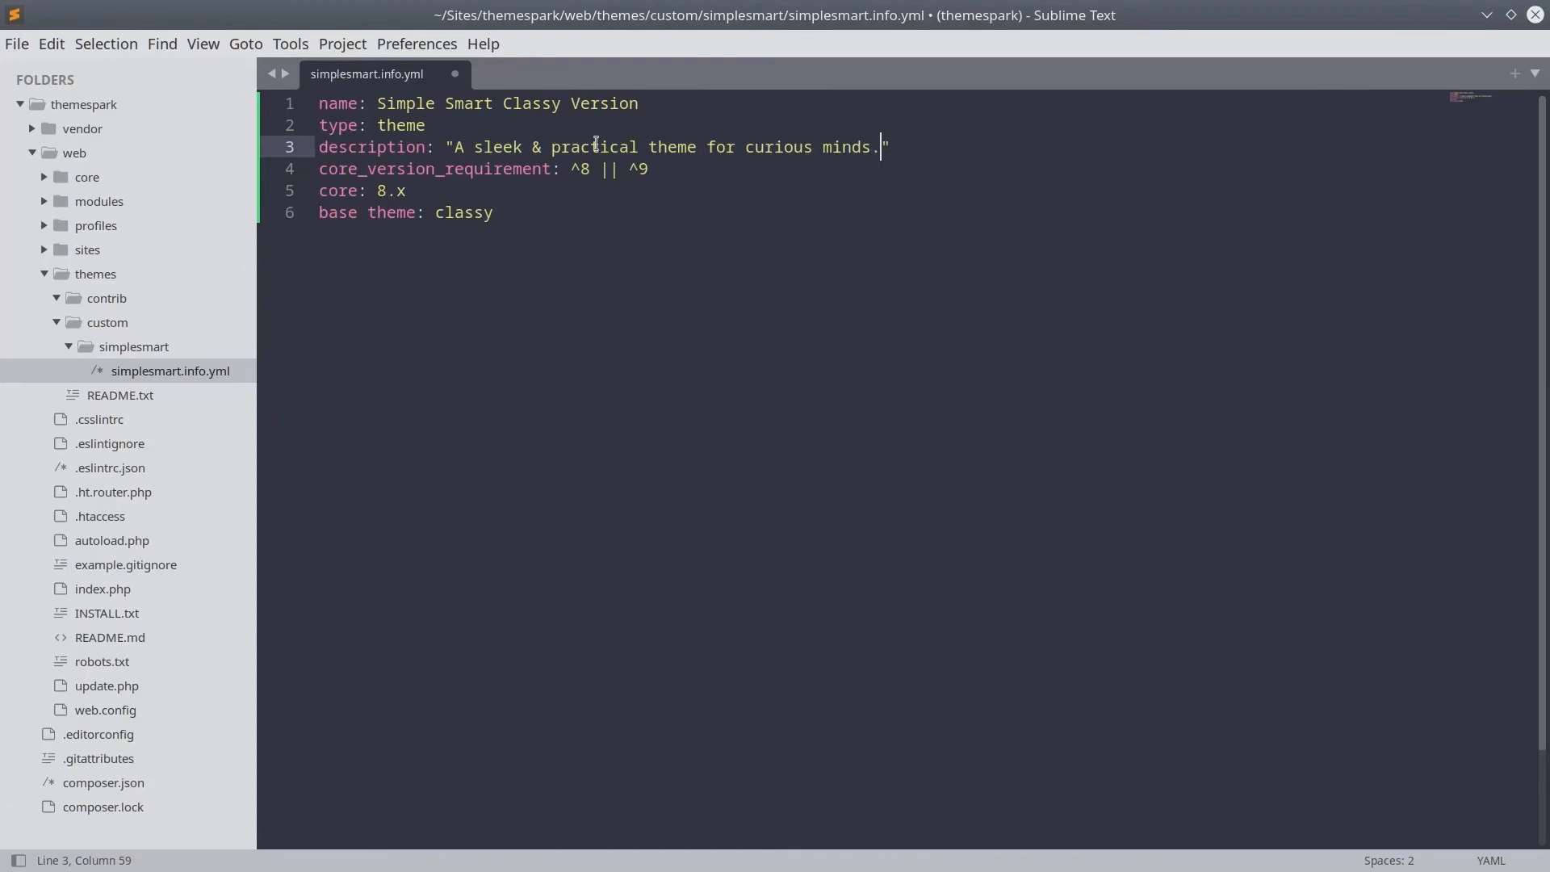
click(16, 44)
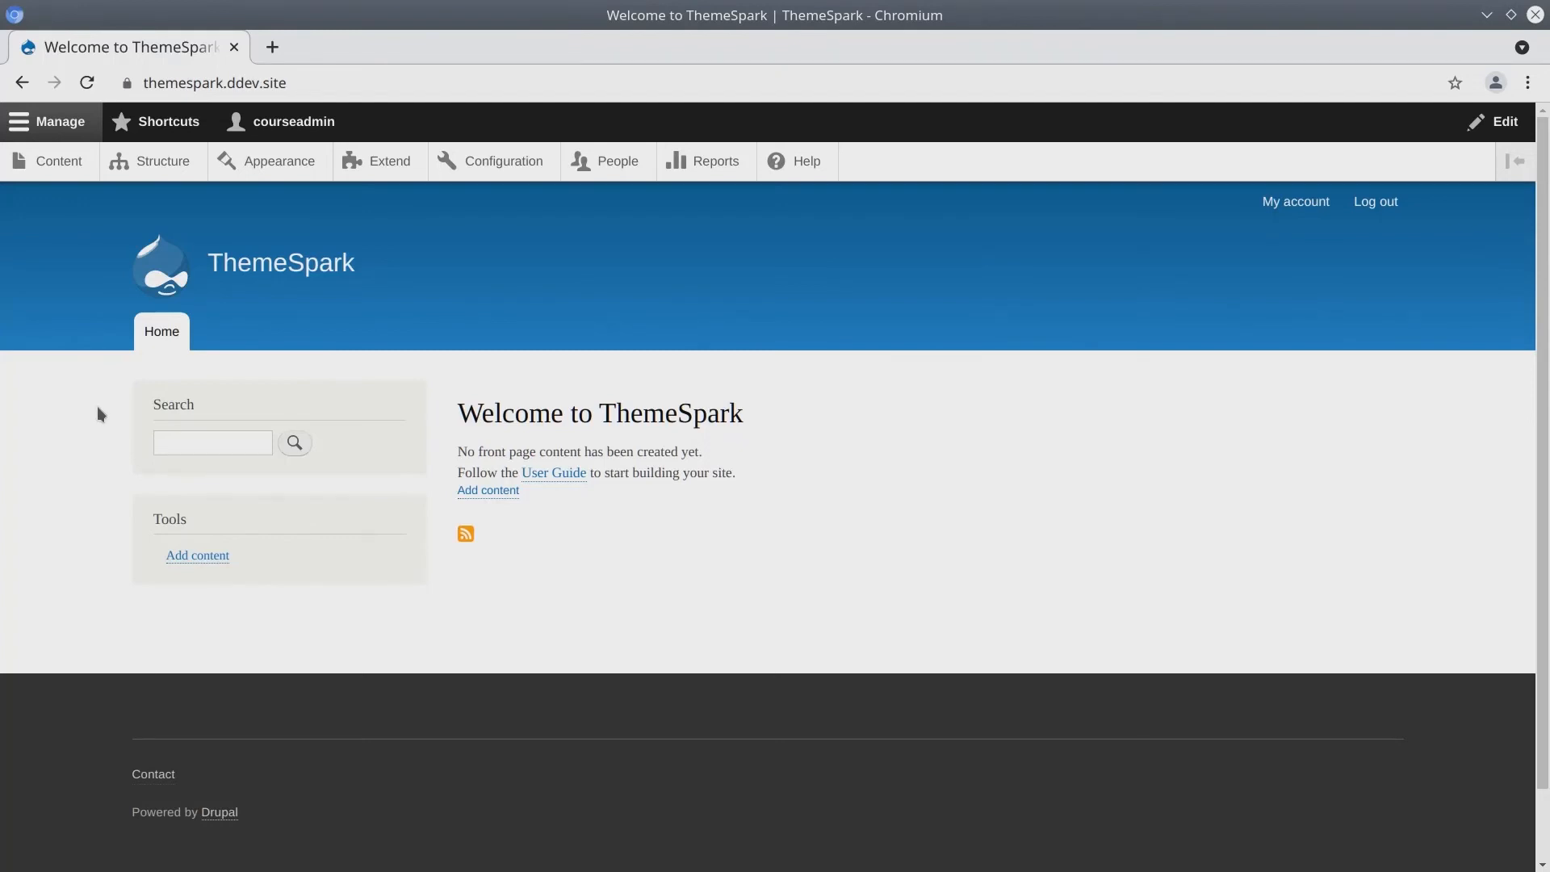
mouse_move(99, 407)
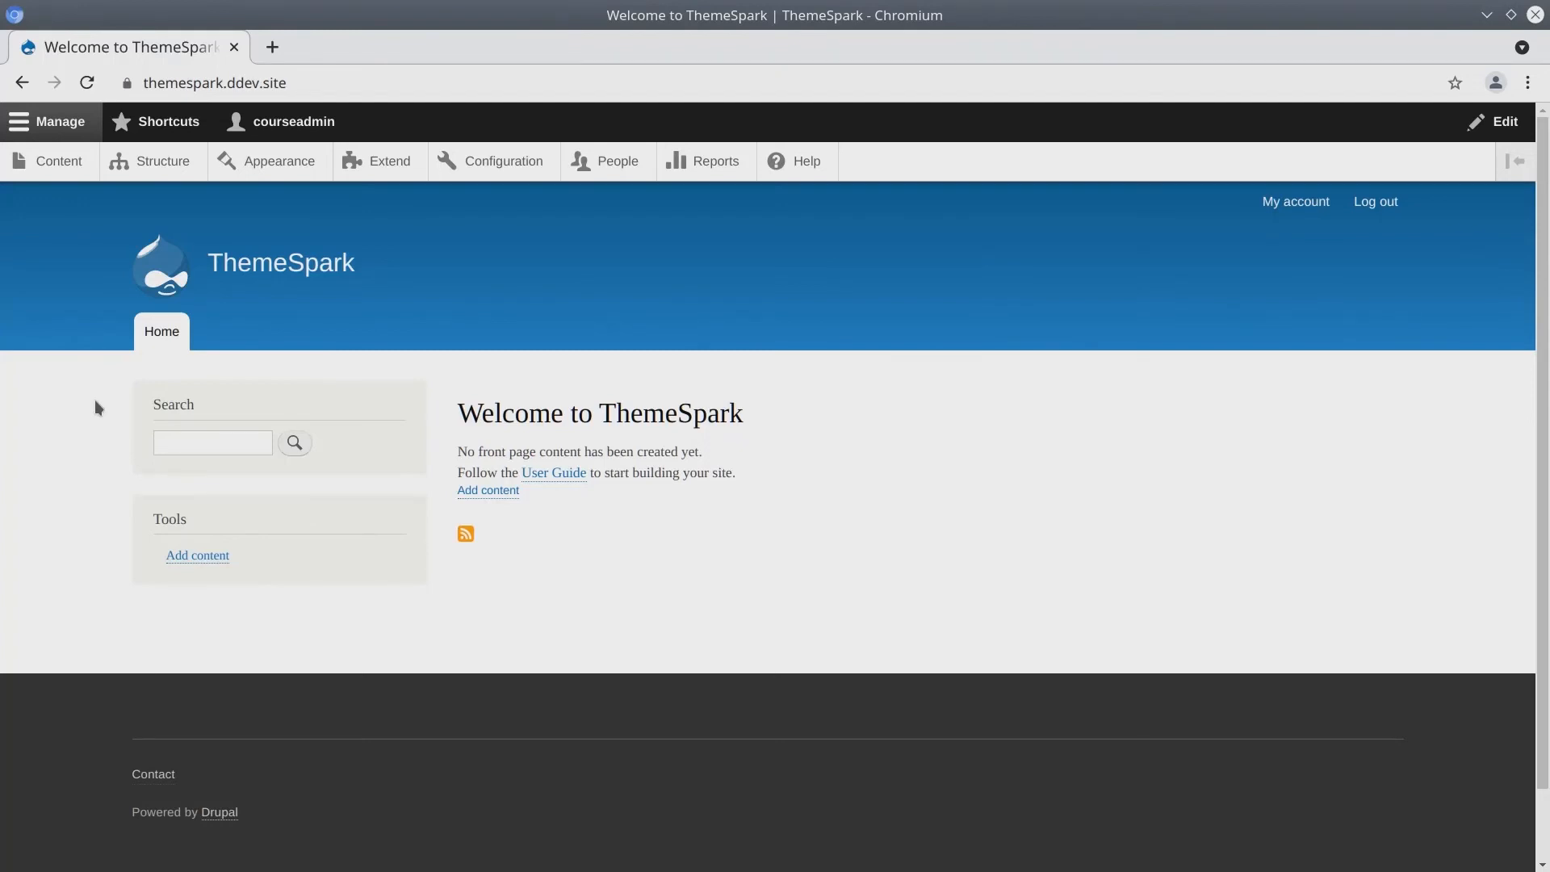
mouse_move(93, 394)
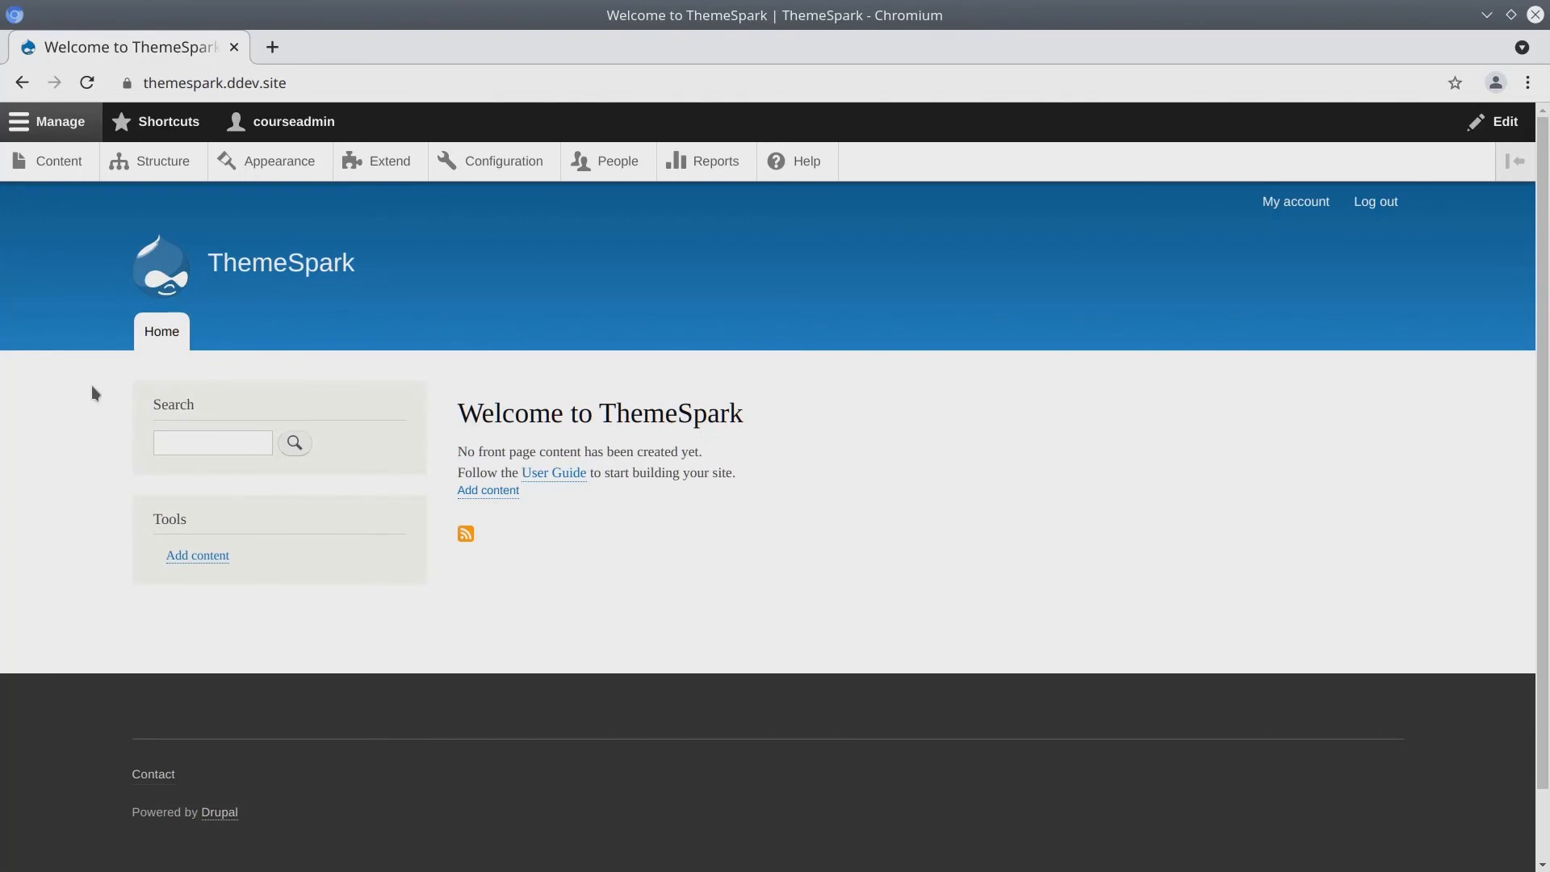
mouse_move(279, 160)
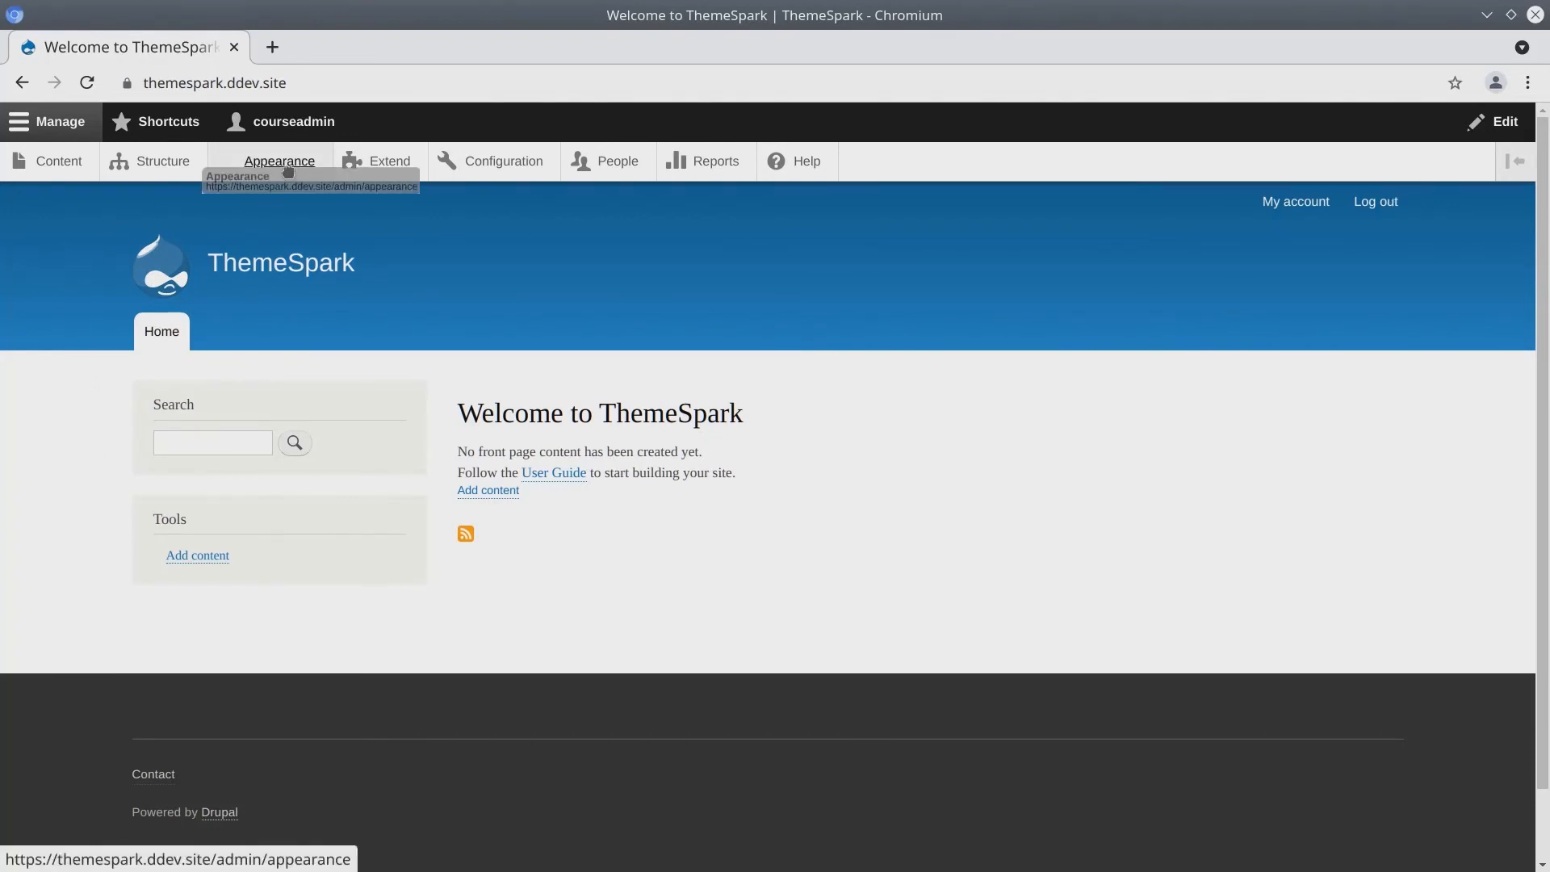
Go to Appearance and scroll to Simple Smart Classy Version among the uninstalled themes.
click(279, 160)
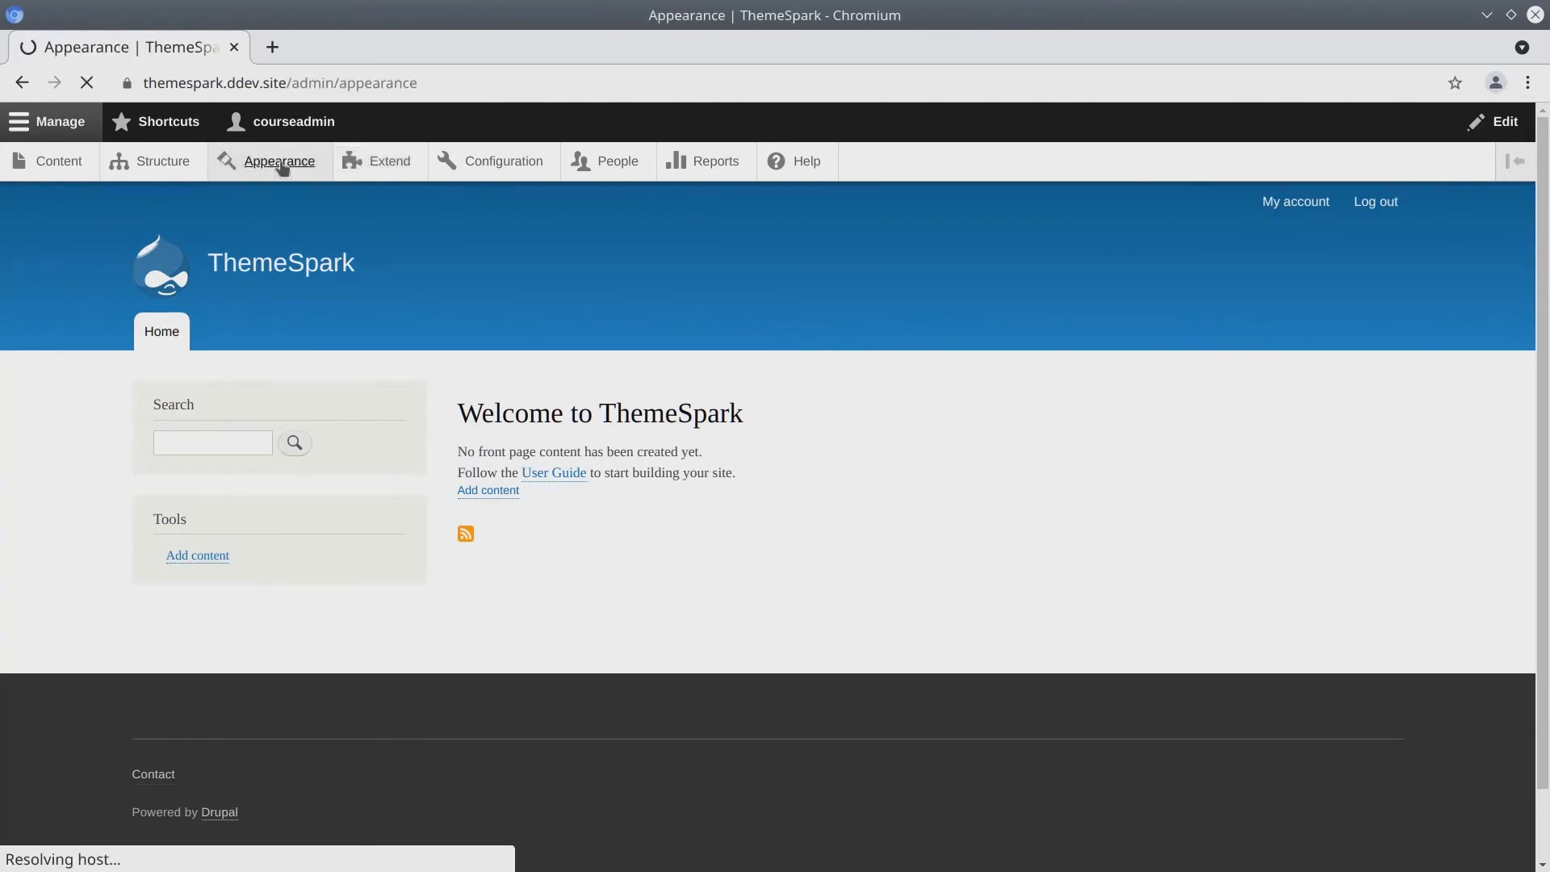
click(279, 161)
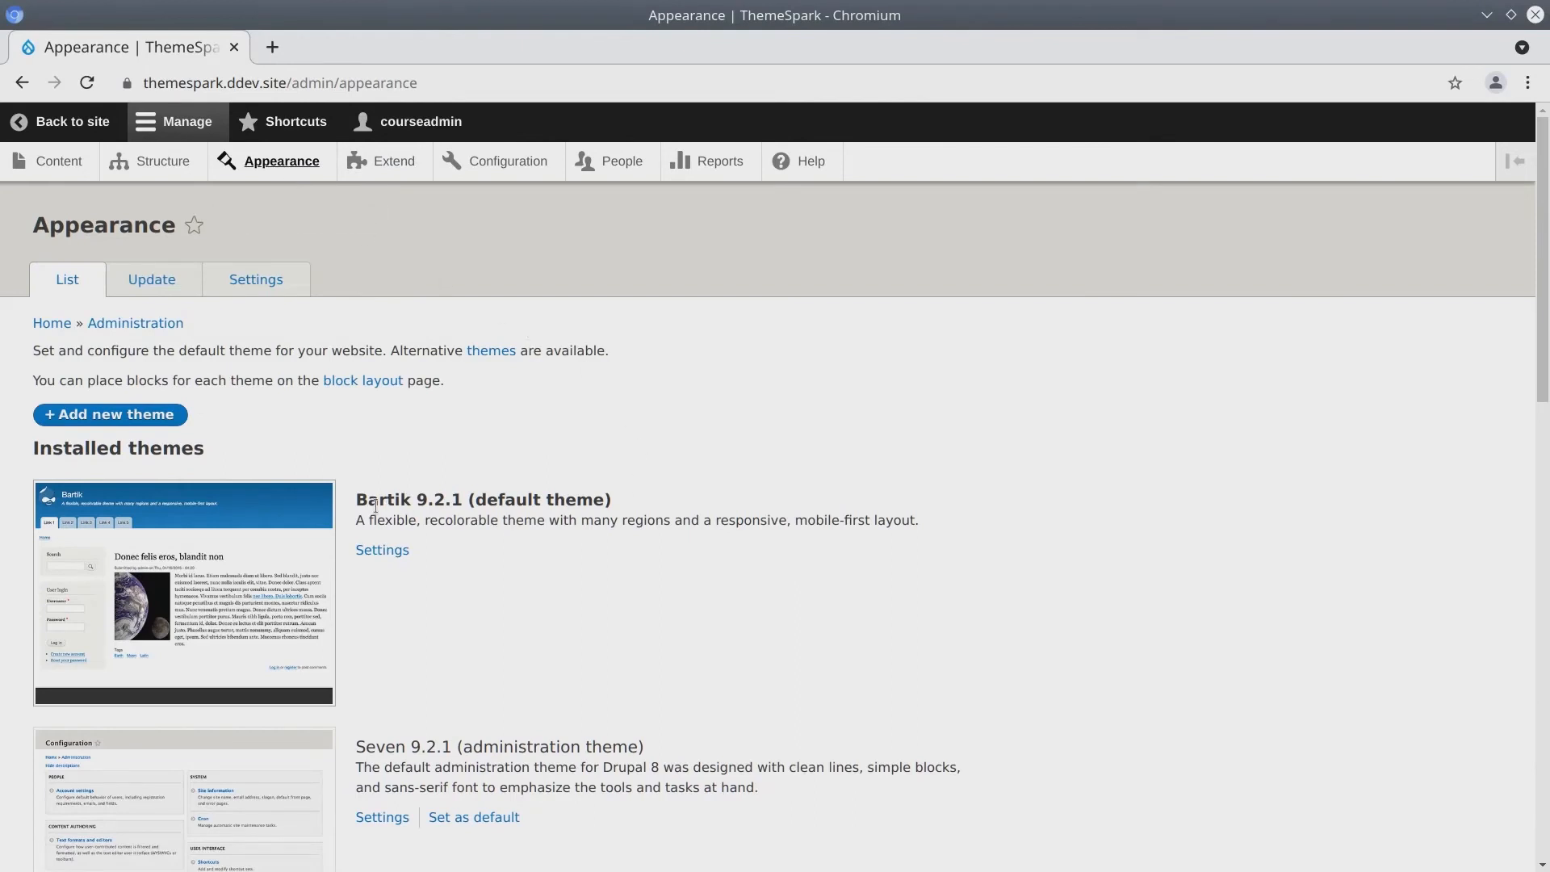
mouse_move(684, 504)
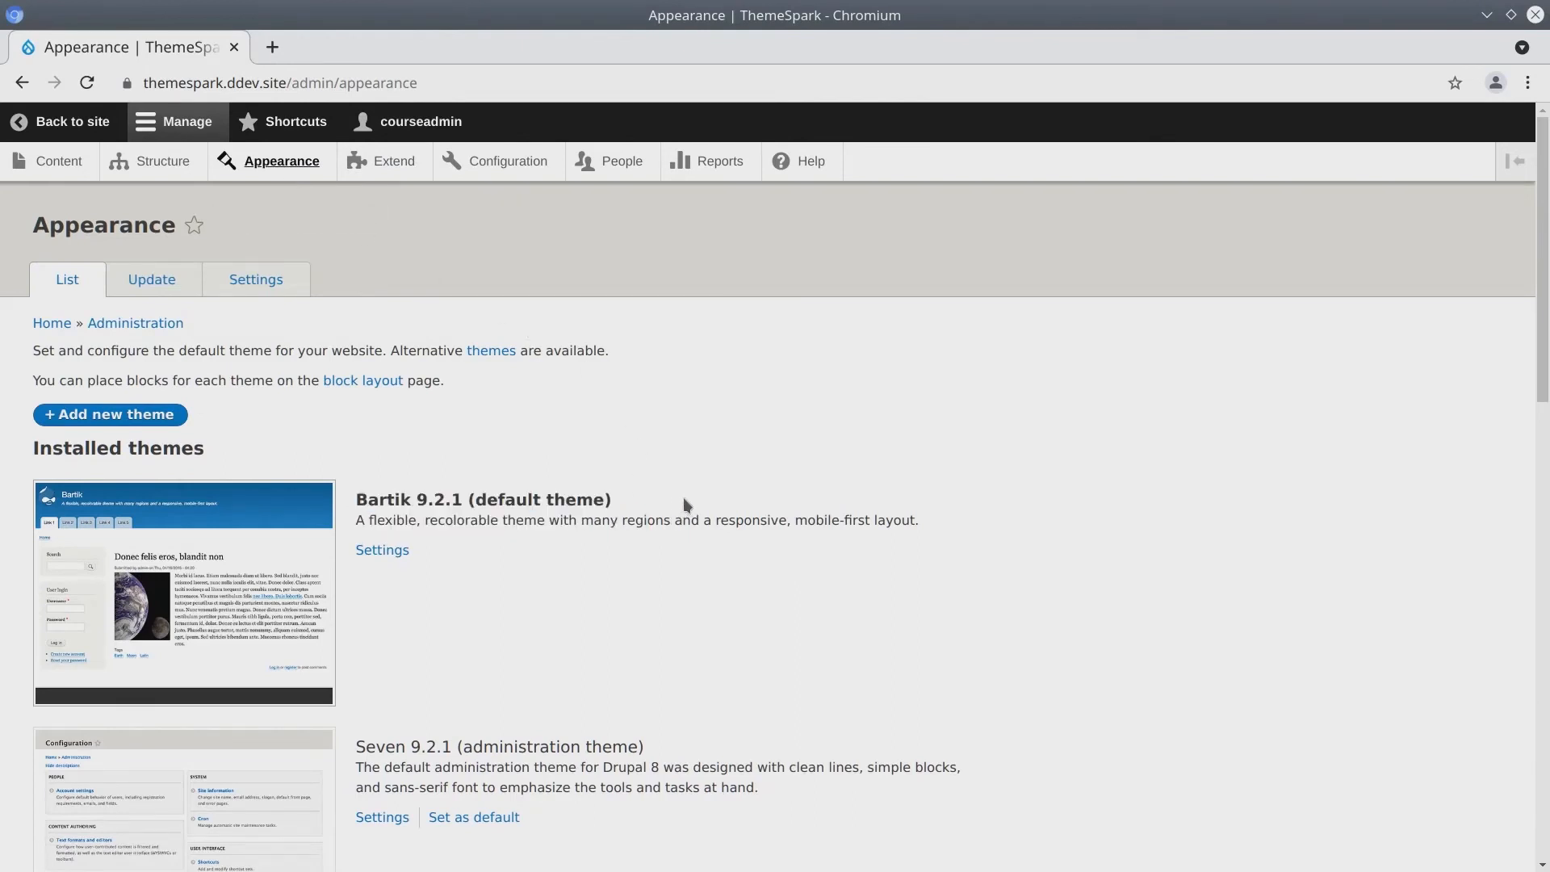
scroll(down, 3)
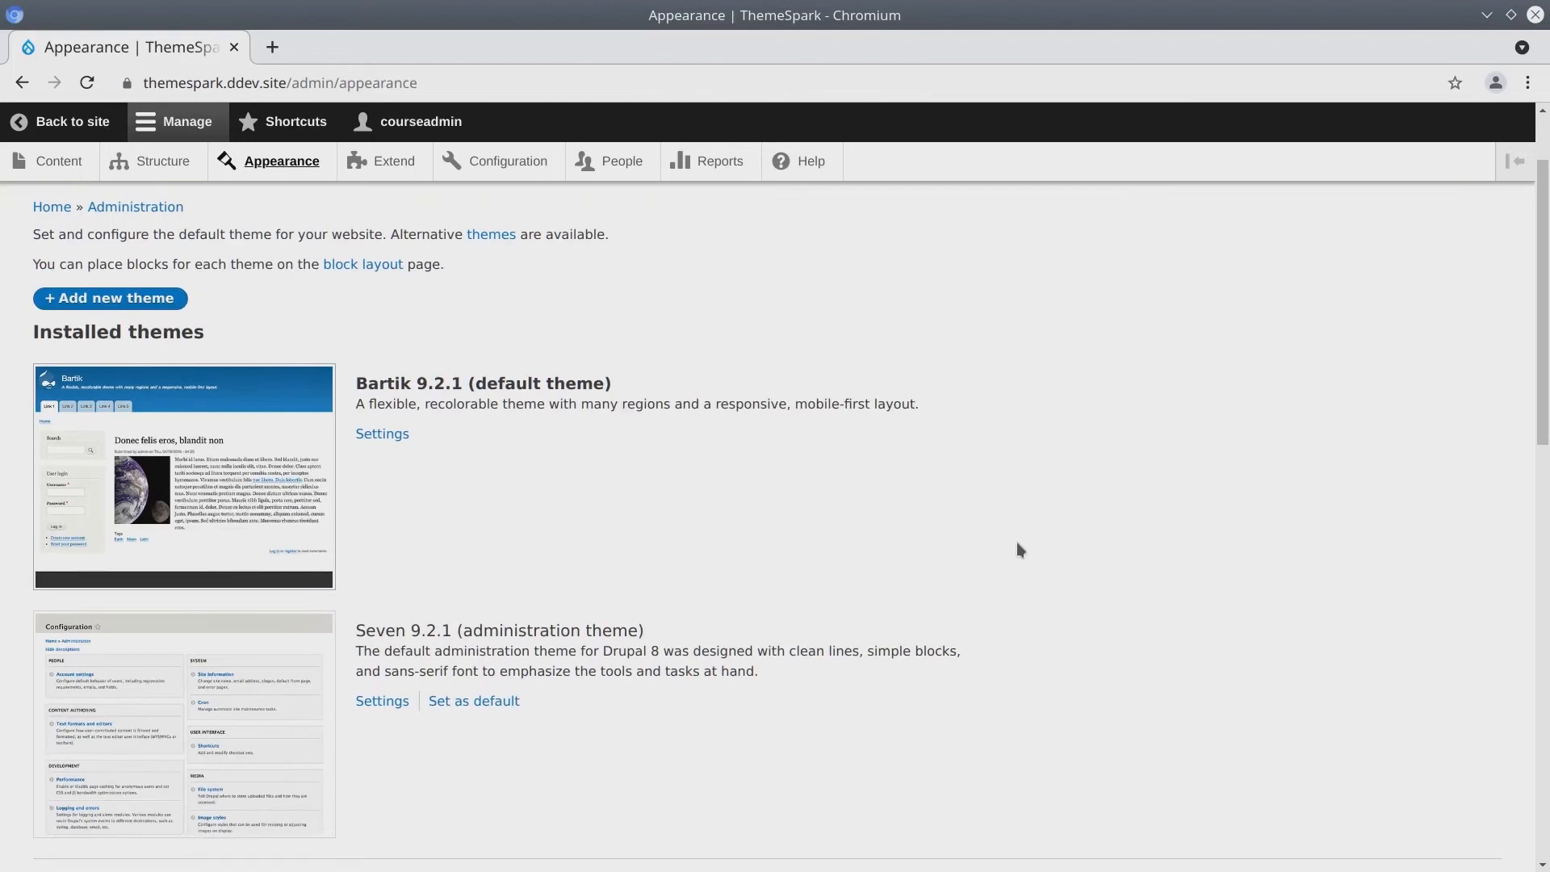
scroll(down, 3)
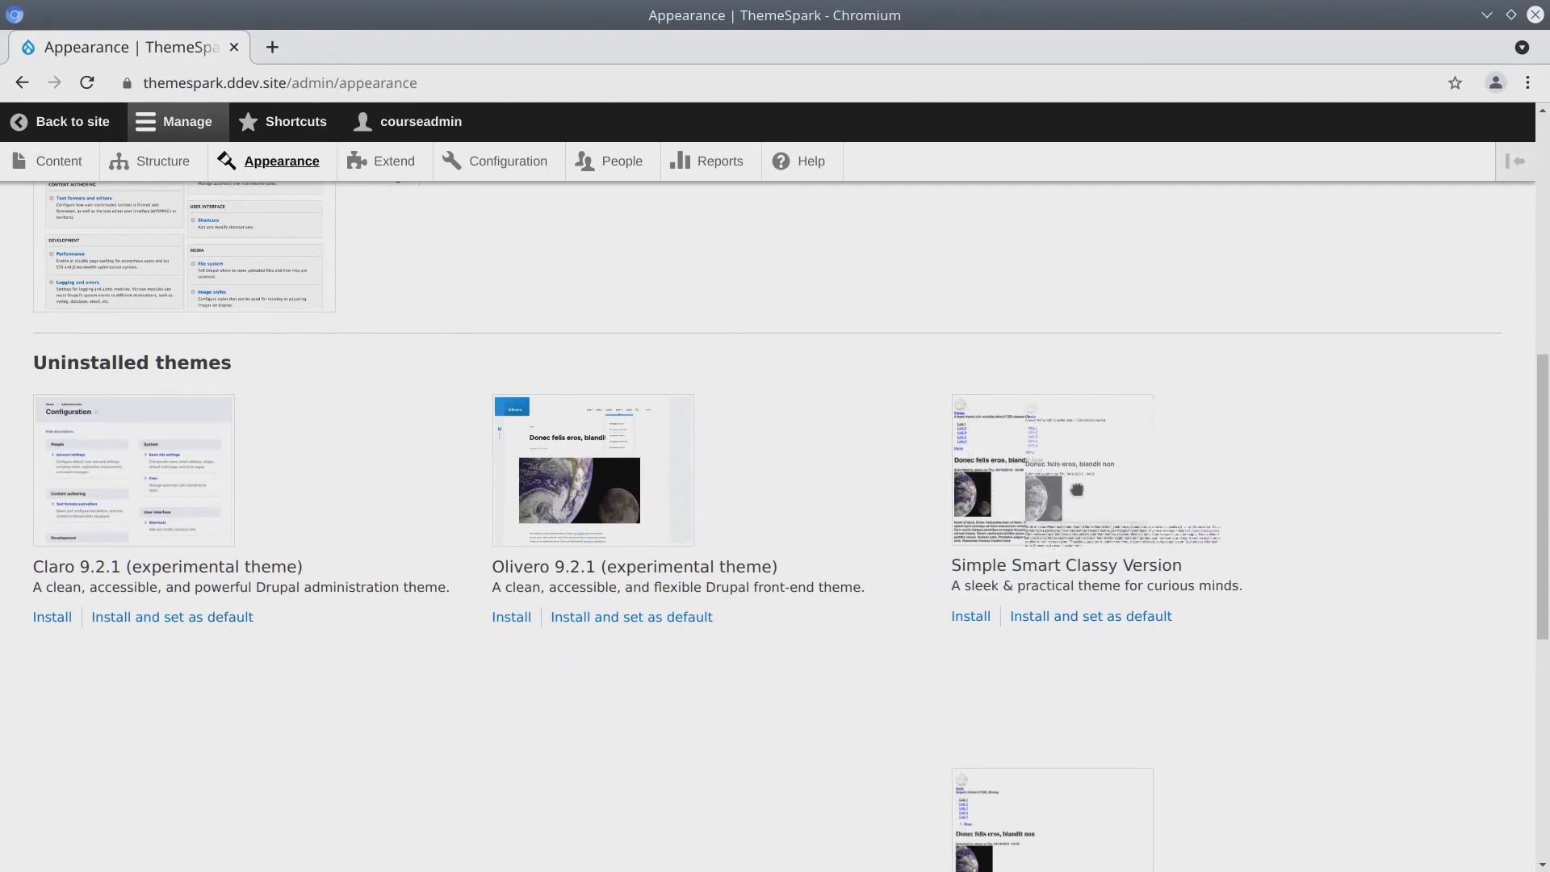
mouse_move(888, 503)
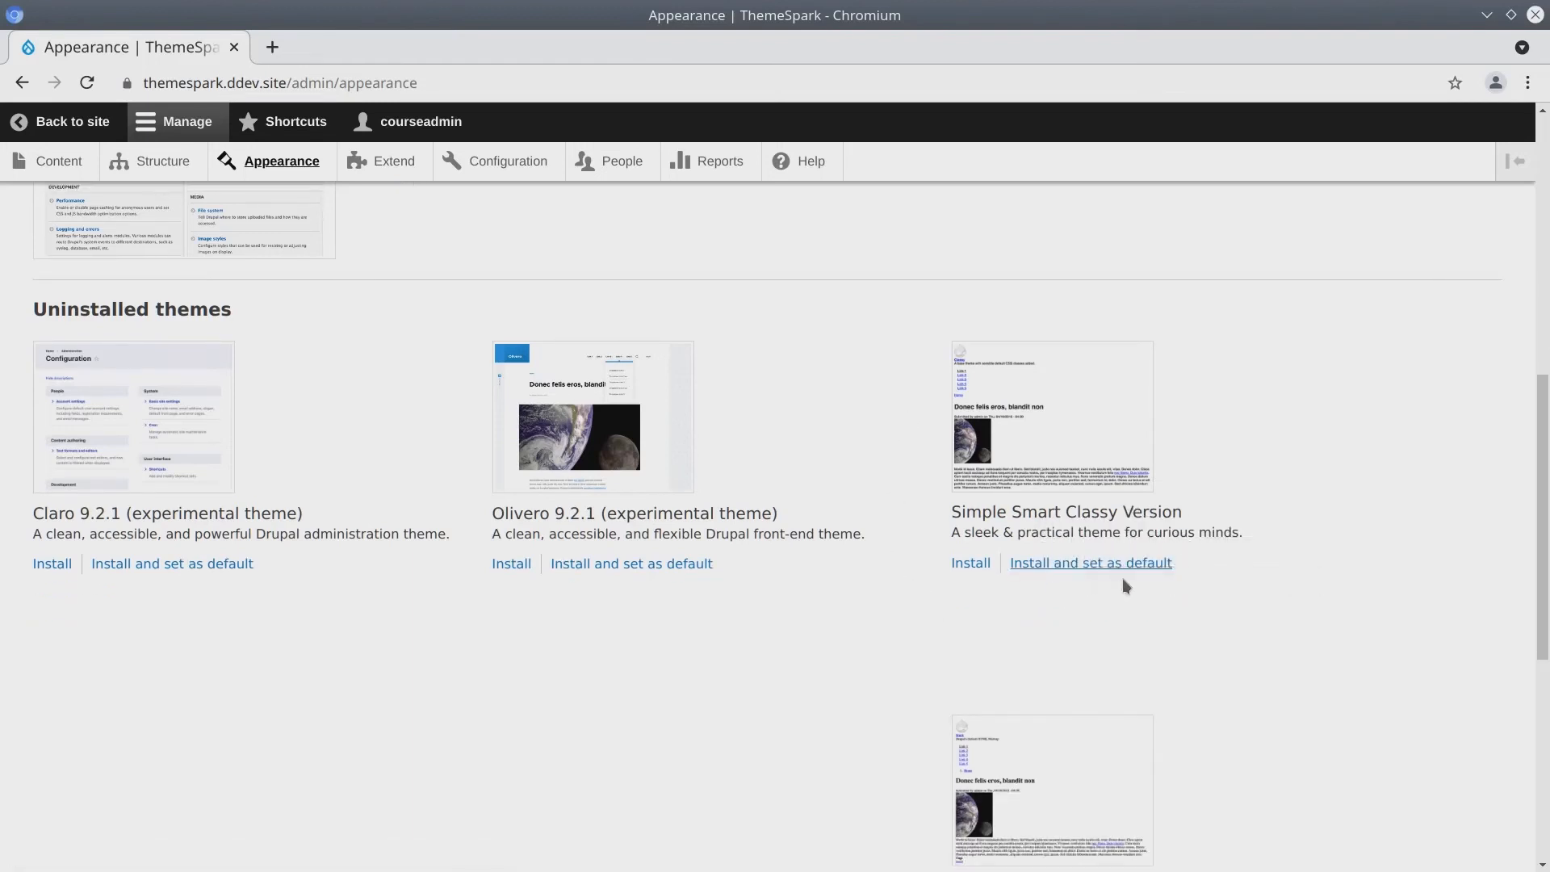
mouse_move(1090, 561)
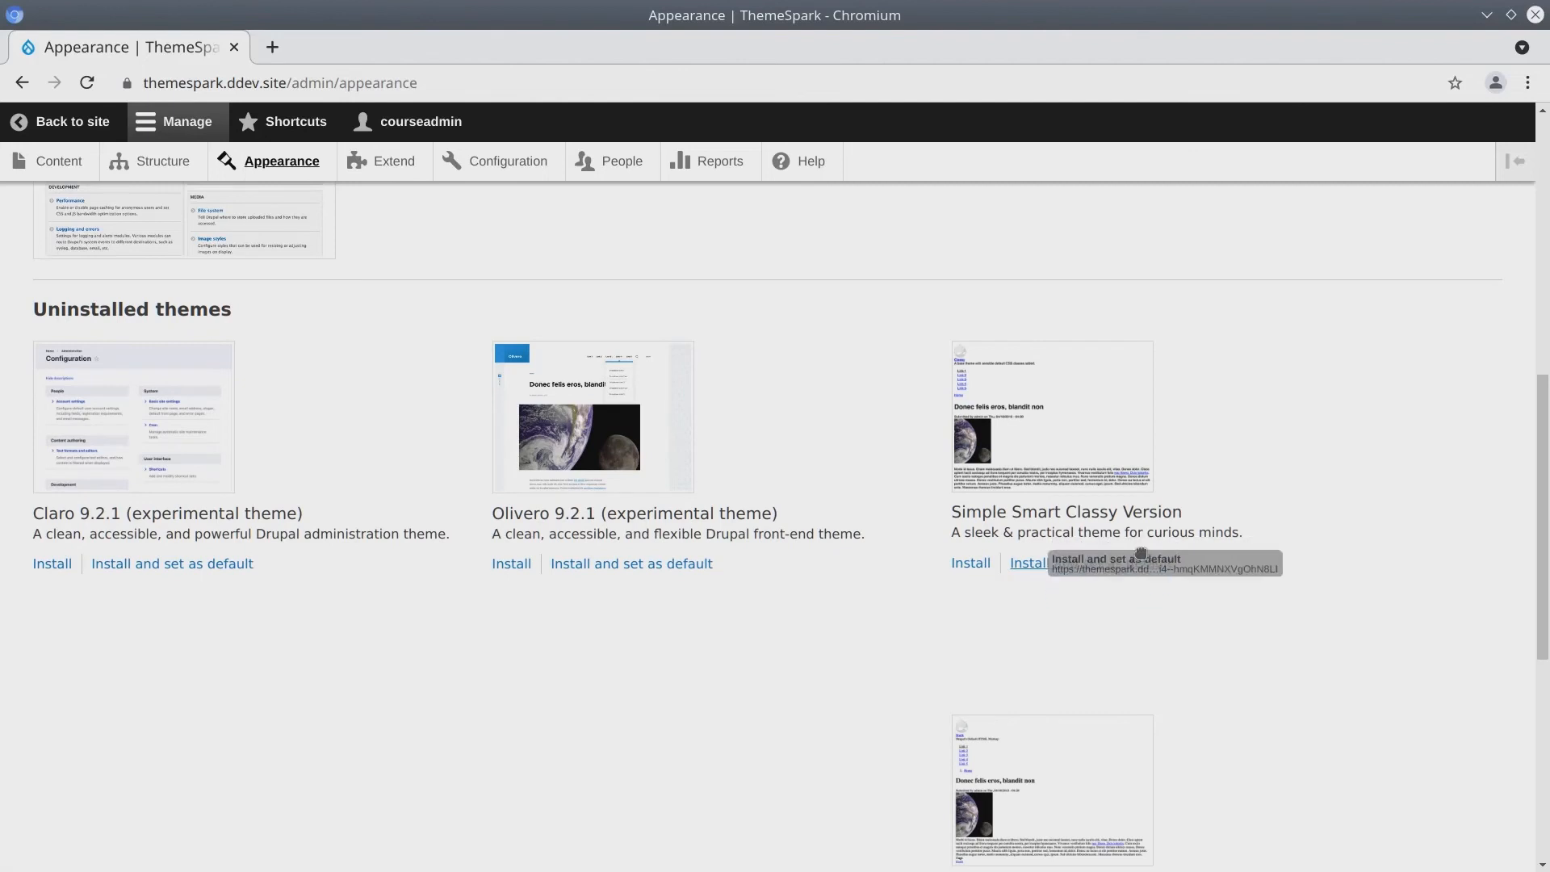
mouse_move(1134, 615)
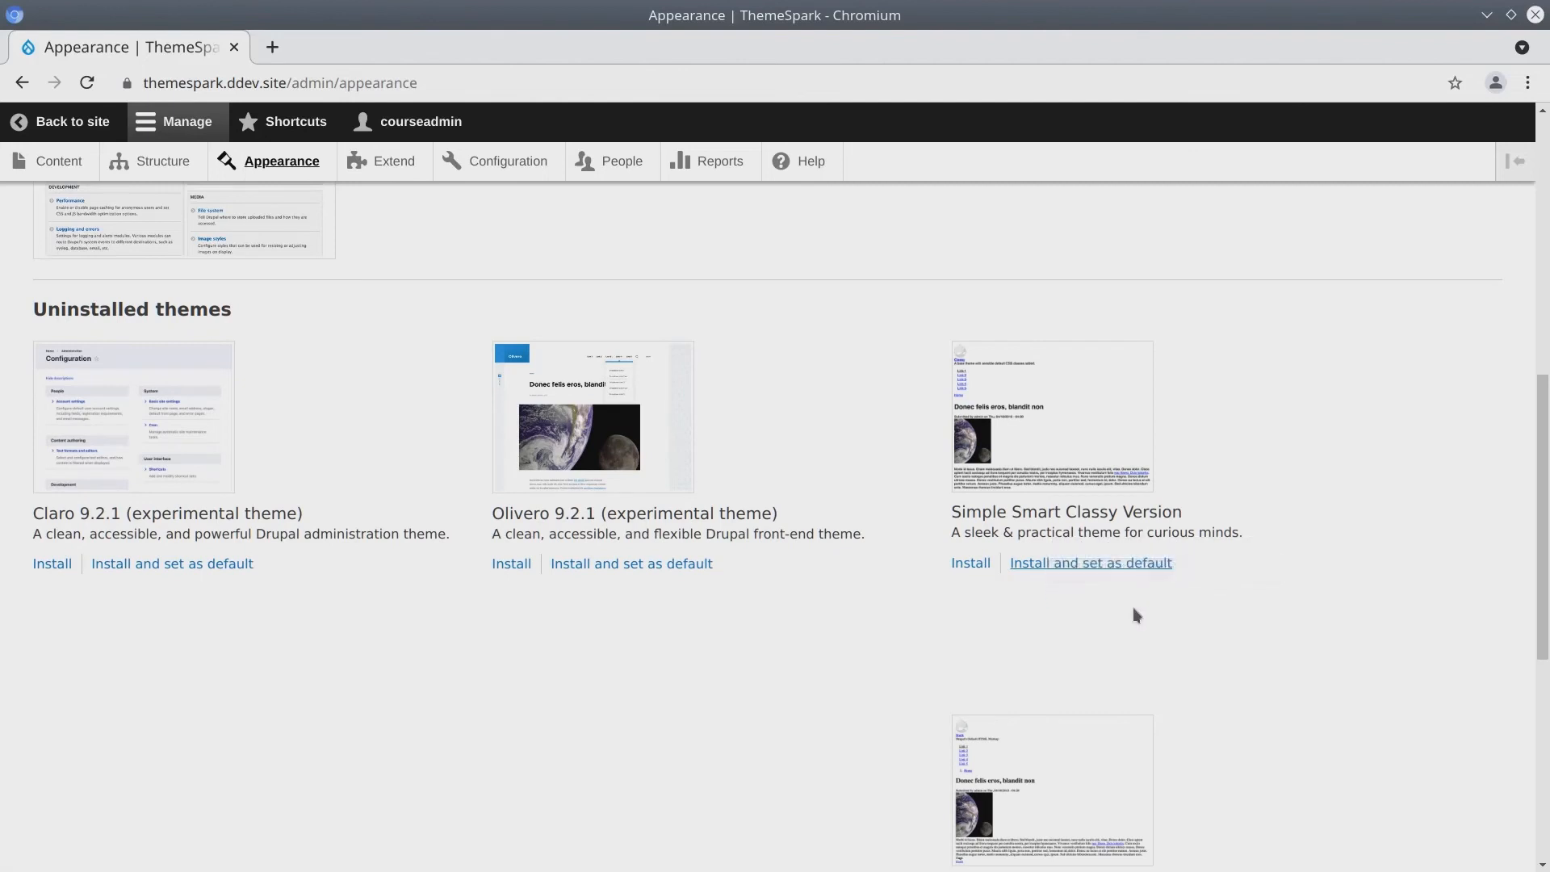
mouse_move(1090, 561)
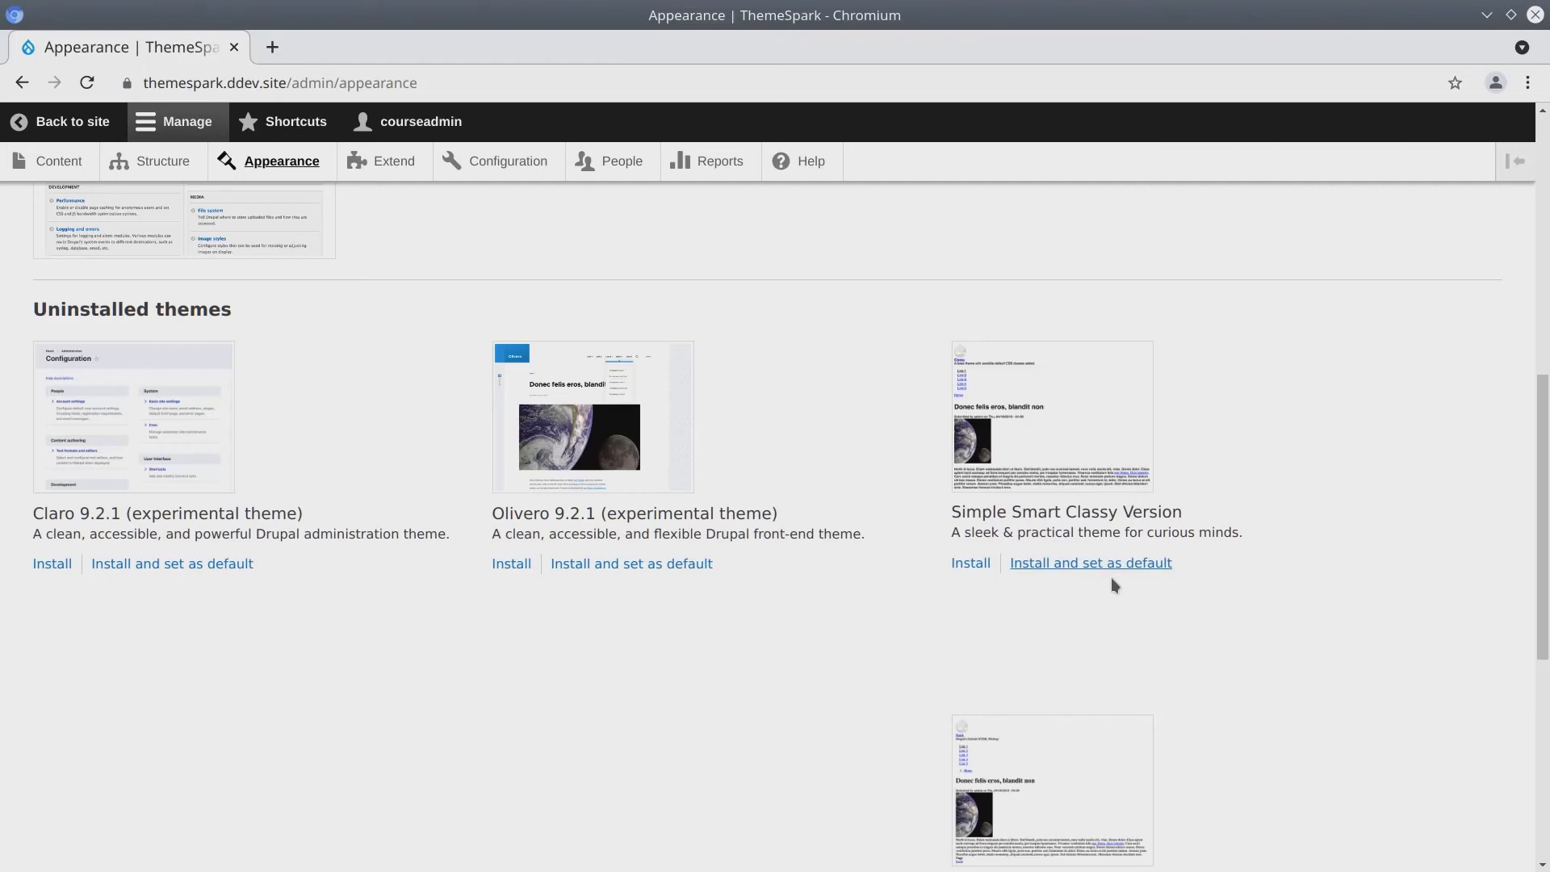
mouse_move(1089, 562)
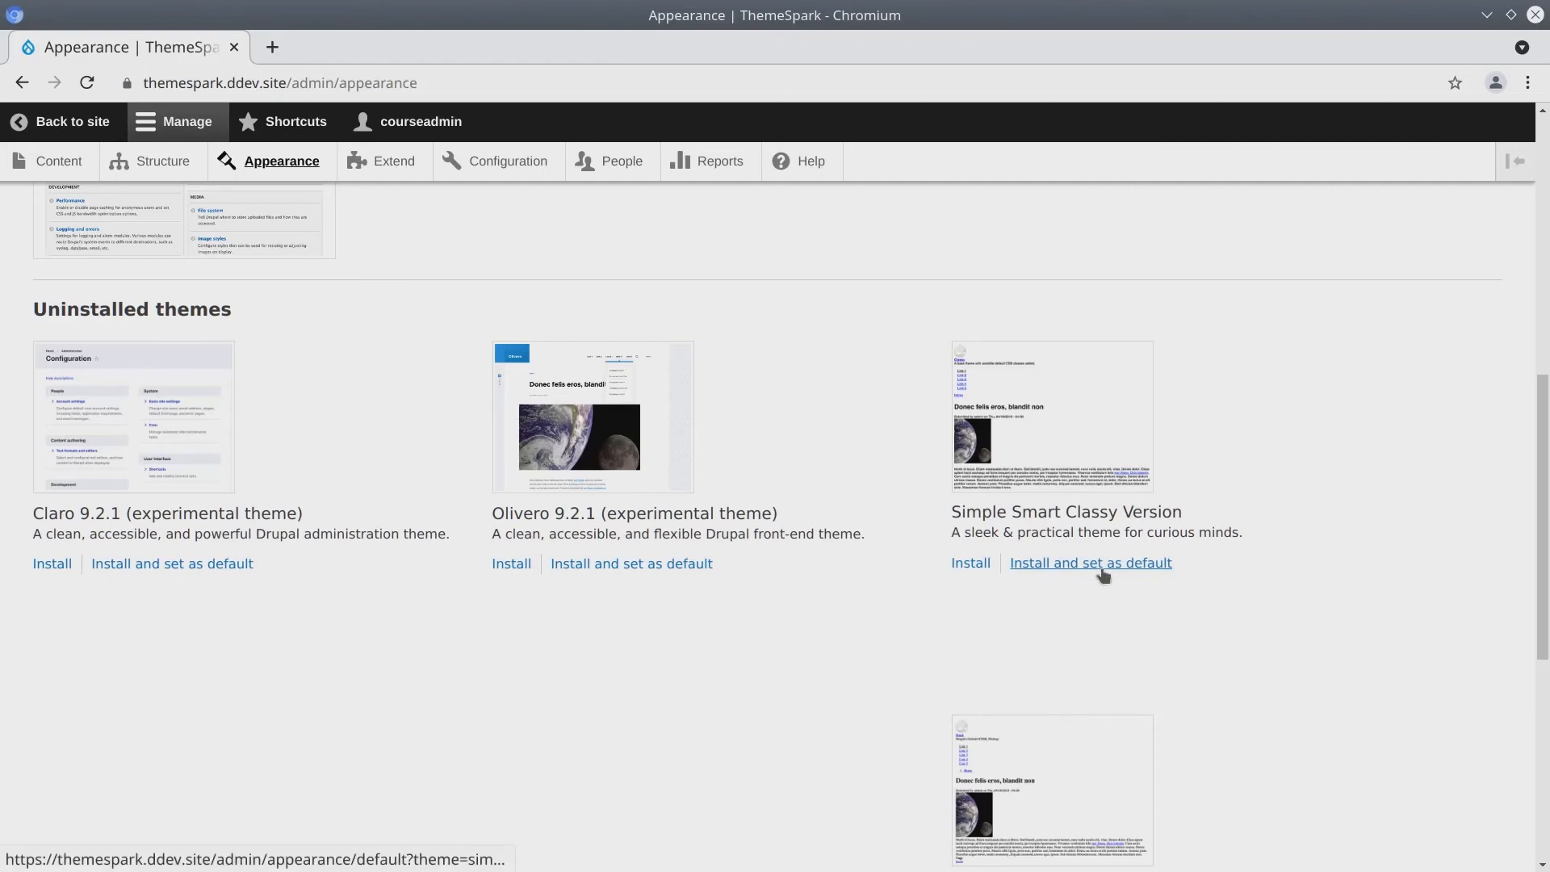
mouse_move(1090, 562)
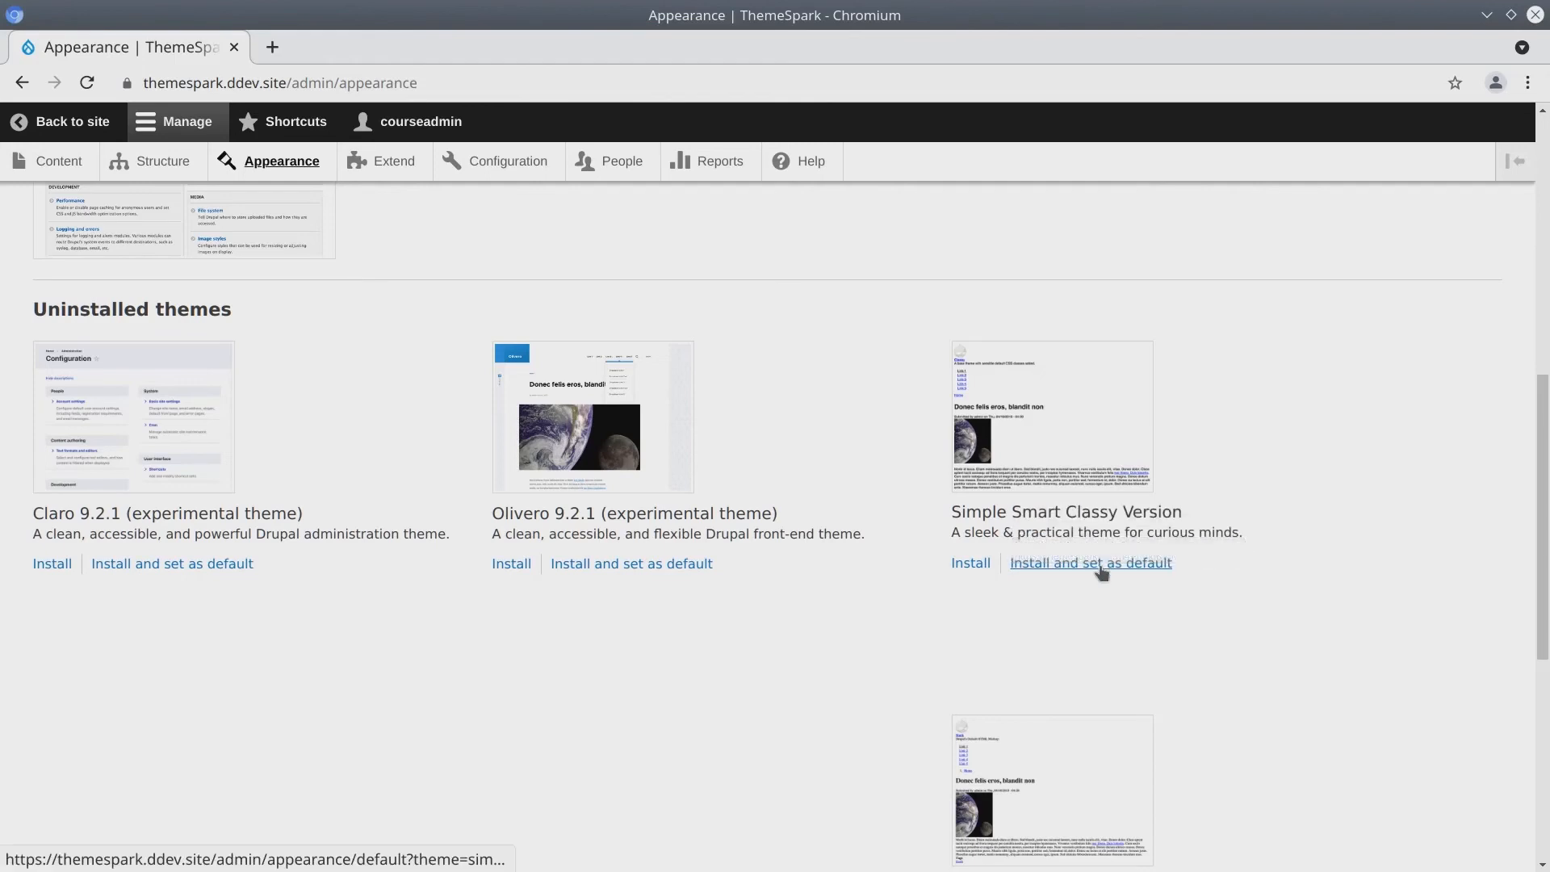
mouse_move(1090, 561)
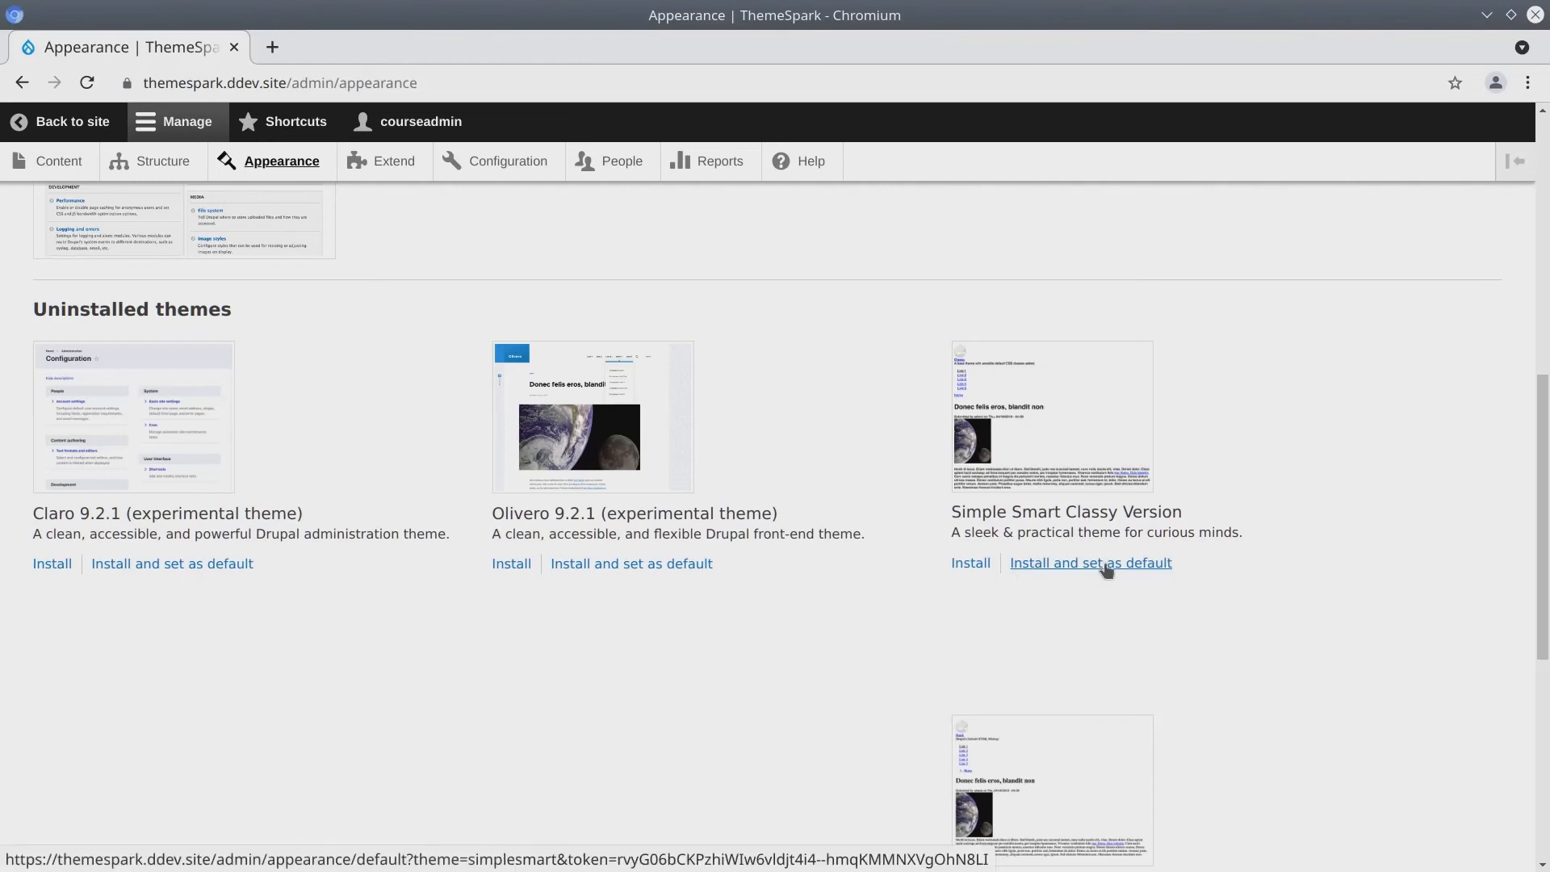
Install Simple Smart Classy Version as the default theme and view the plain front page.
click(1090, 562)
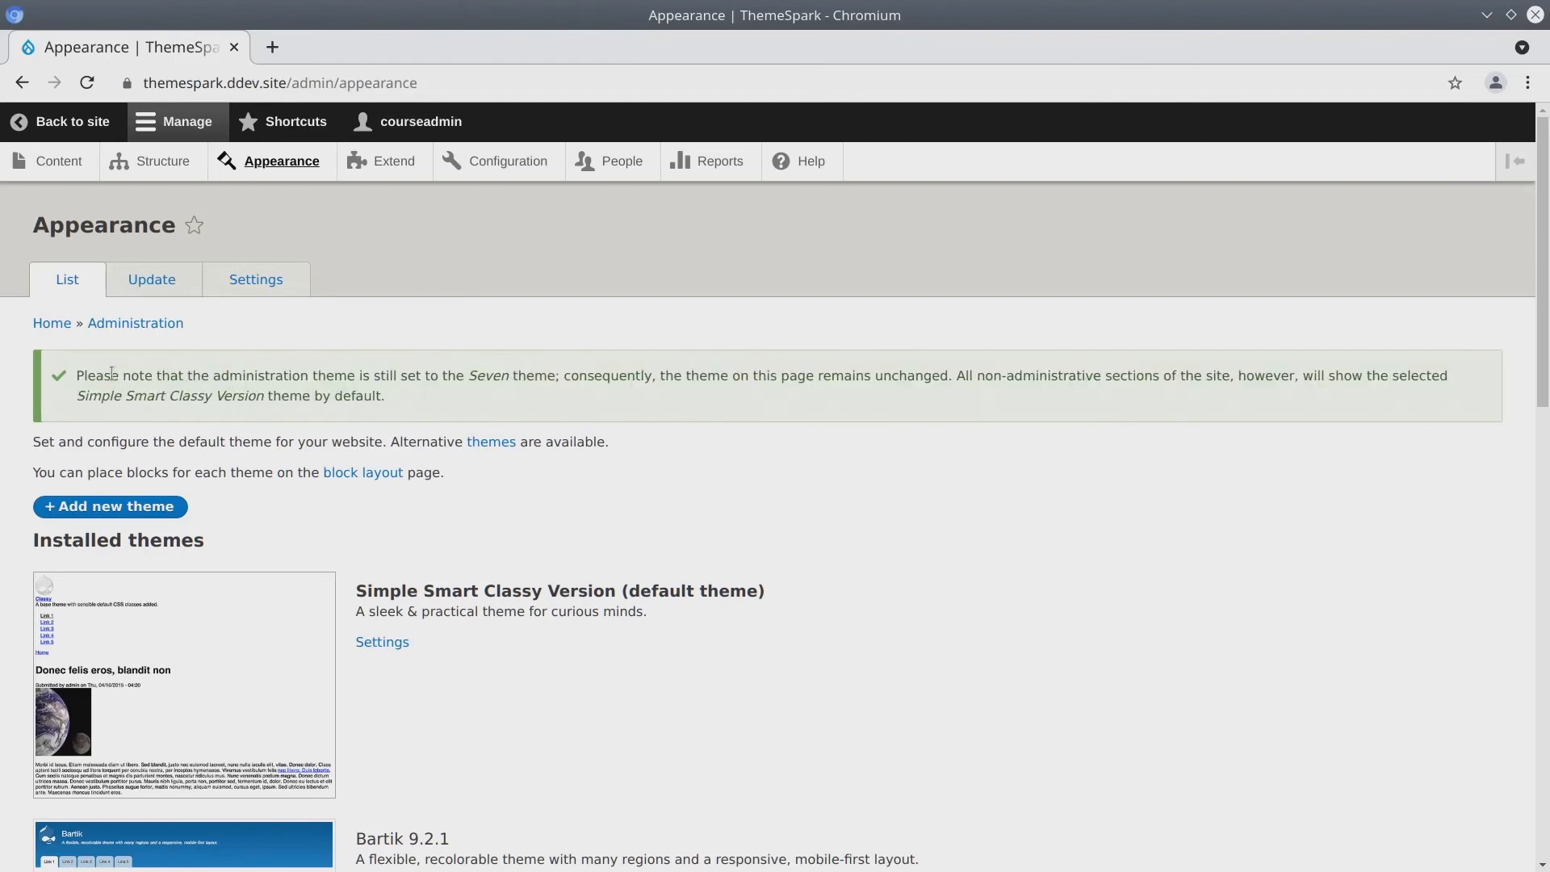
mouse_move(51, 323)
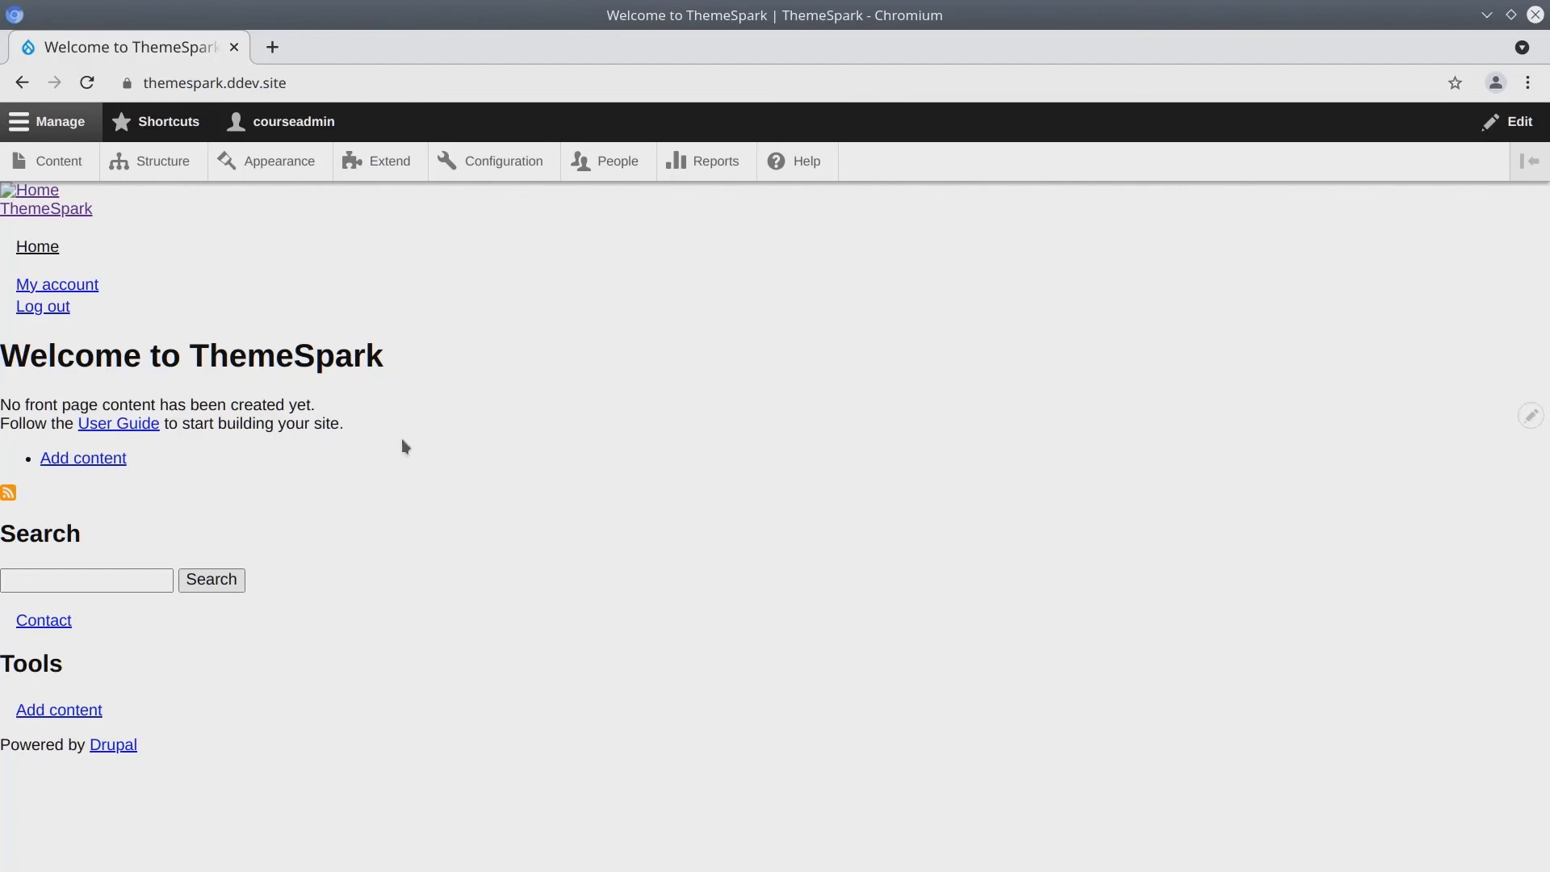
drag(121, 355, 336, 355)
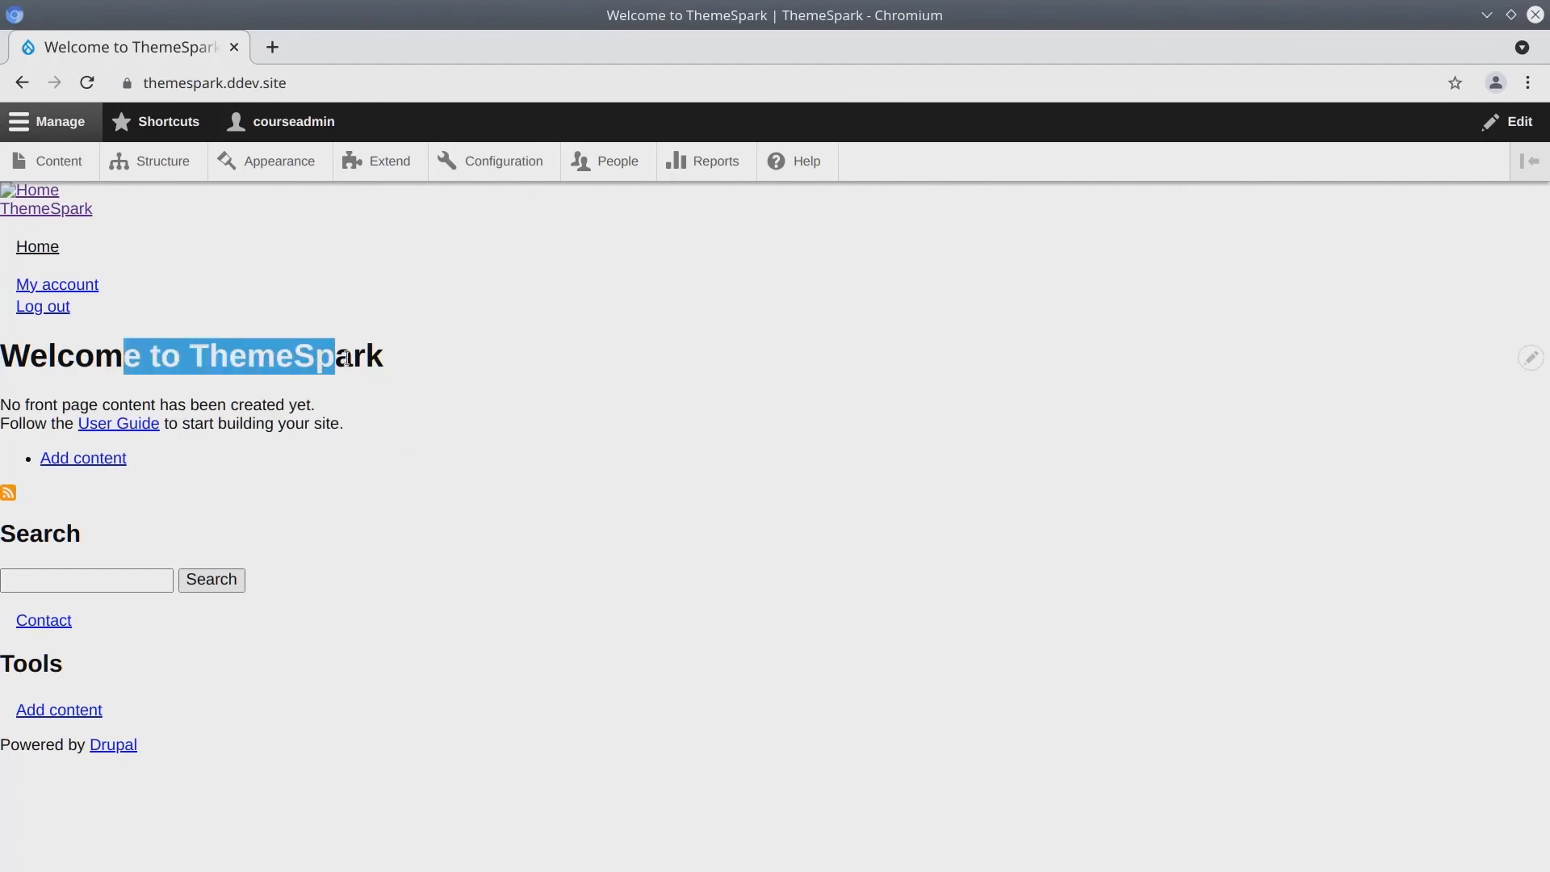
click(271, 331)
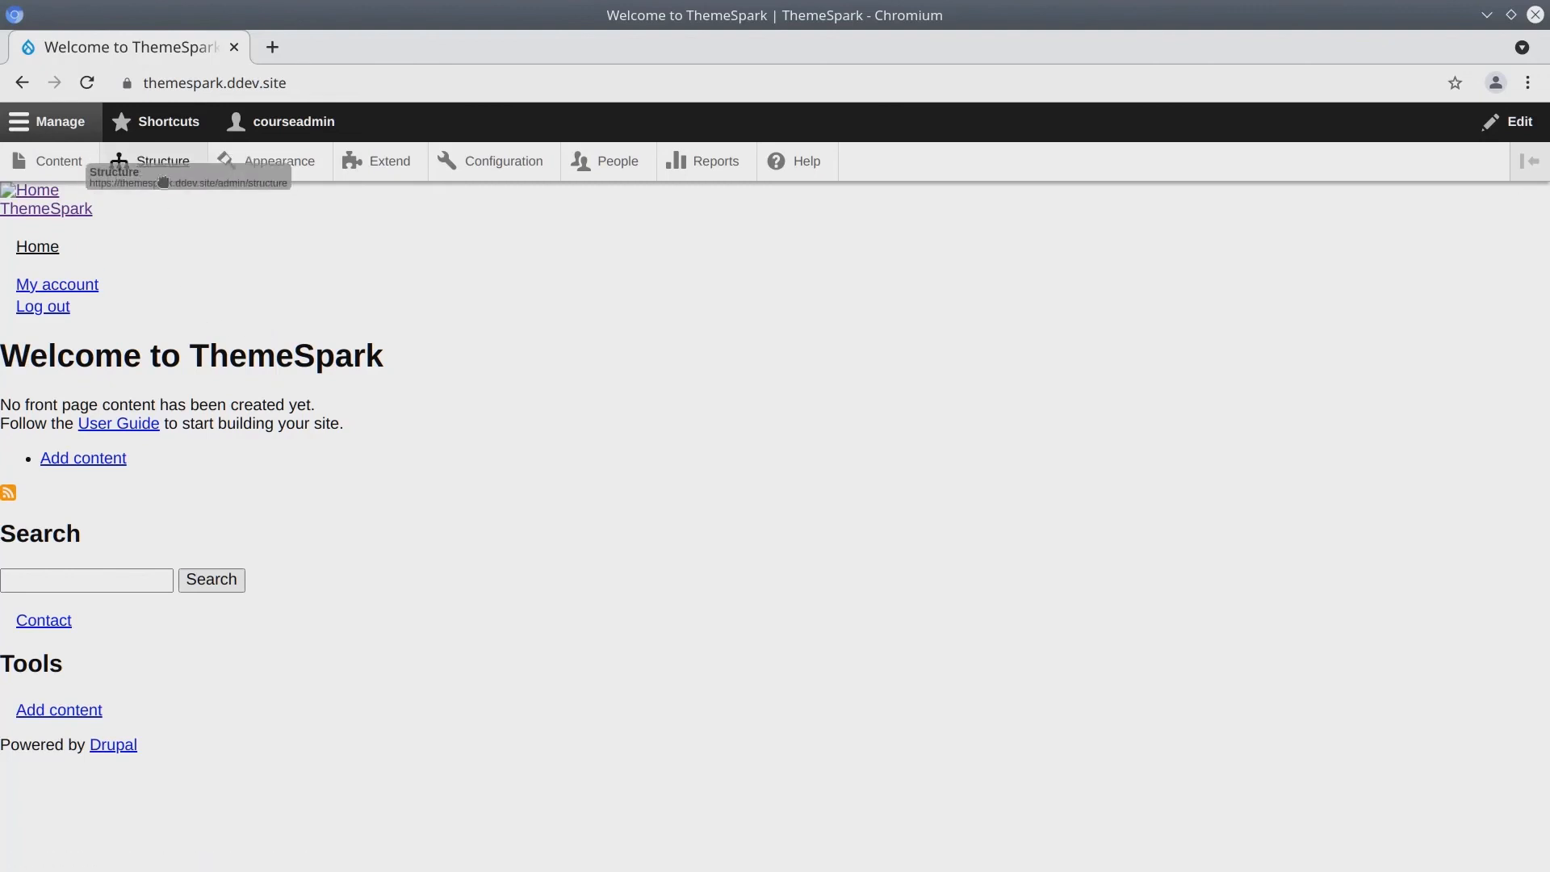
click(163, 161)
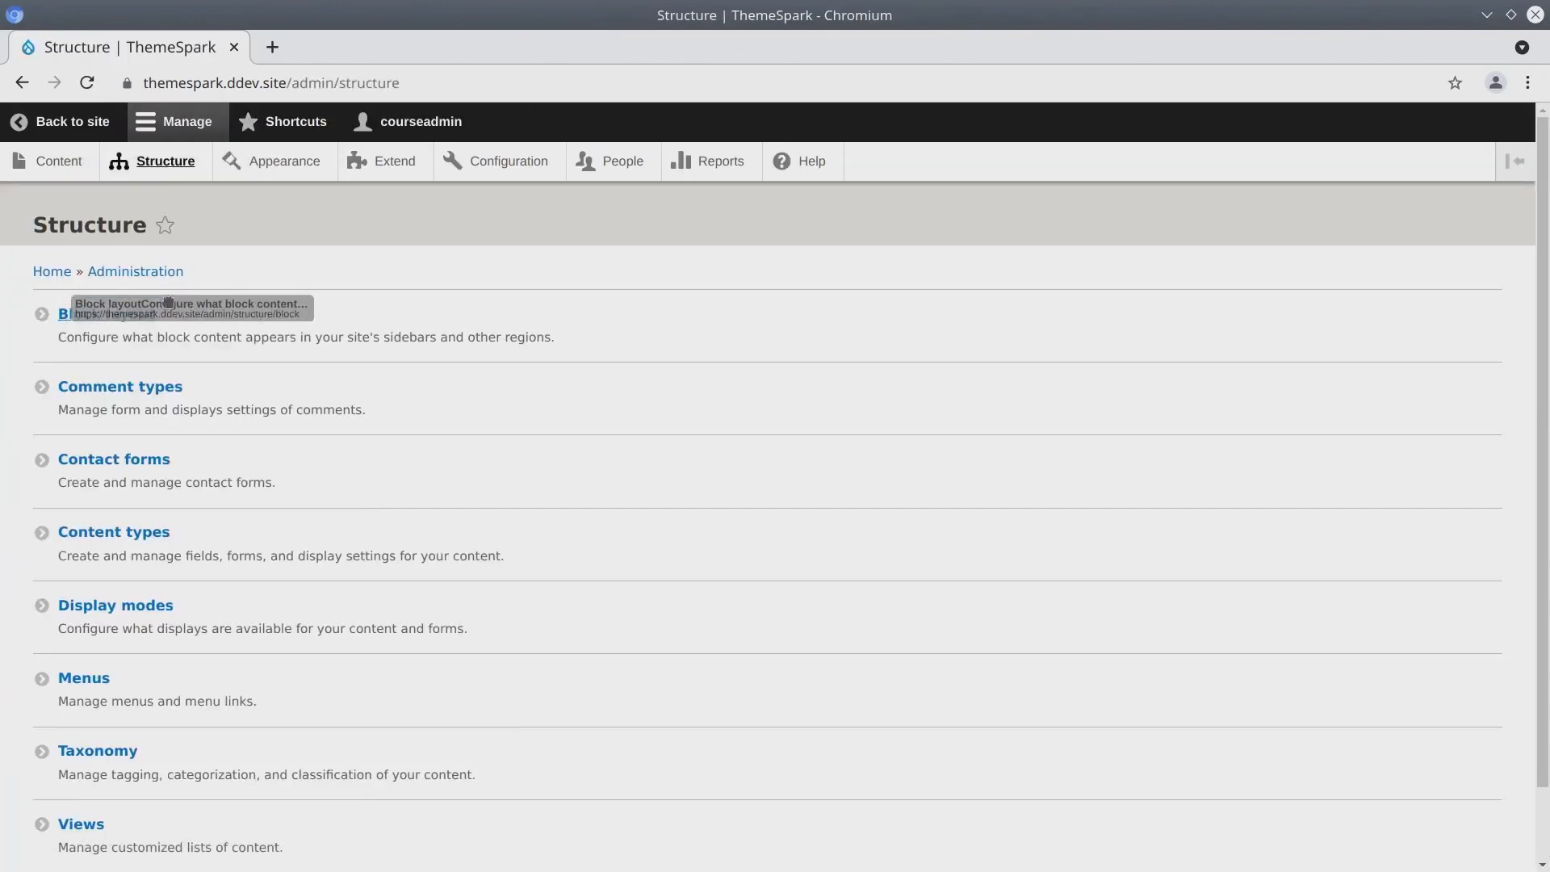
click(66, 313)
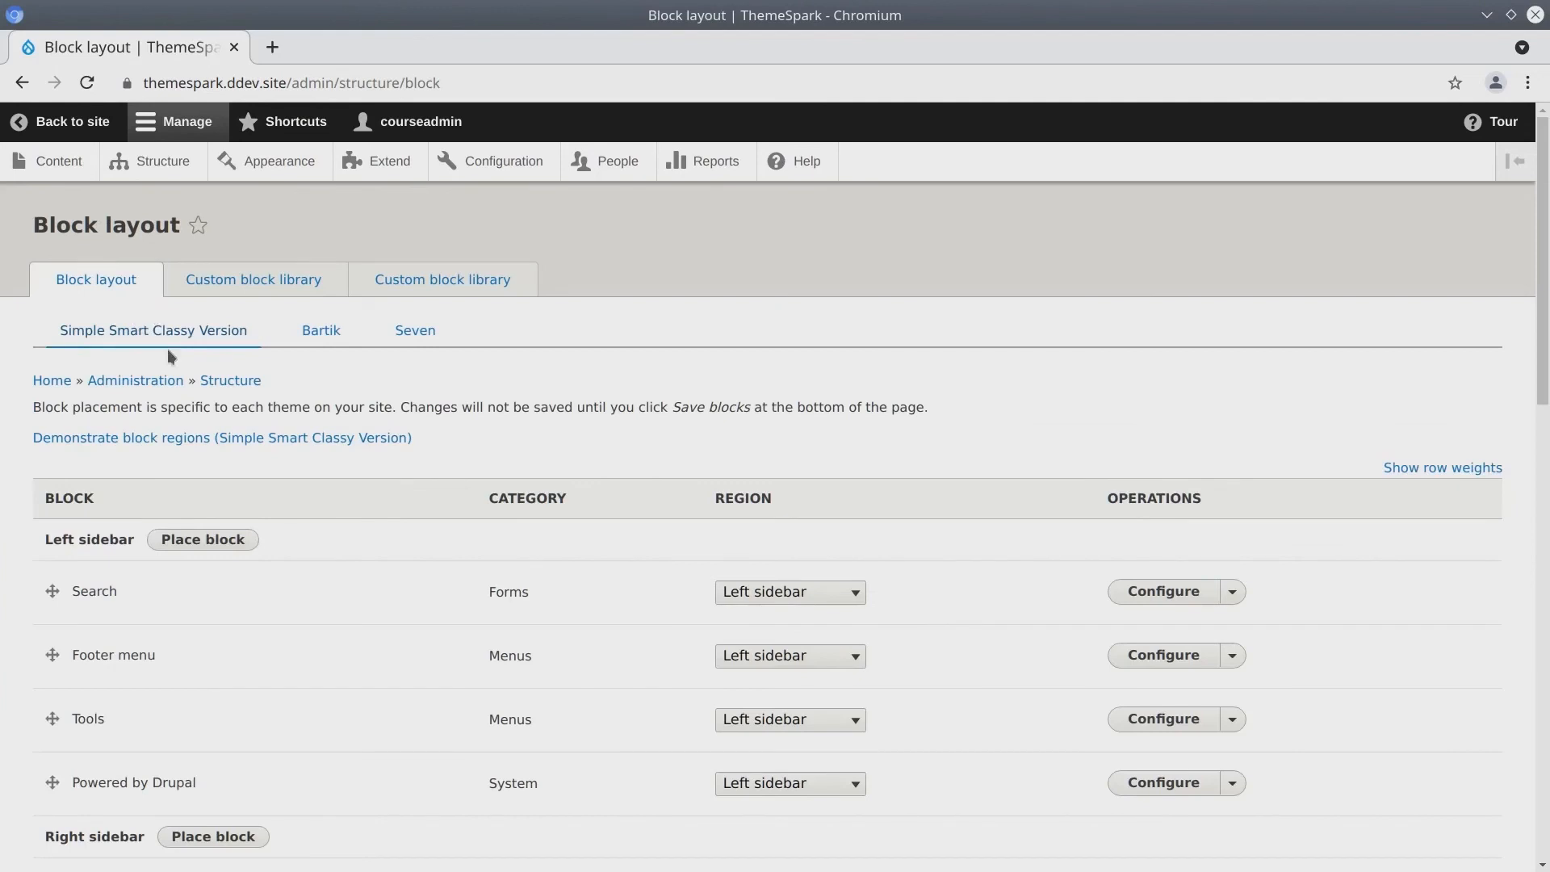
mouse_move(153, 330)
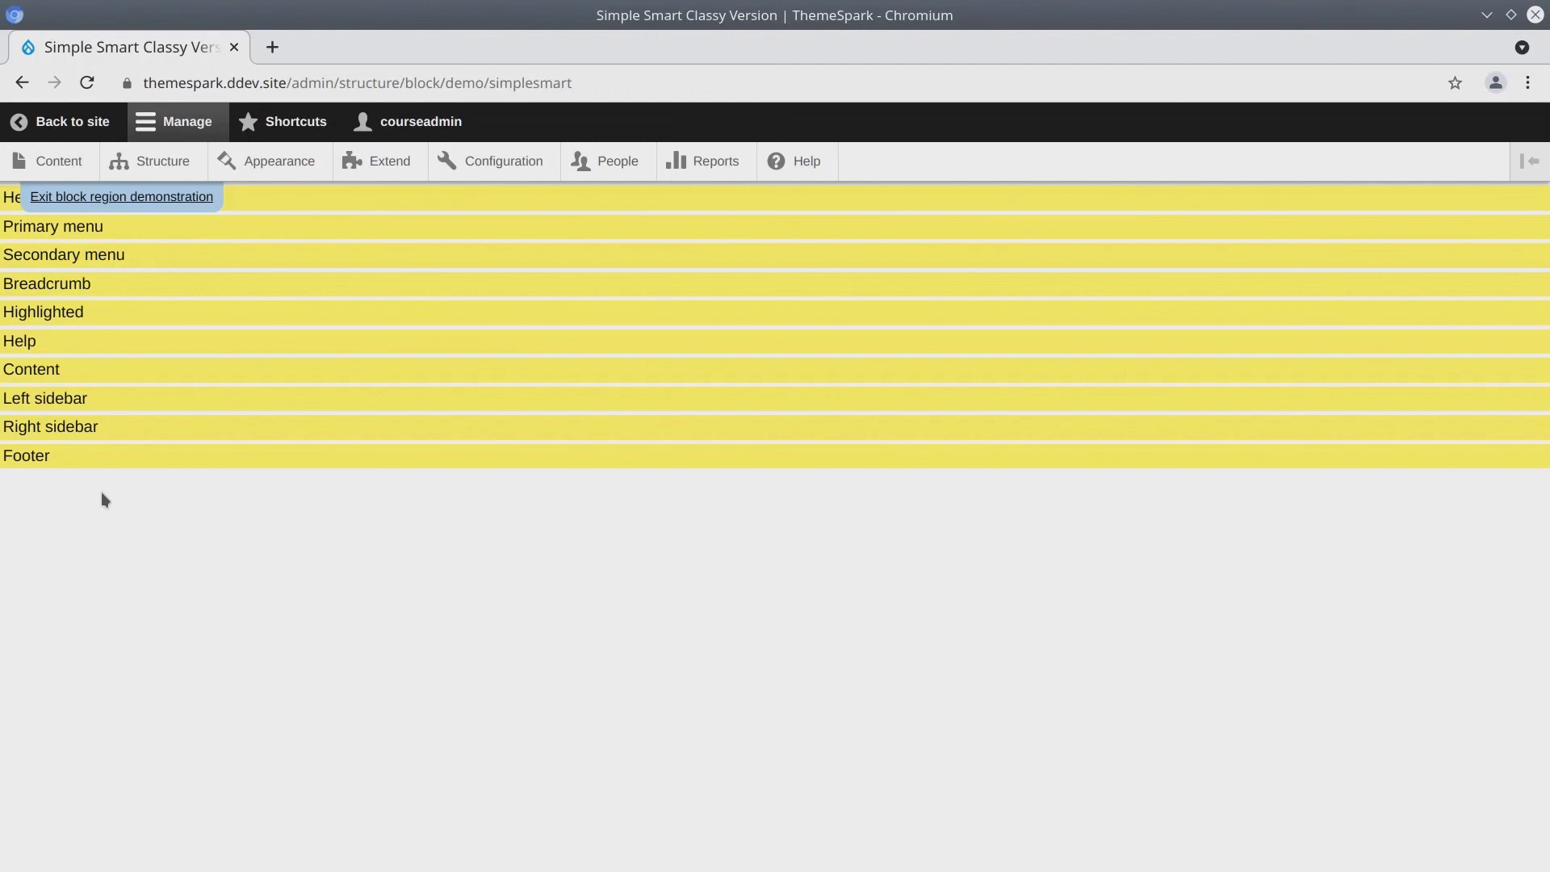
click(121, 195)
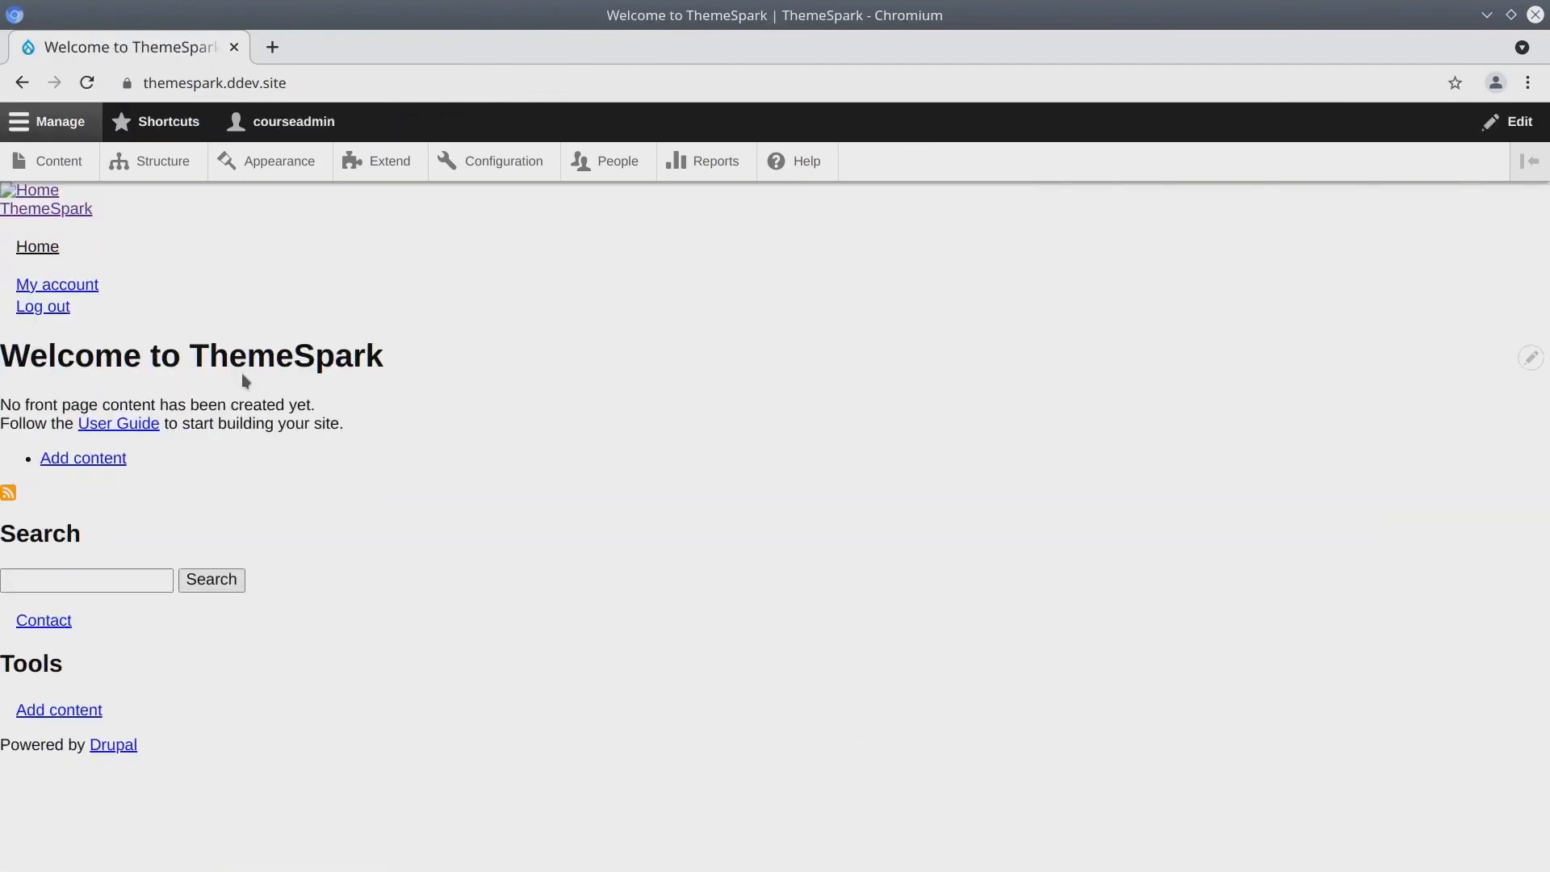
mouse_move(358, 397)
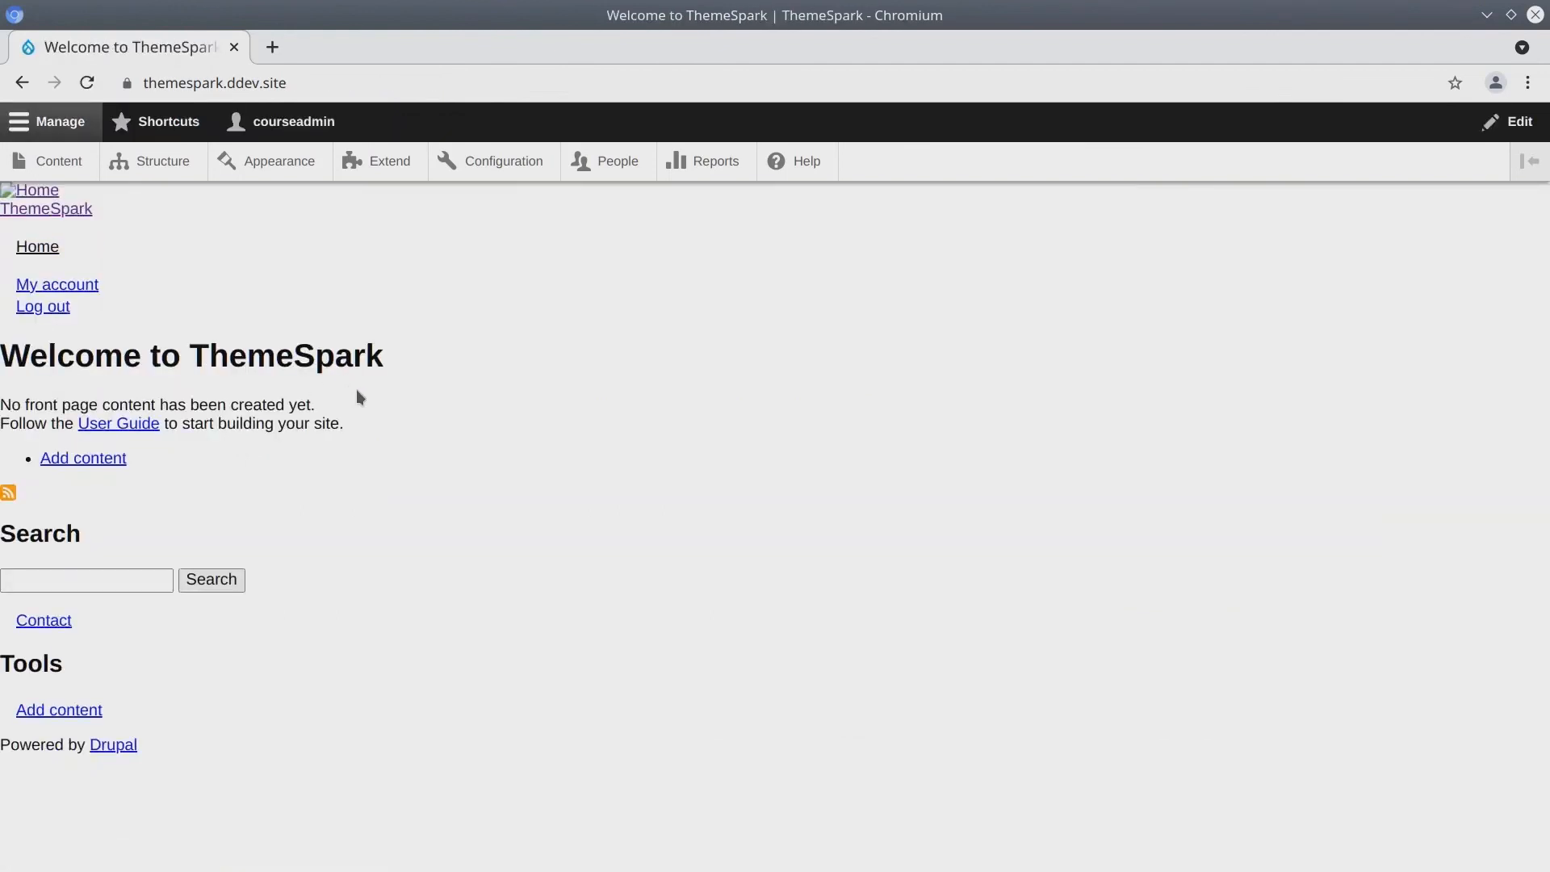